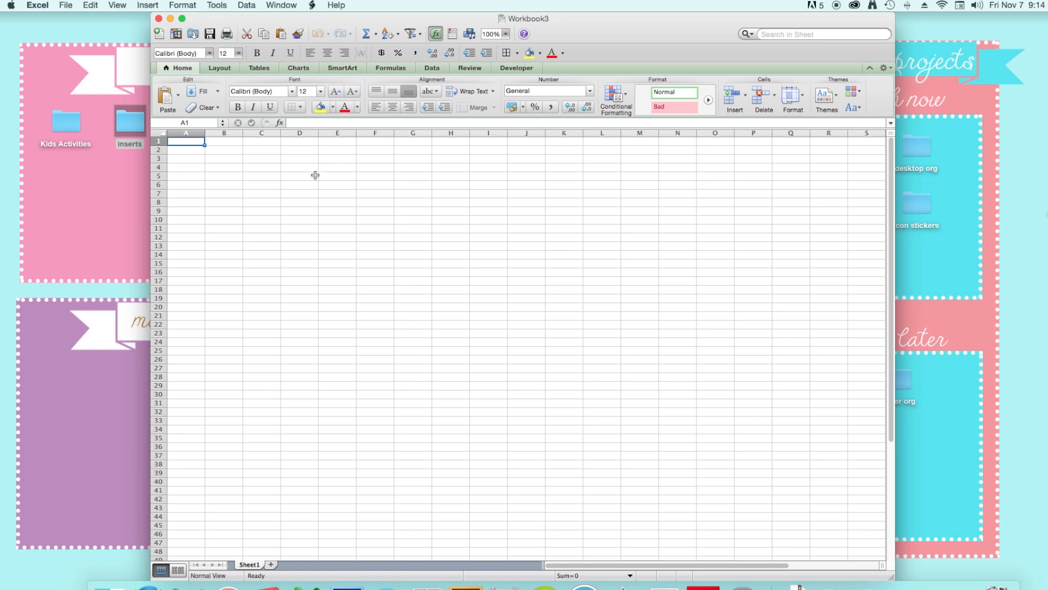
mouse_move(232, 146)
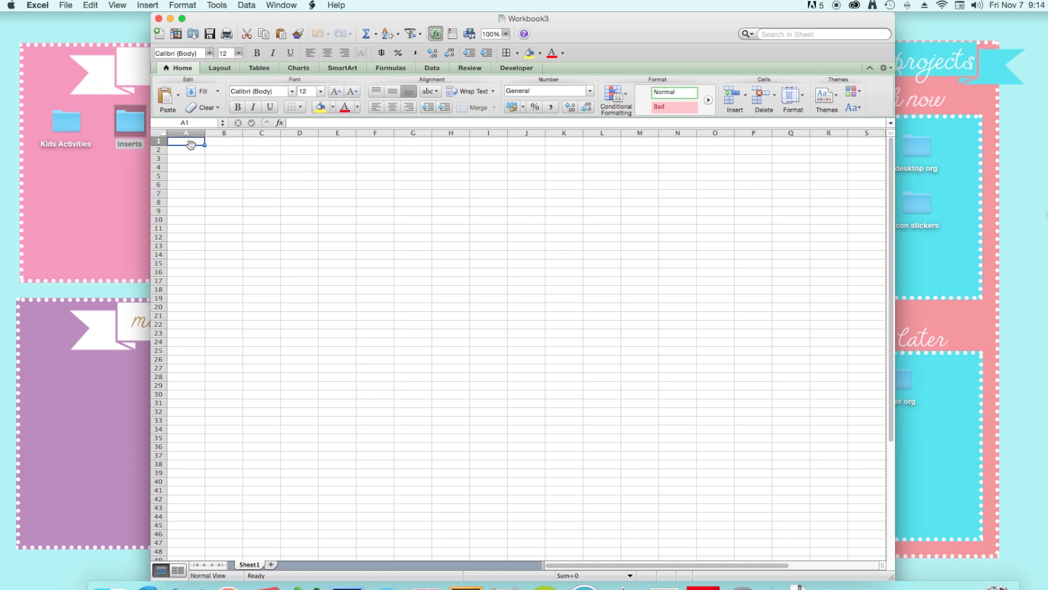
mouse_move(193, 146)
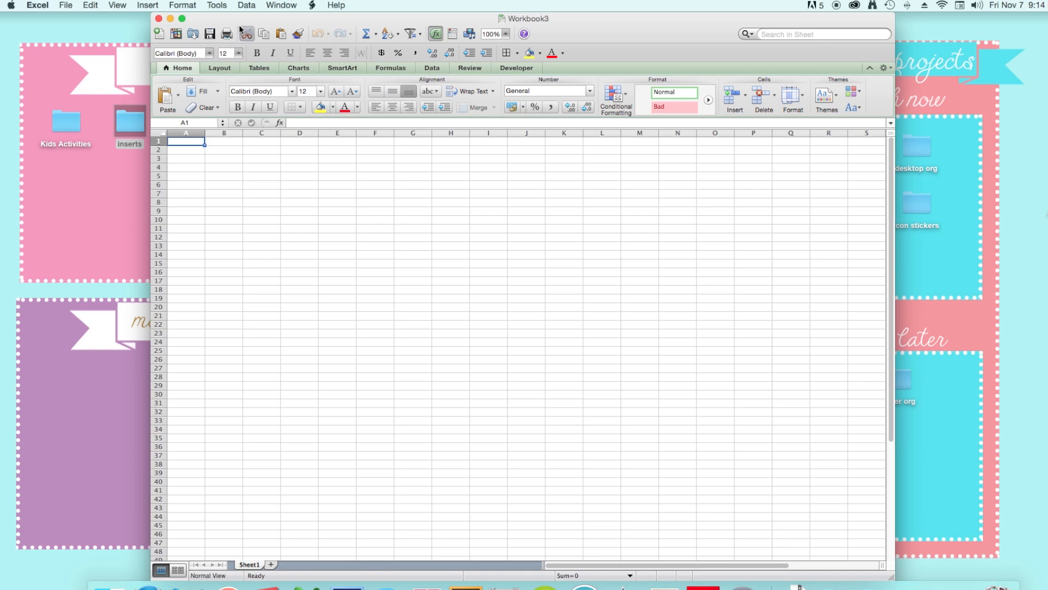
mouse_move(239, 22)
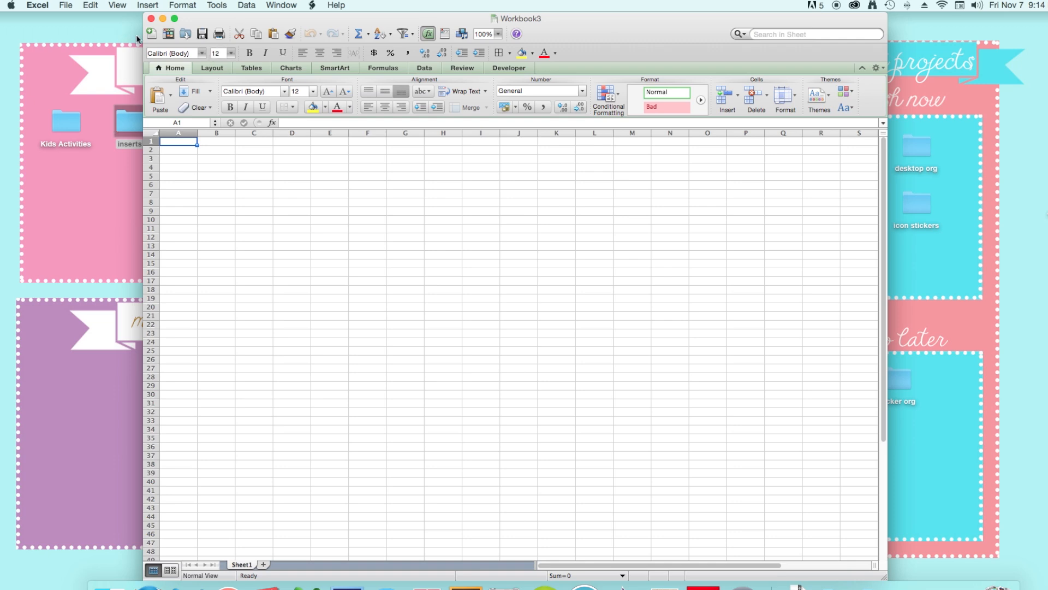
In Page Setup options, choose the custom mulberry paper size (4.13 × 5.83 in).
click(65, 5)
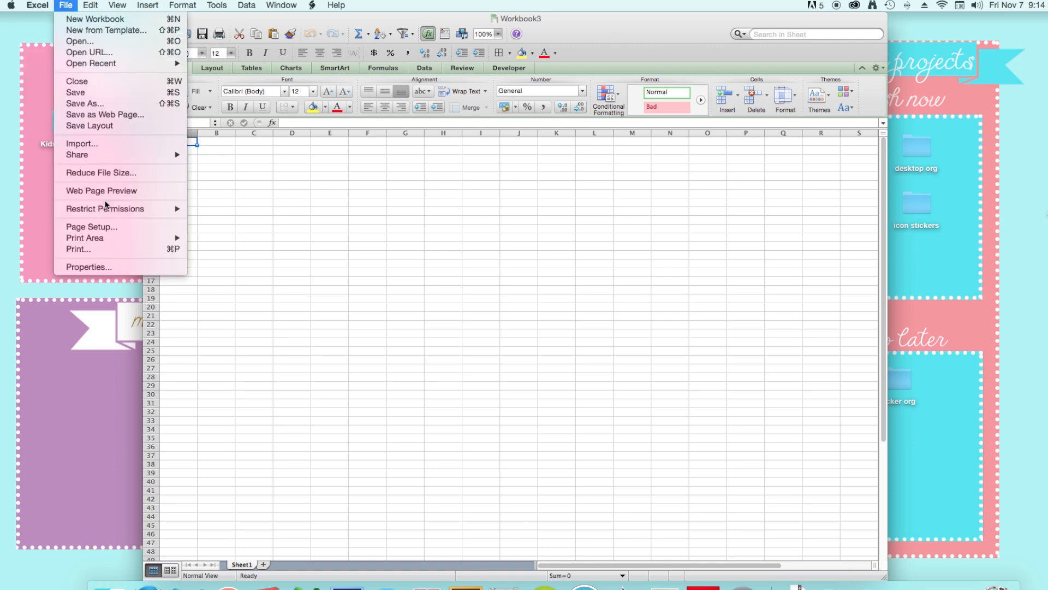
mouse_move(92, 227)
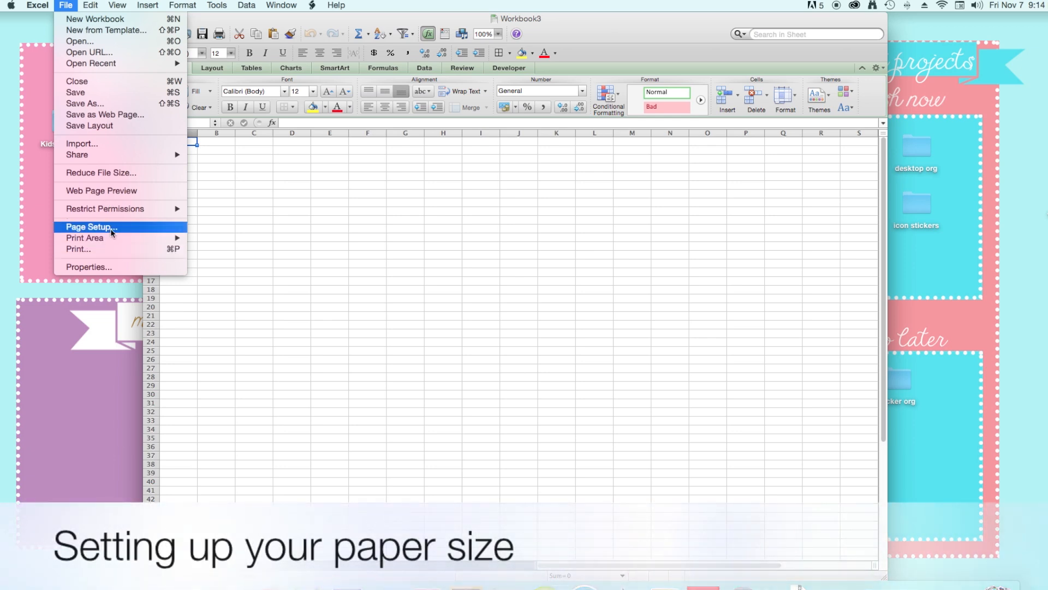
click(90, 226)
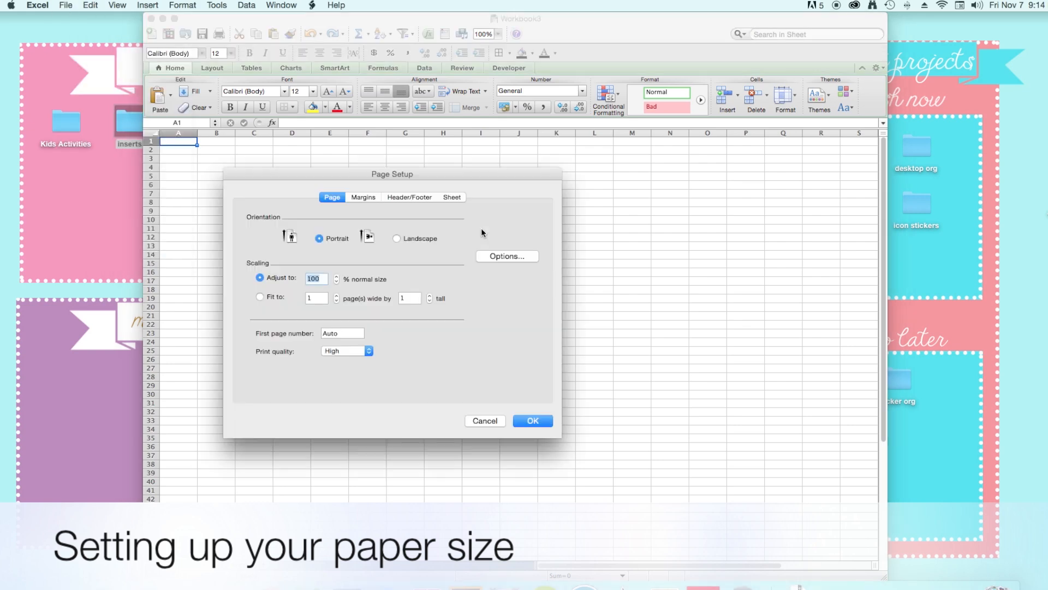
click(532, 420)
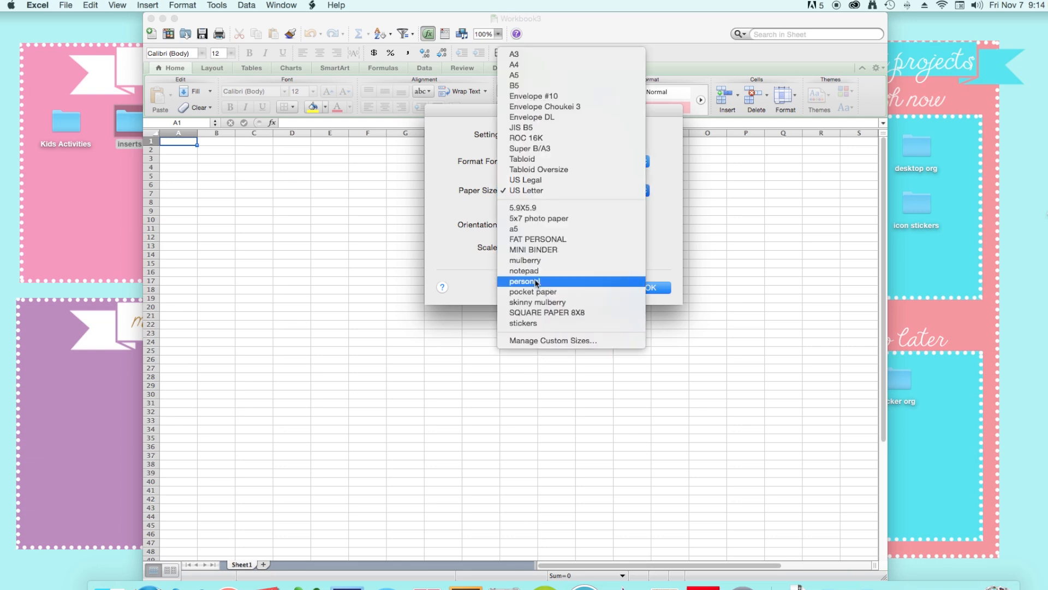
mouse_move(536, 302)
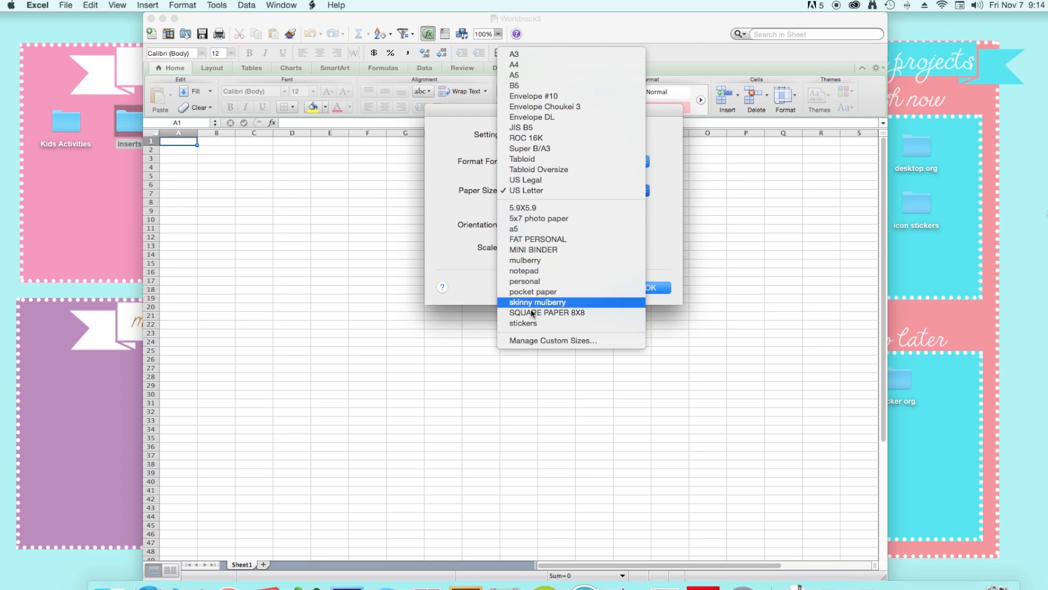
mouse_move(551, 340)
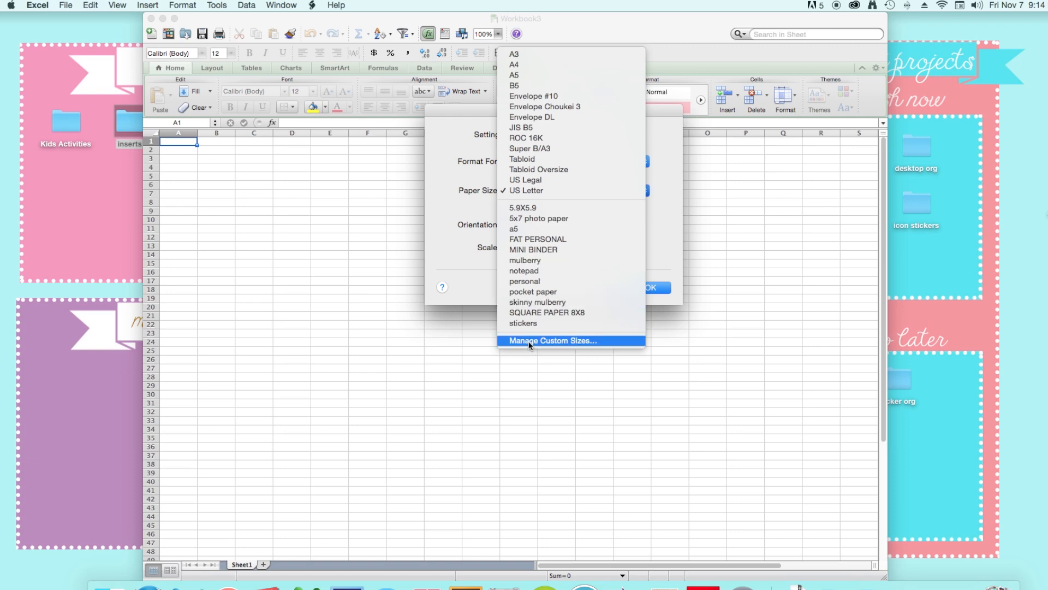
mouse_move(541, 345)
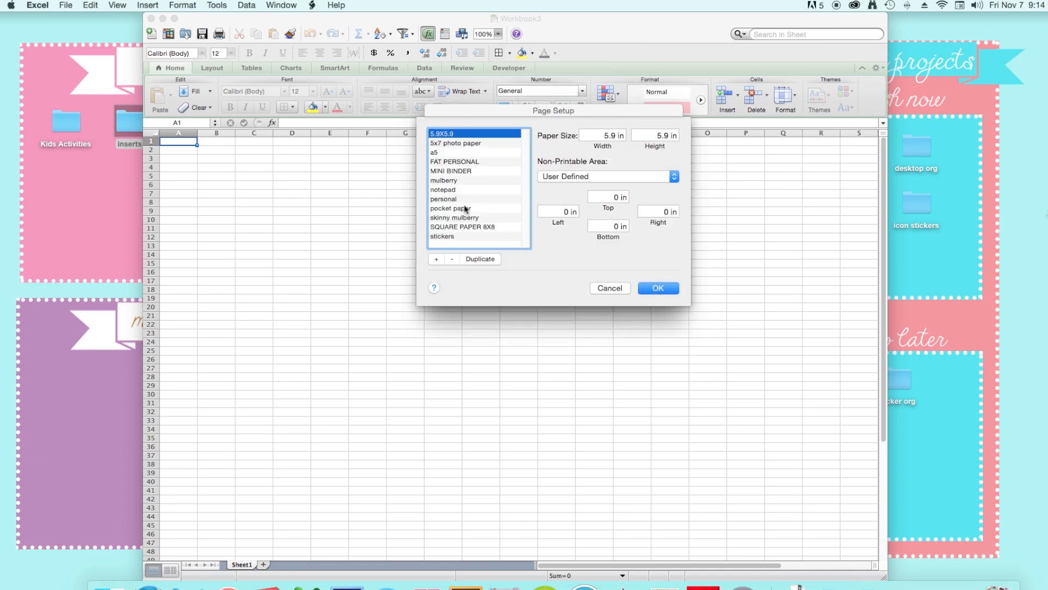
click(444, 181)
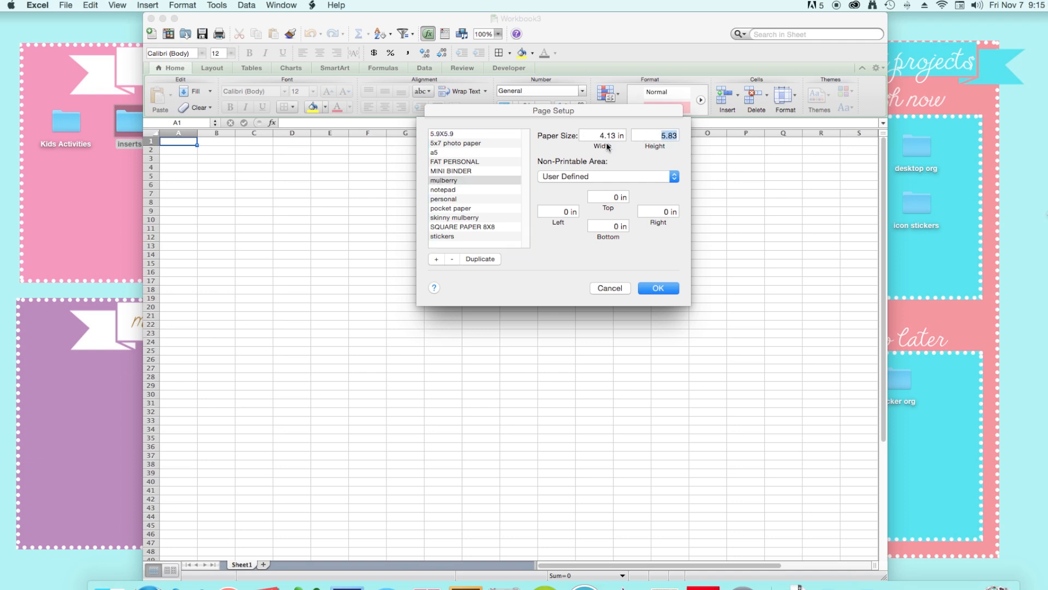
mouse_move(557, 247)
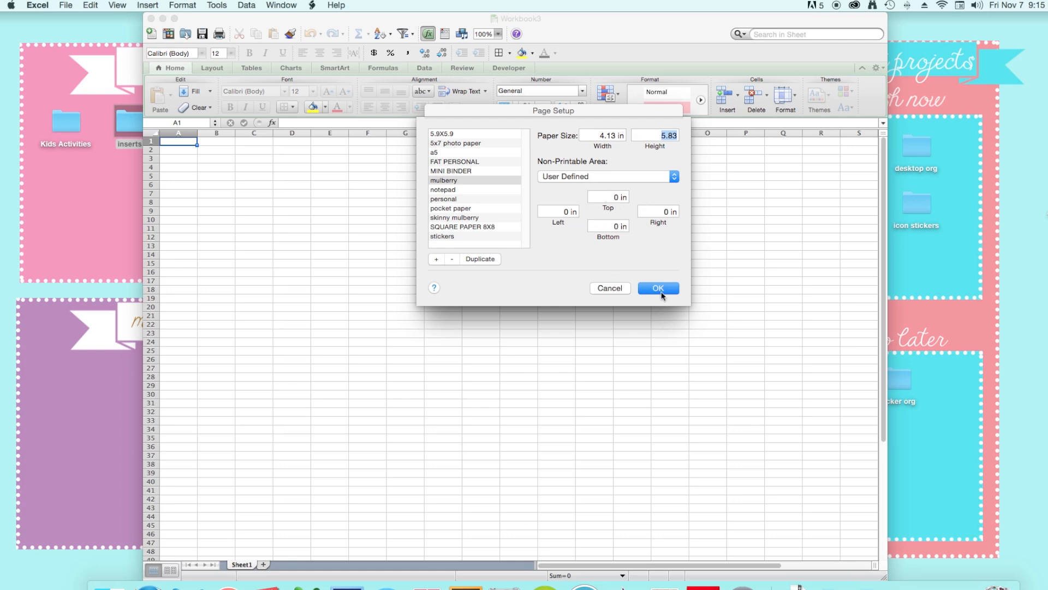
click(657, 288)
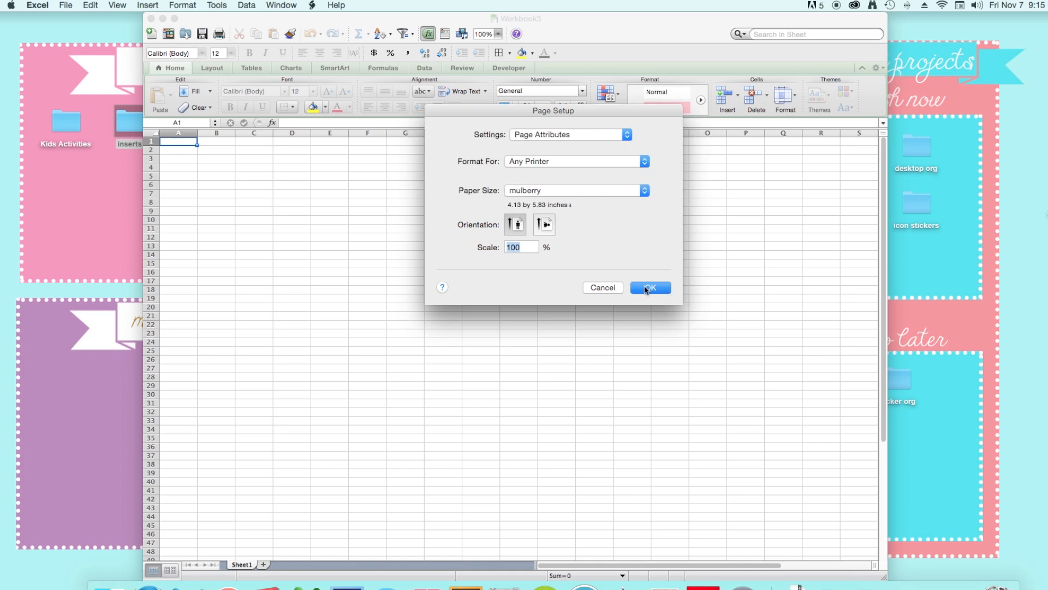
Confirm Page Setup and show the sheet in Page Layout view as mulberry-sized pages.
click(649, 288)
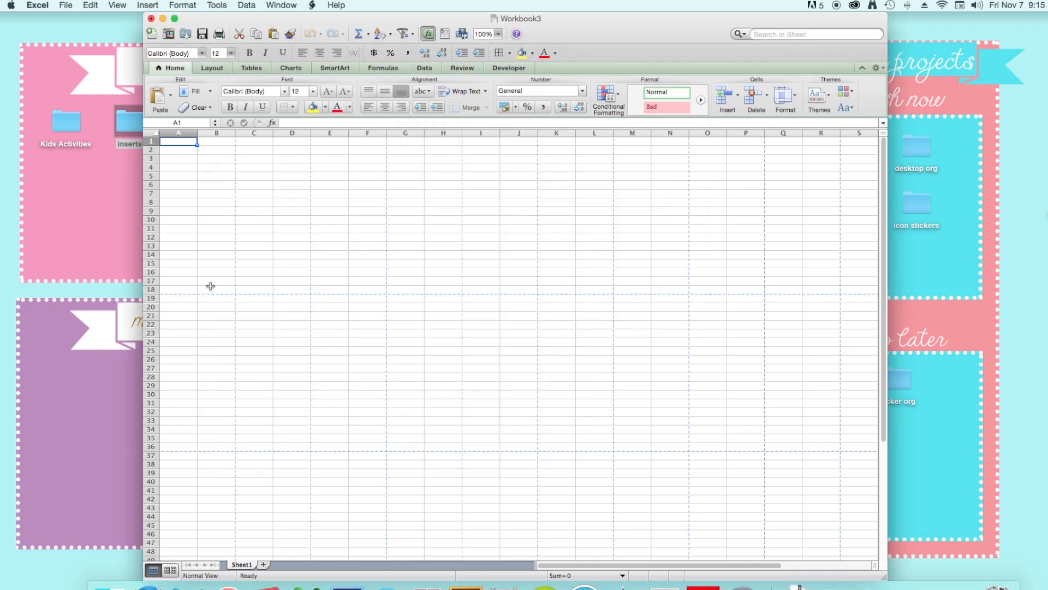
click(148, 5)
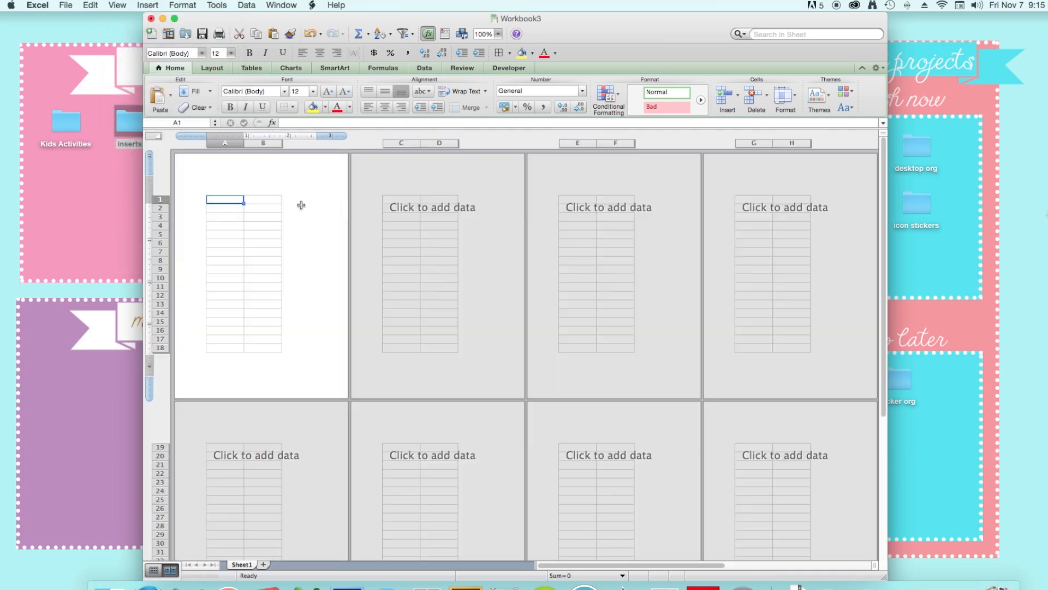
click(170, 570)
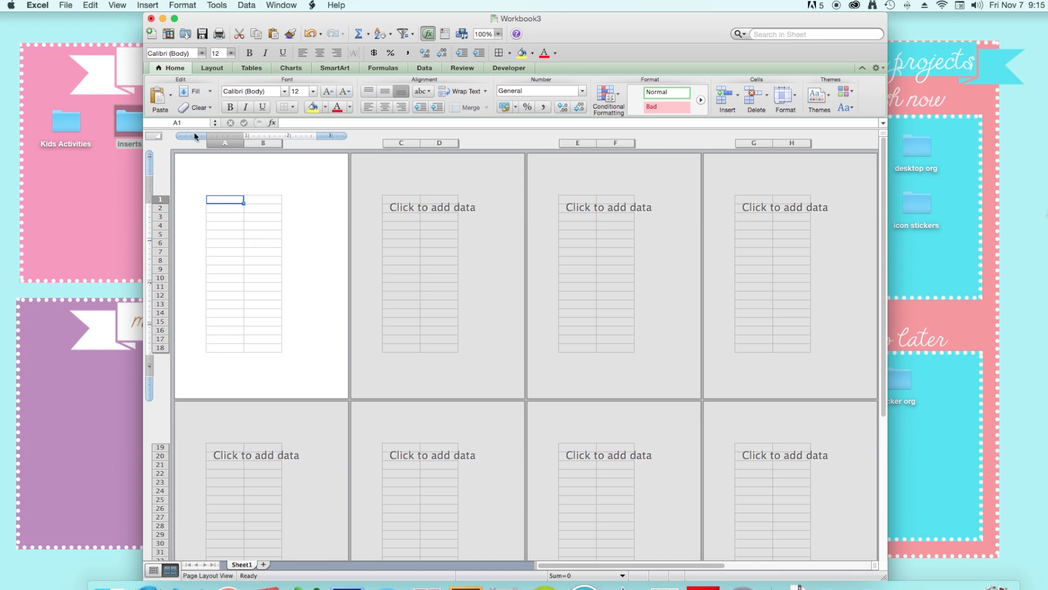
mouse_move(259, 208)
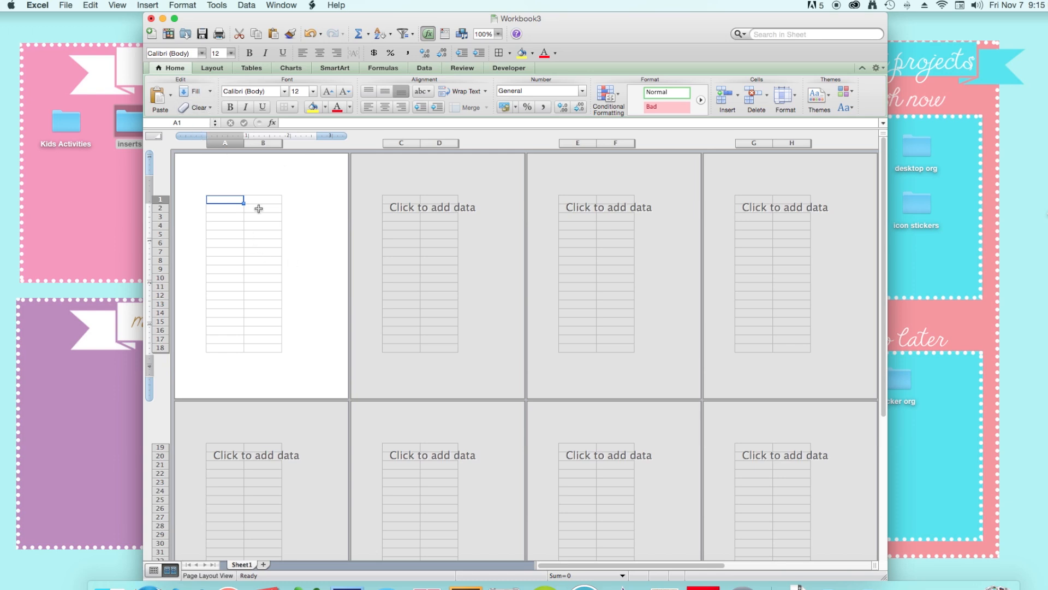
click(116, 6)
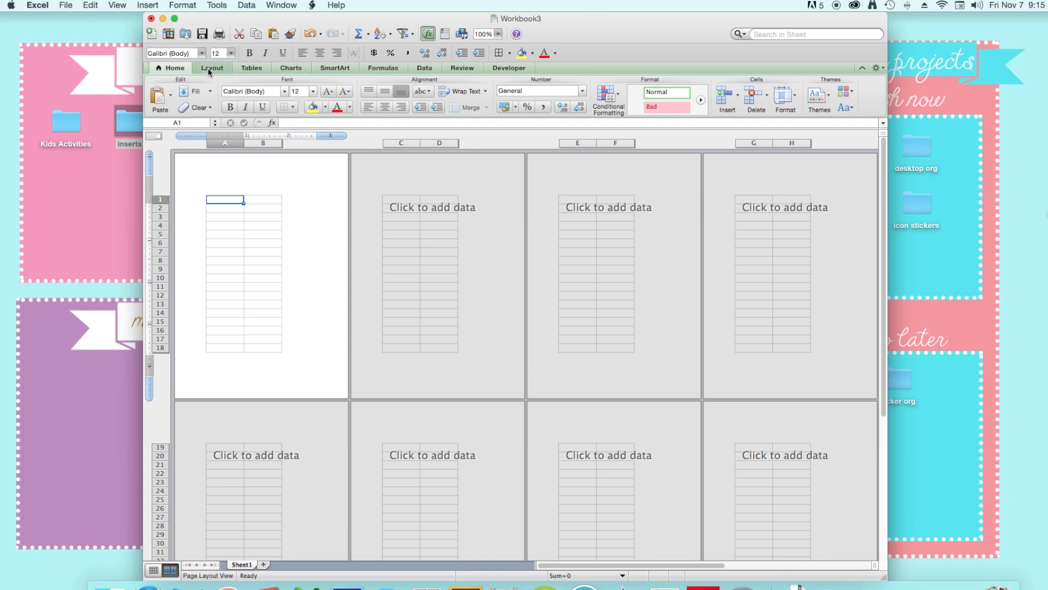
Apply Narrow margins from the Layout tab's Margins menu.
click(226, 98)
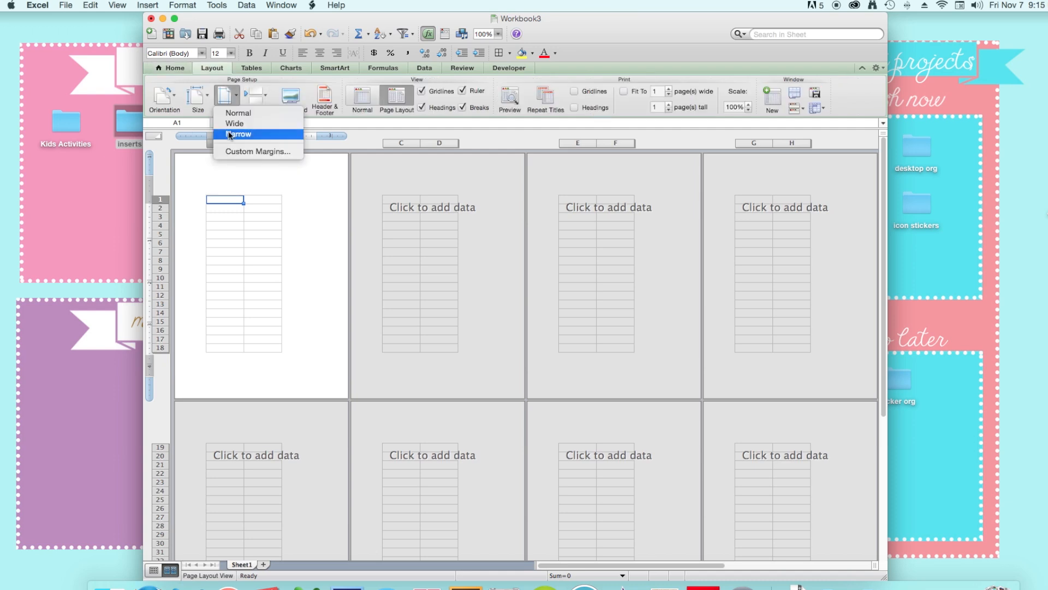
click(239, 134)
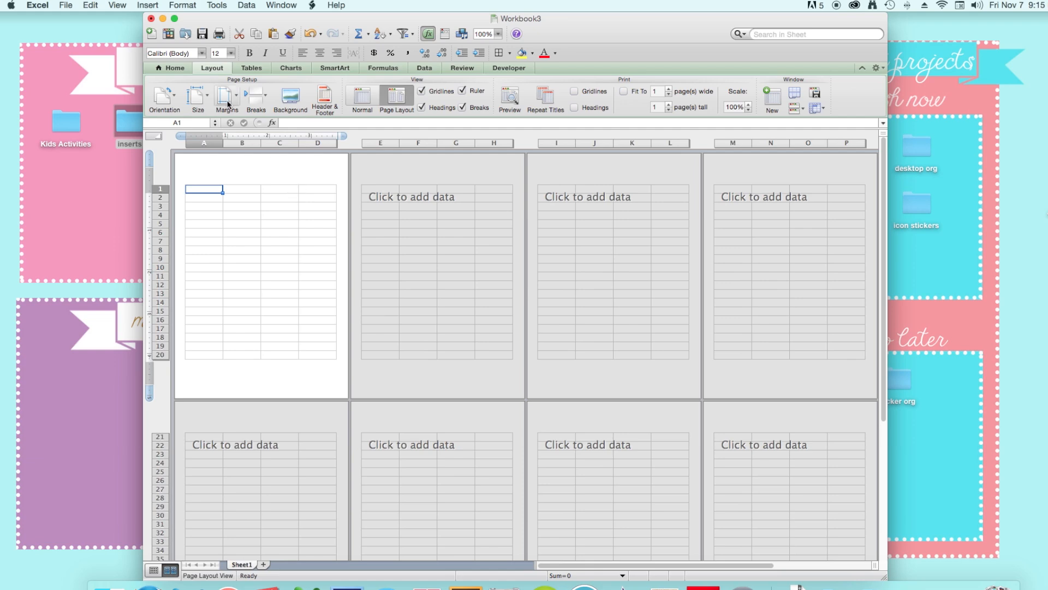
click(226, 97)
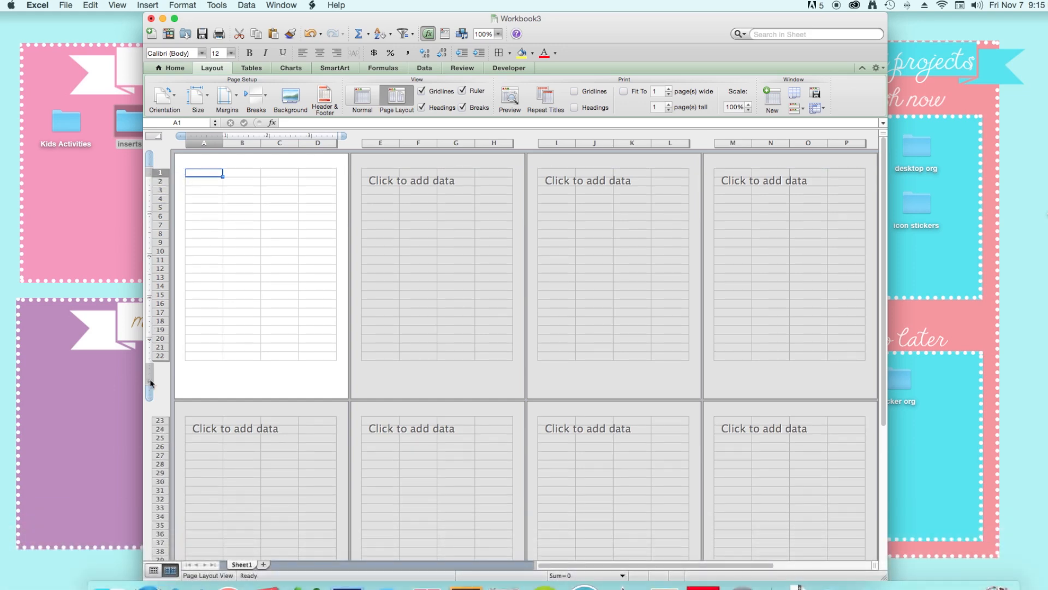
mouse_move(149, 383)
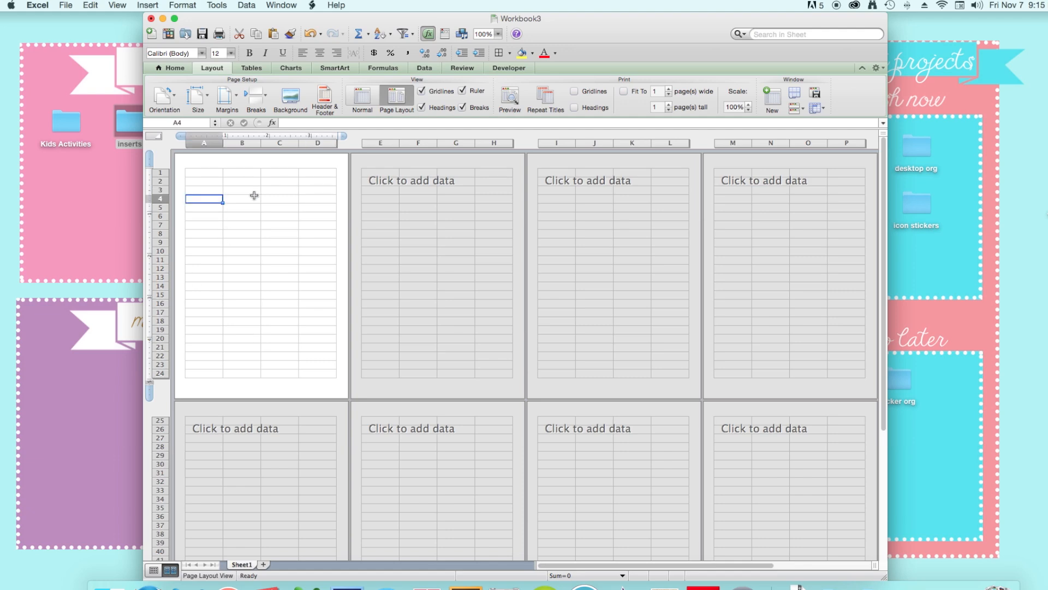
mouse_move(211, 187)
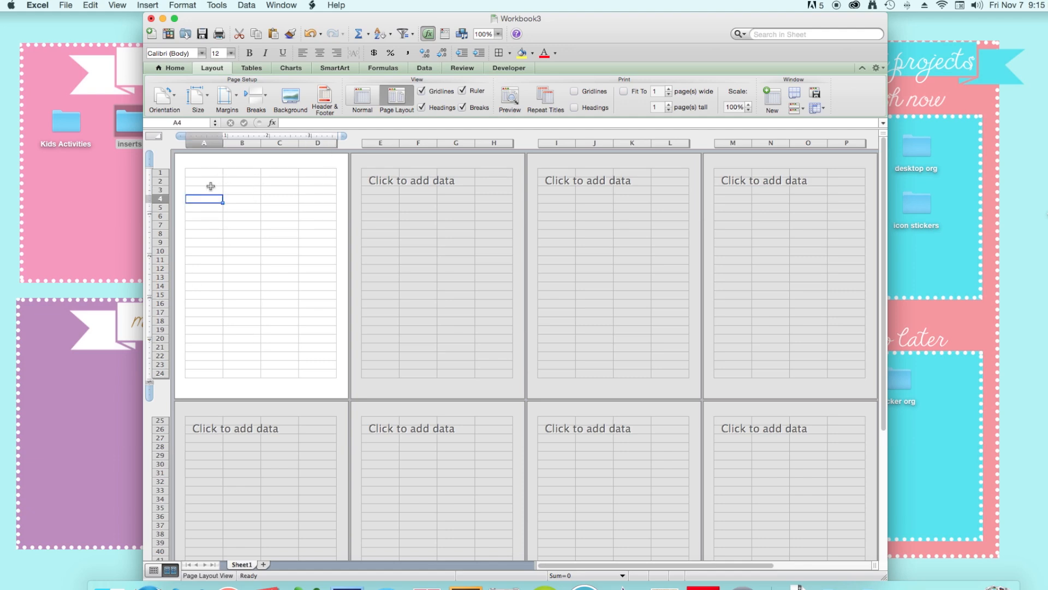
Enter the MON label in cell A1.
click(206, 182)
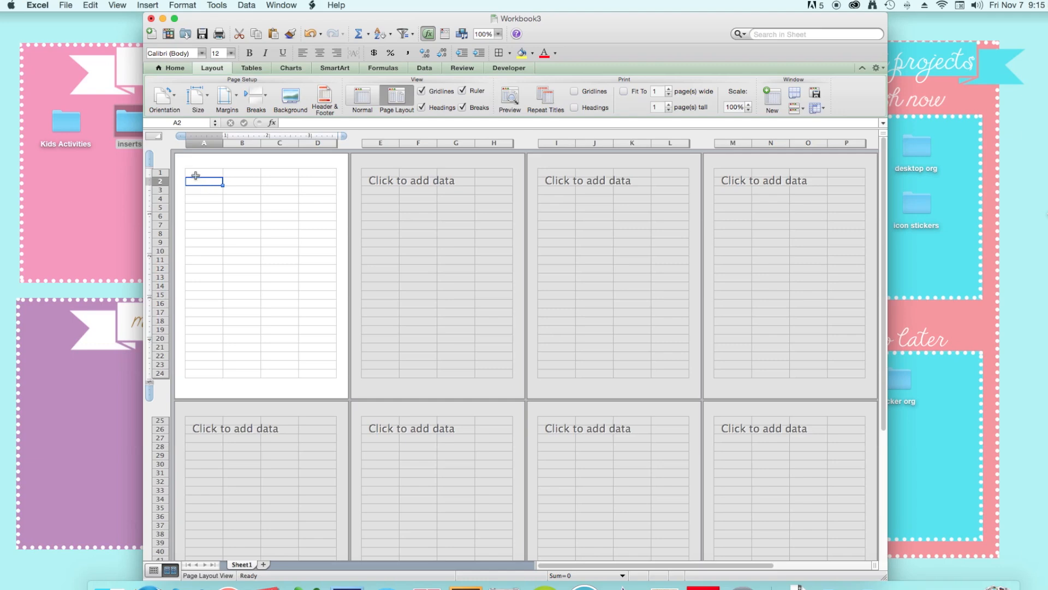
click(204, 172)
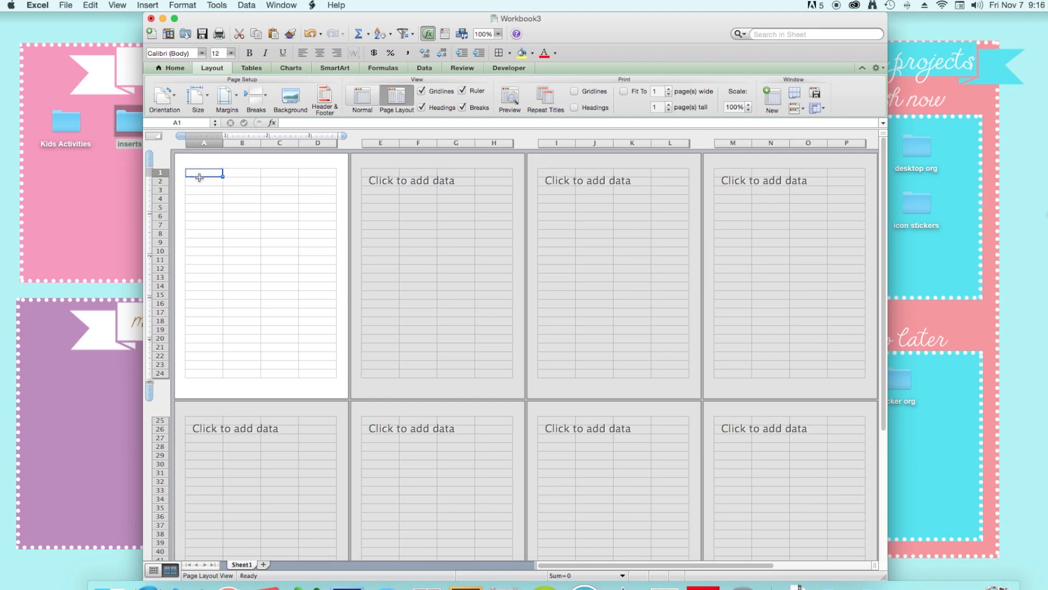
drag(202, 173, 203, 191)
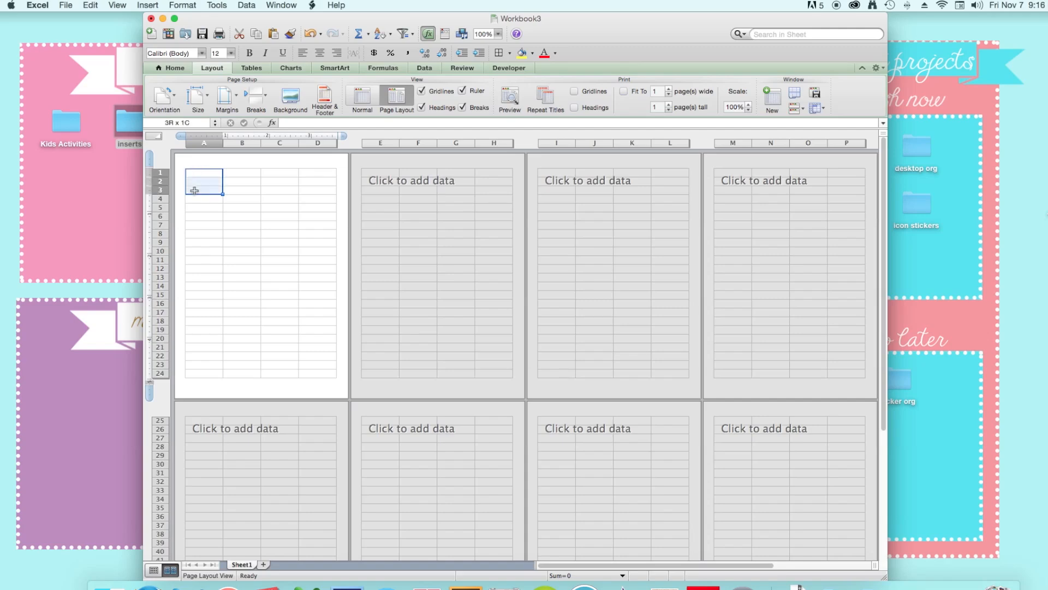
click(203, 173)
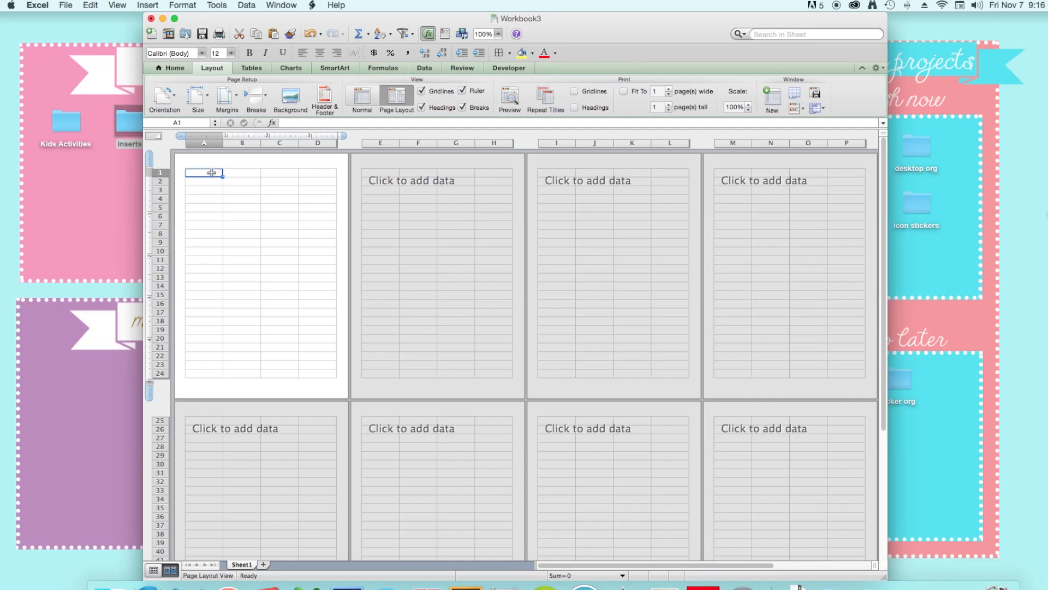
text(M)
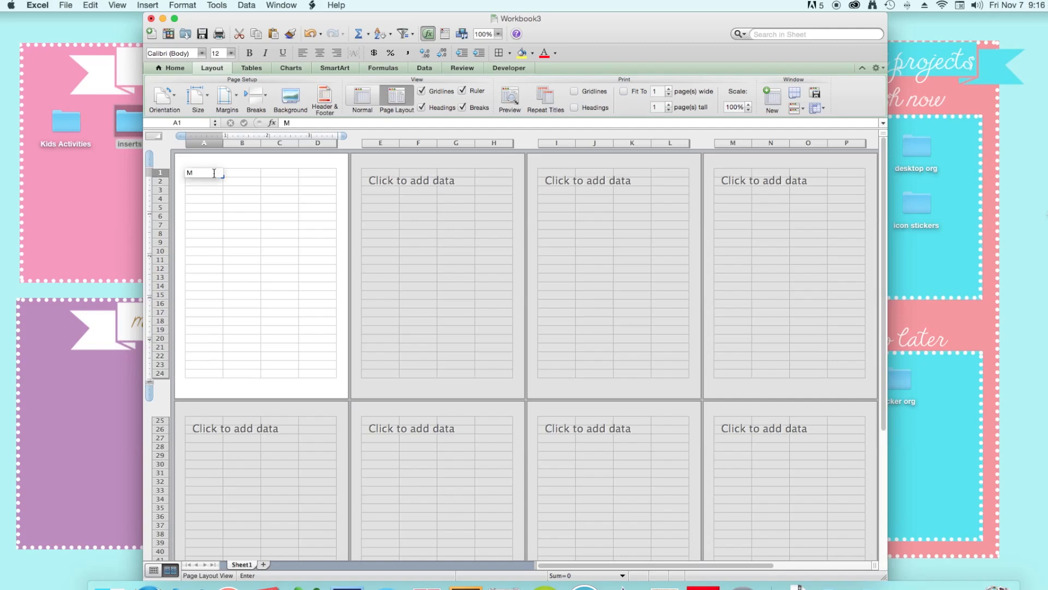
text(ON)
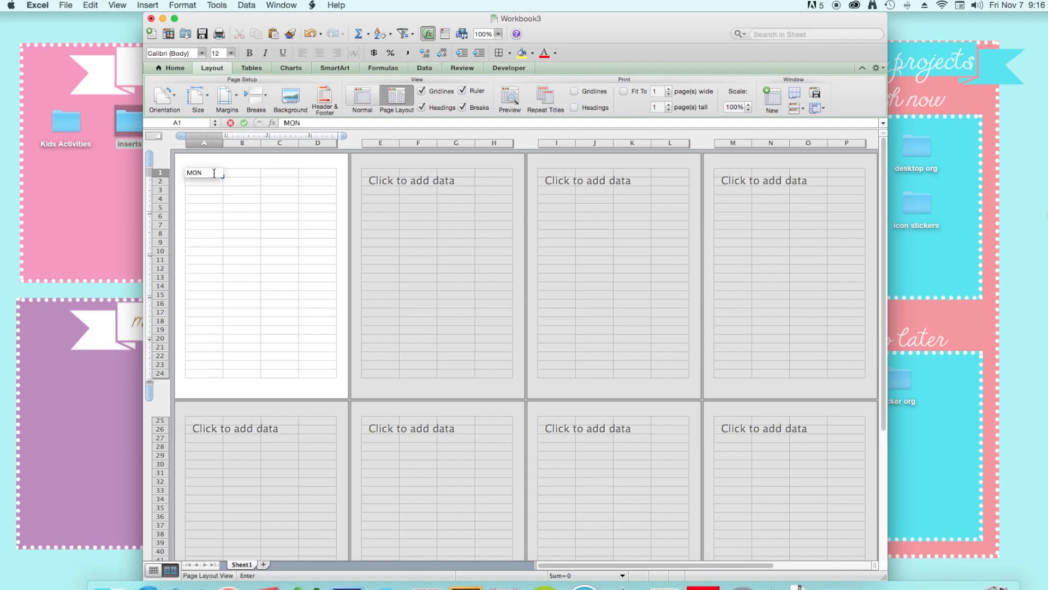
Enter TUES, WED, THUR, FRI, SAT and SUN down alternate rows of column A.
click(204, 190)
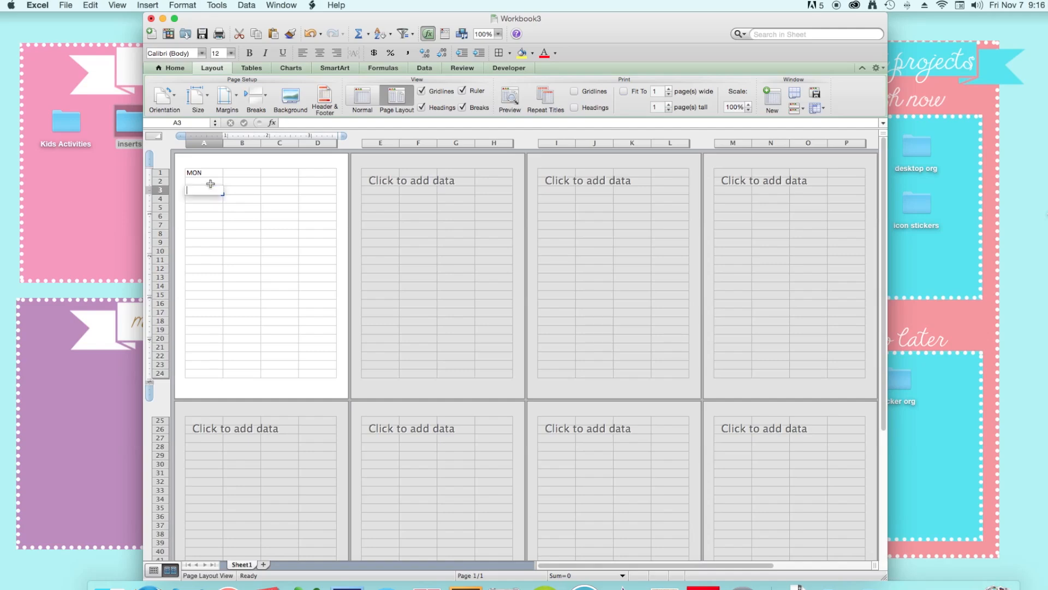
text(TUES)
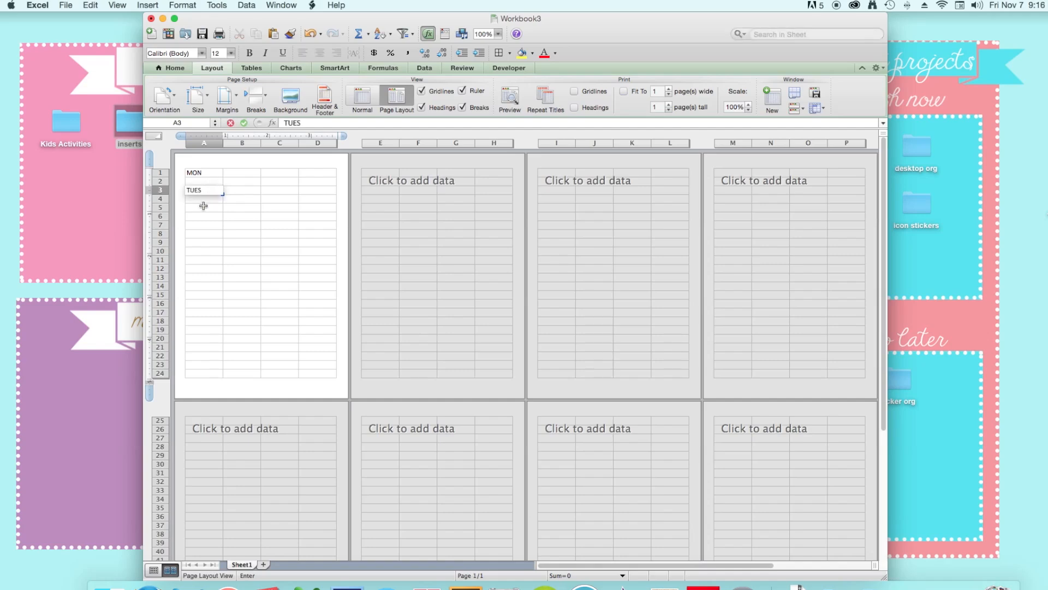
text(WED)
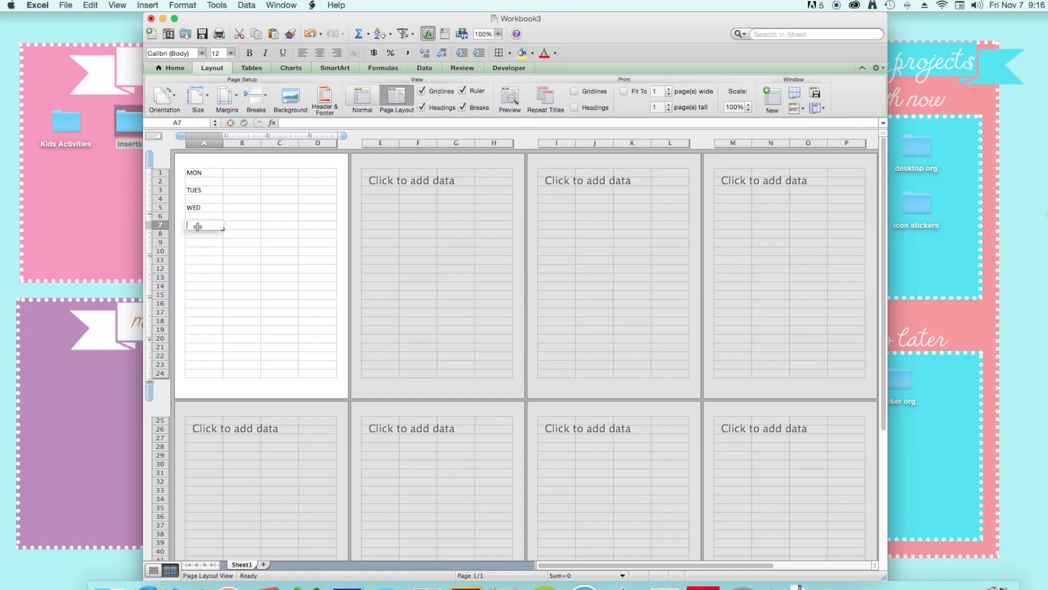
text(THUR)
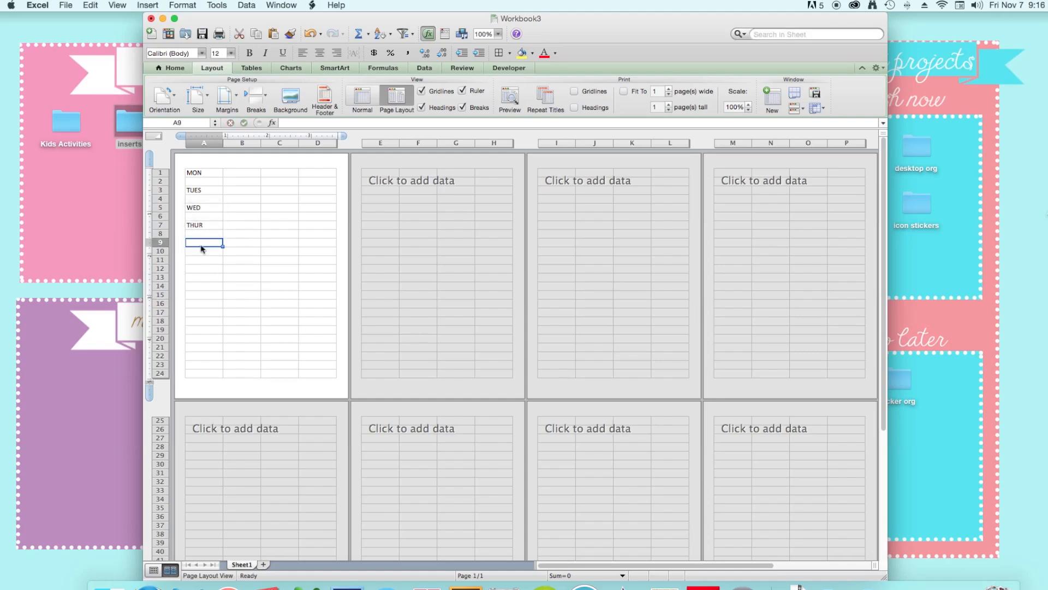
text(FRI)
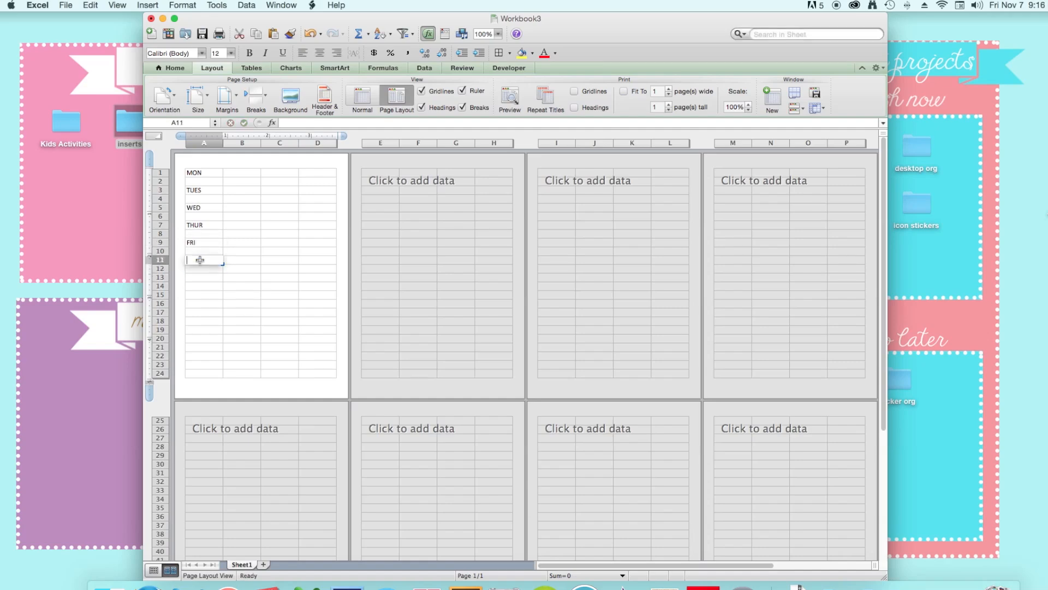
text(SAT)
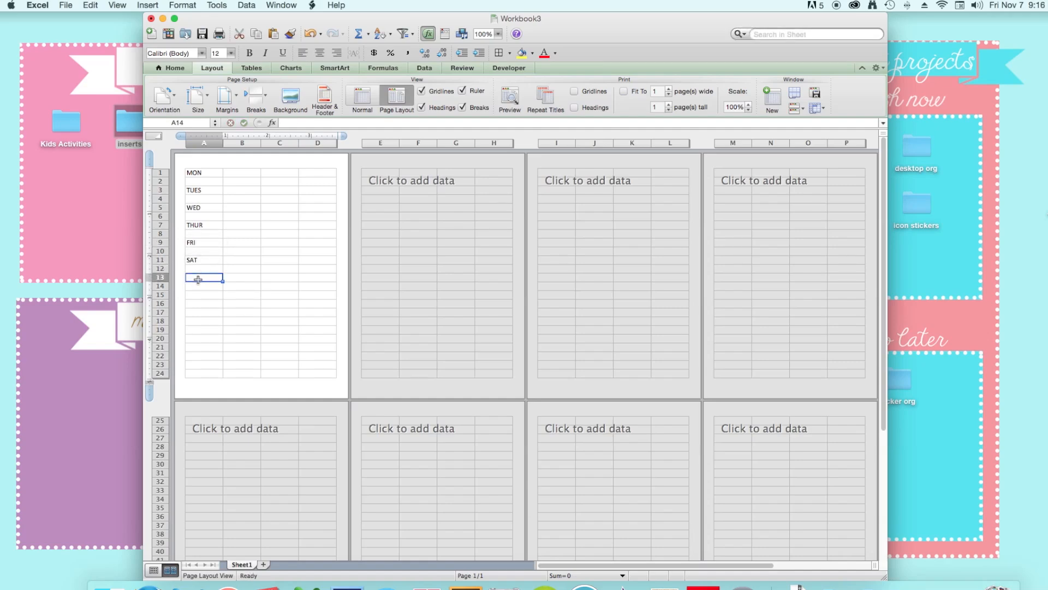
text(SUN)
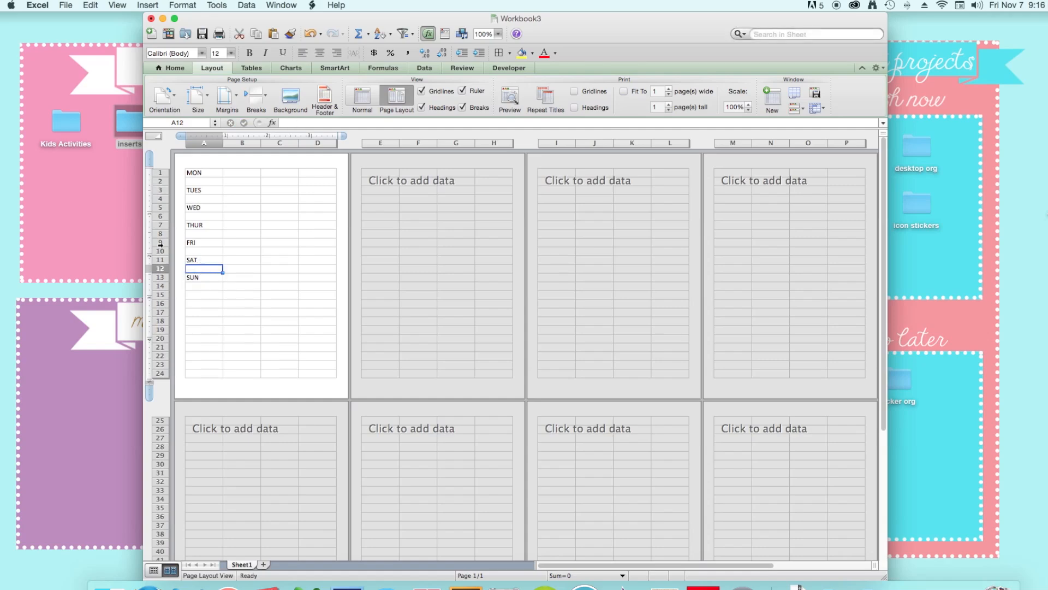
Give rows 1–14 a larger height through the Row Height dialog.
drag(194, 286, 325, 368)
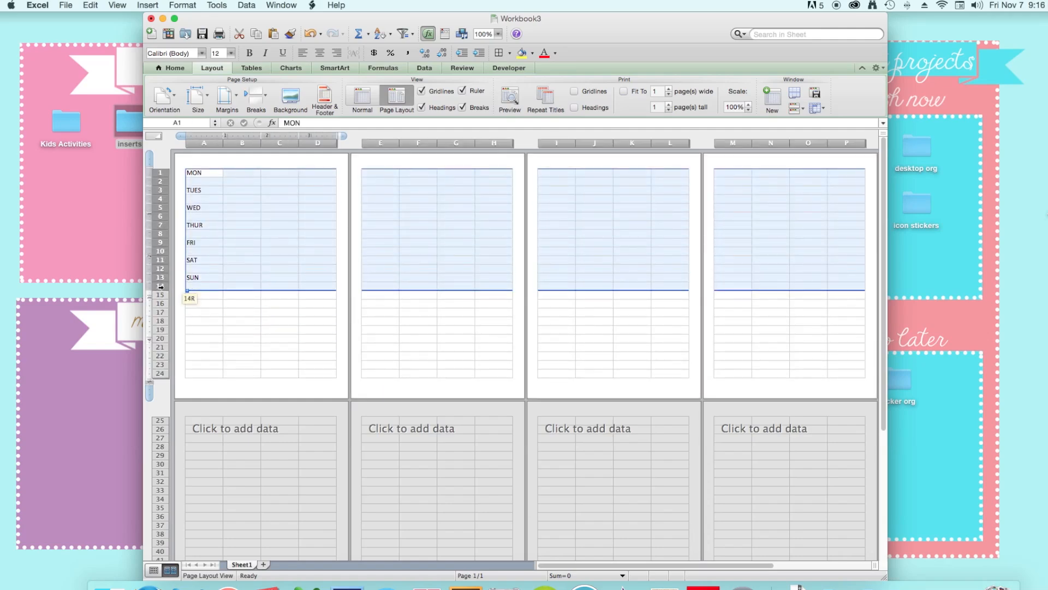
right_click(161, 237)
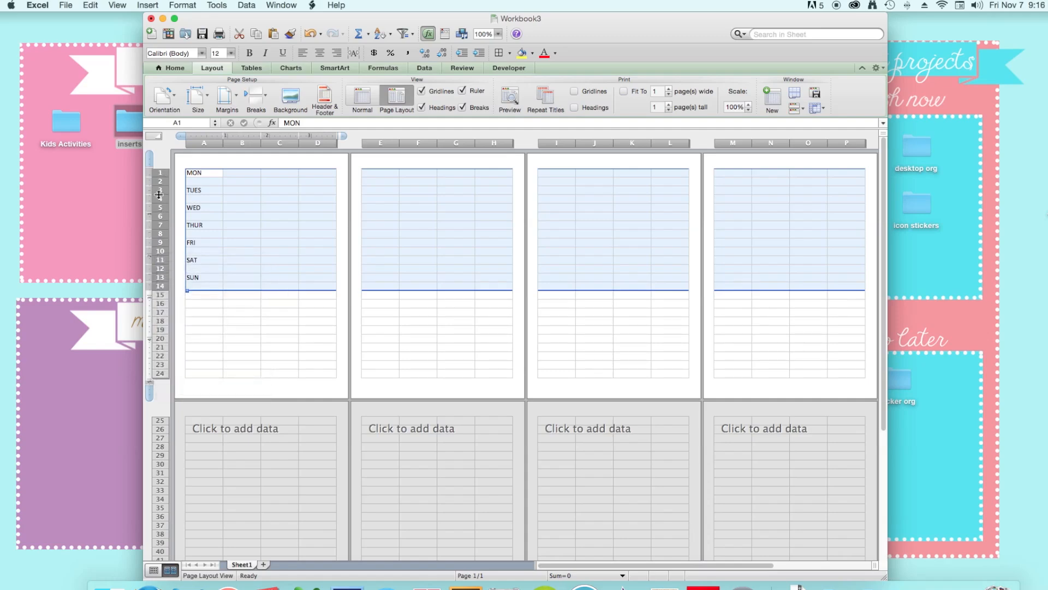
right_click(159, 195)
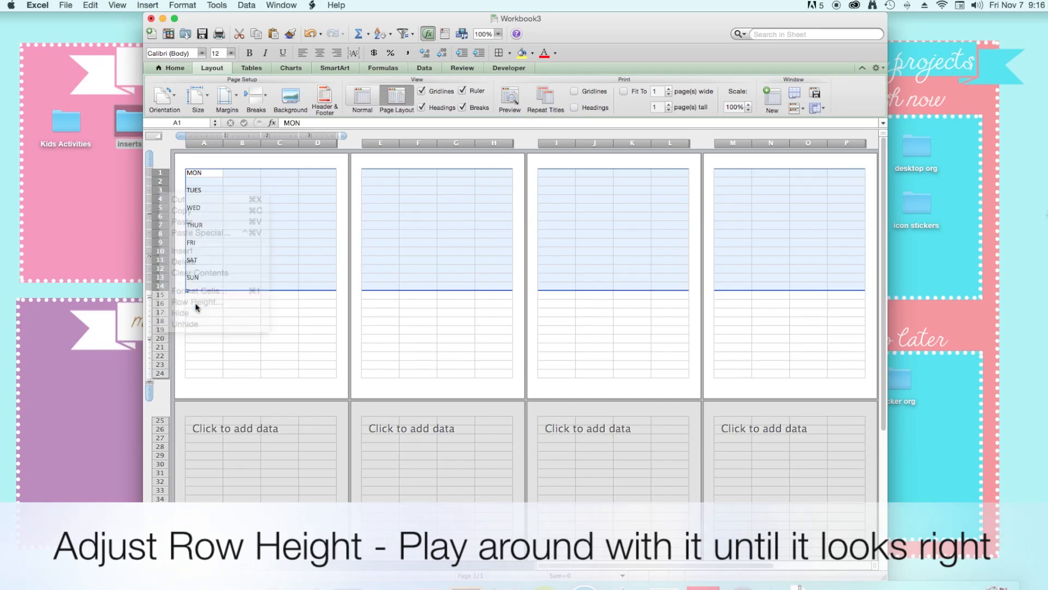
click(196, 301)
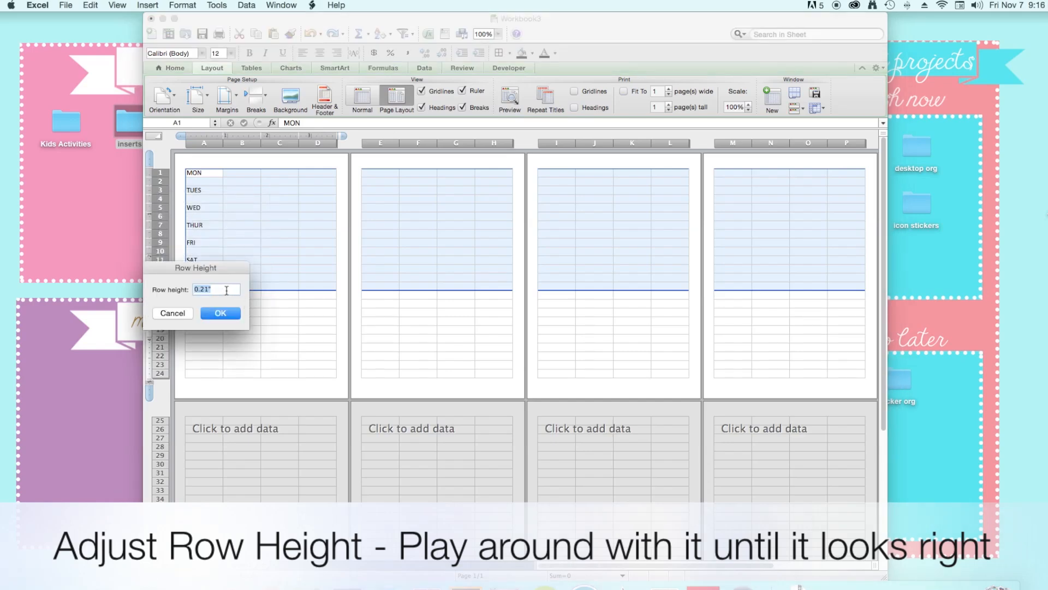
text(0)
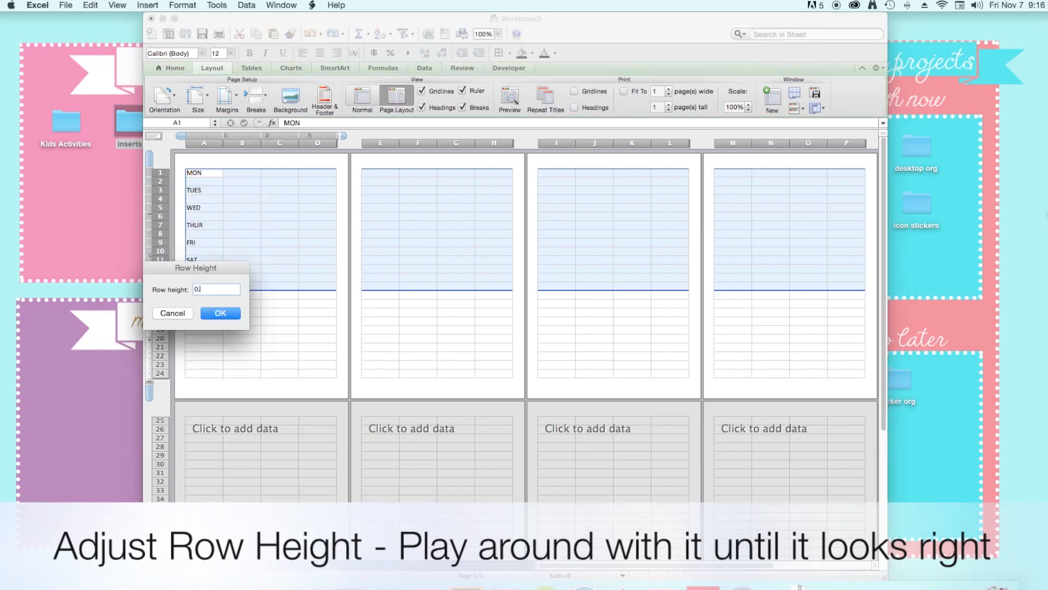
click(220, 313)
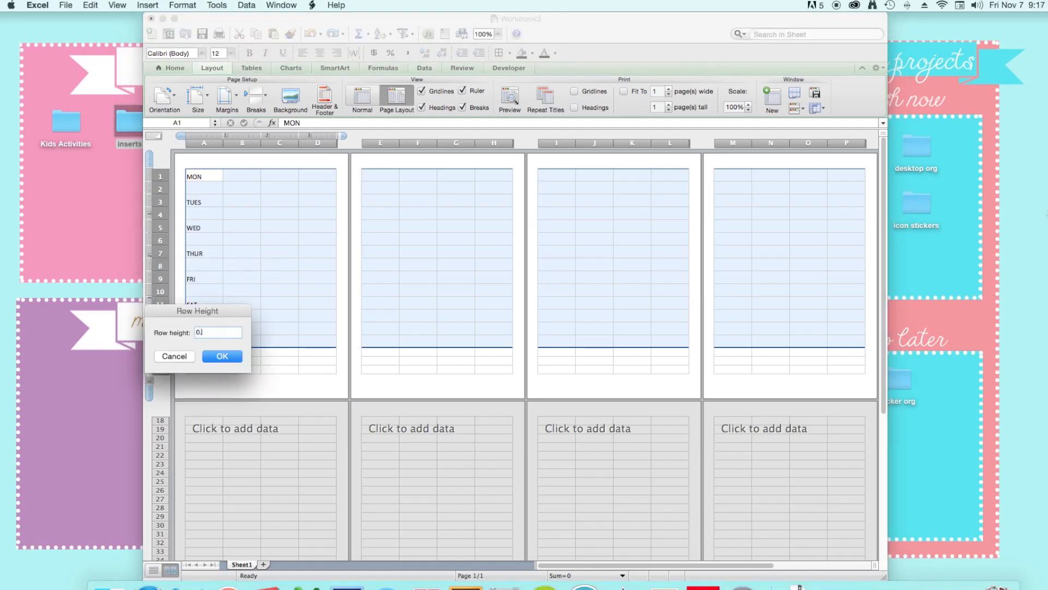
click(221, 356)
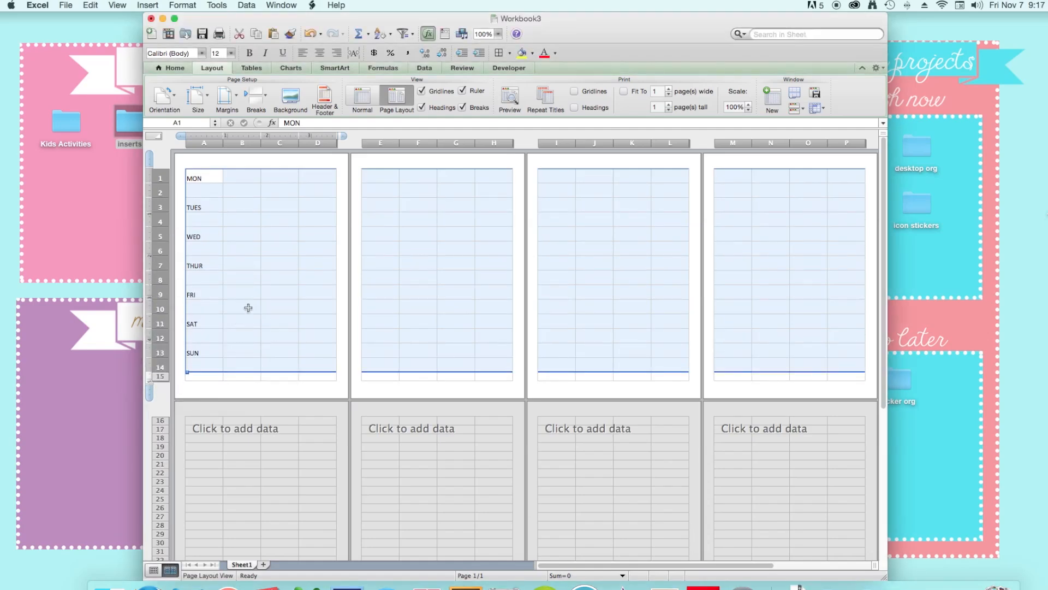
click(242, 306)
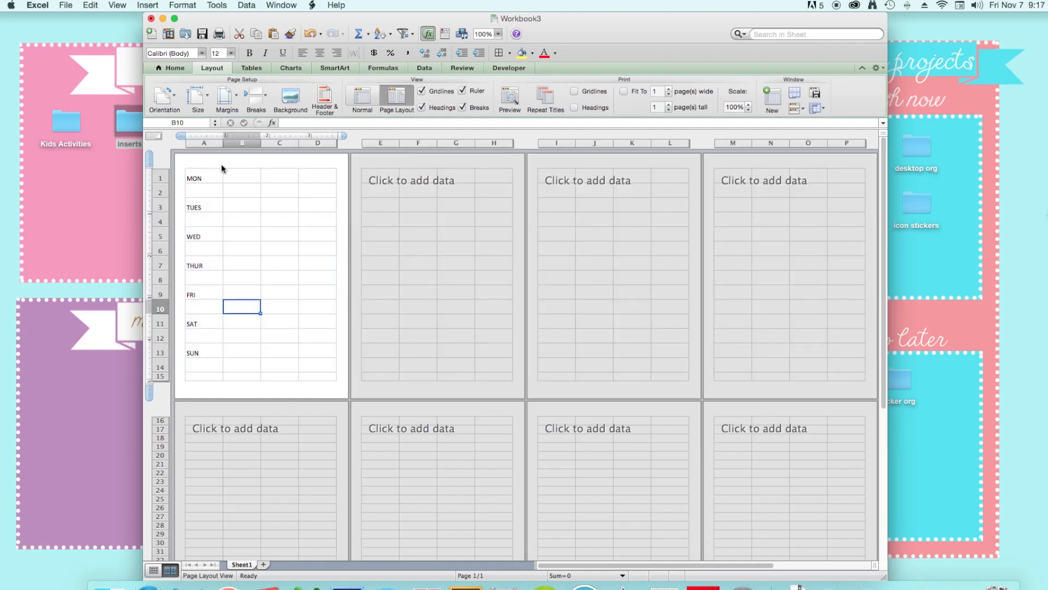
Narrow column A to about width 5 around the day labels.
click(203, 177)
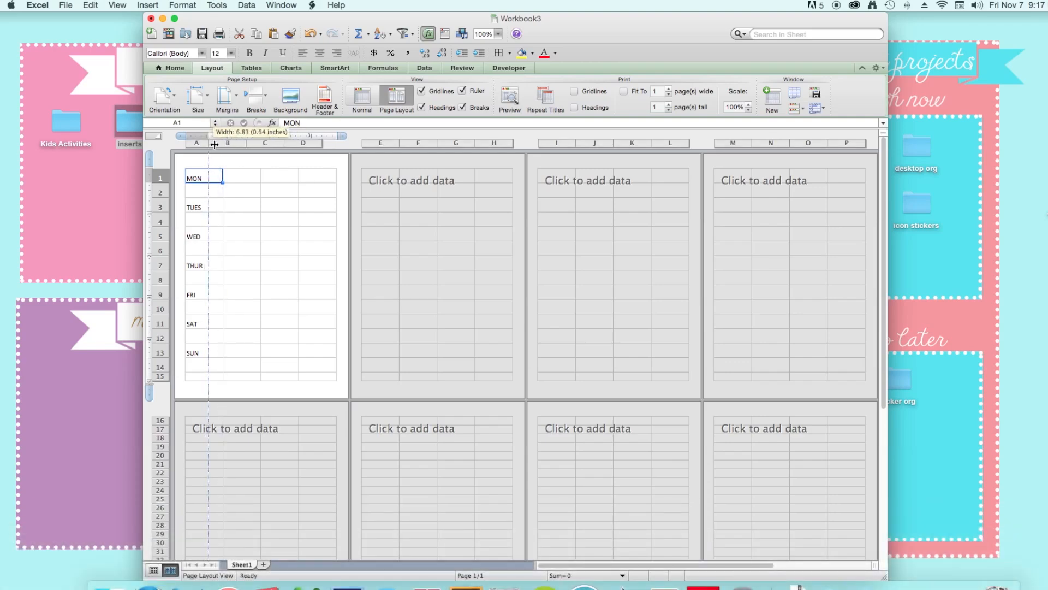
drag(217, 143, 204, 143)
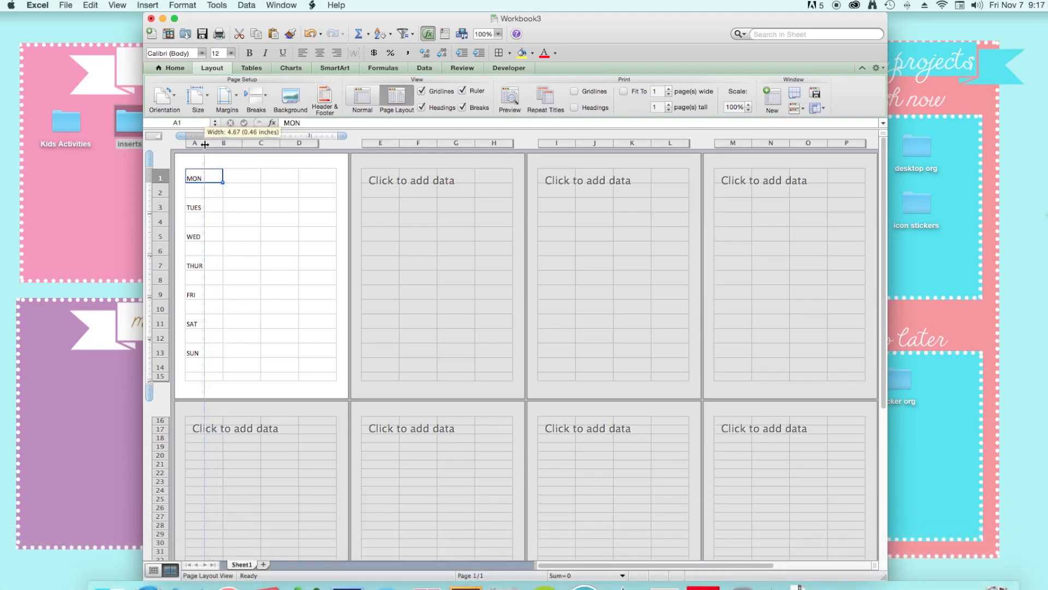
drag(205, 143, 209, 143)
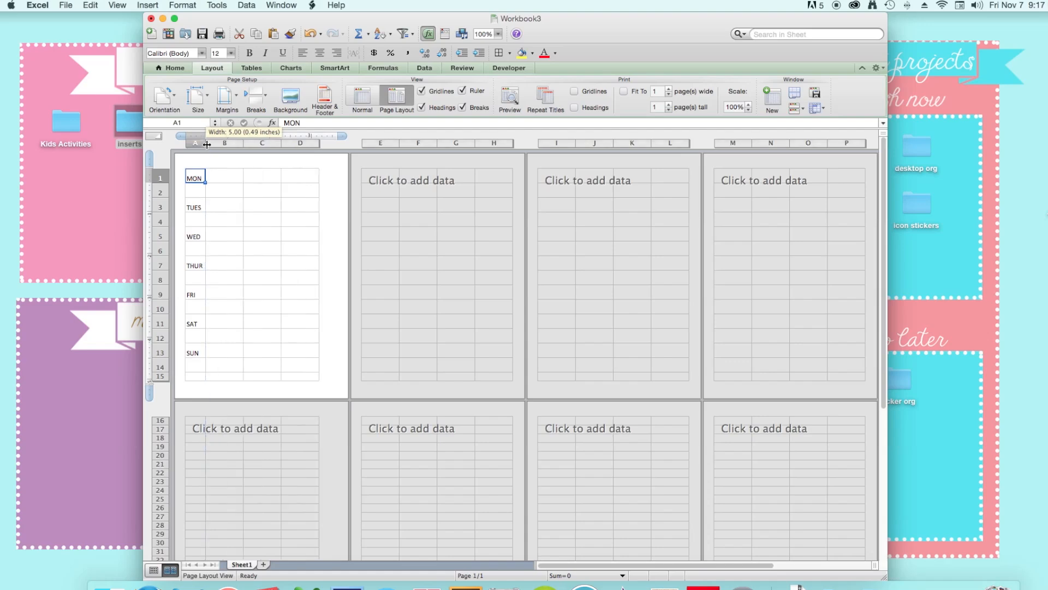
Widen column B to about width 30, roughly 2.6 inches.
click(243, 176)
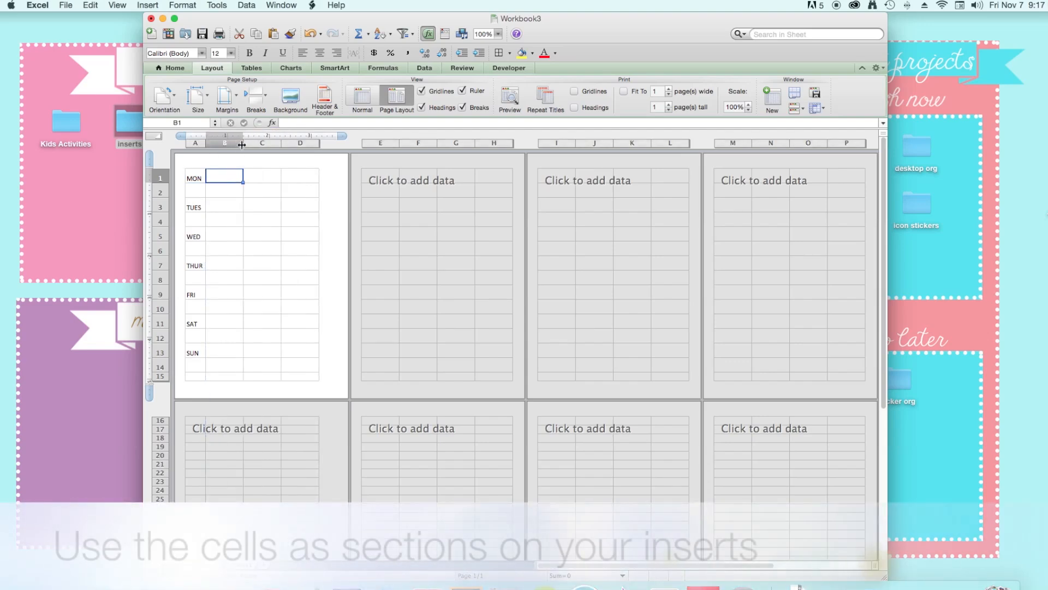
drag(226, 143, 247, 143)
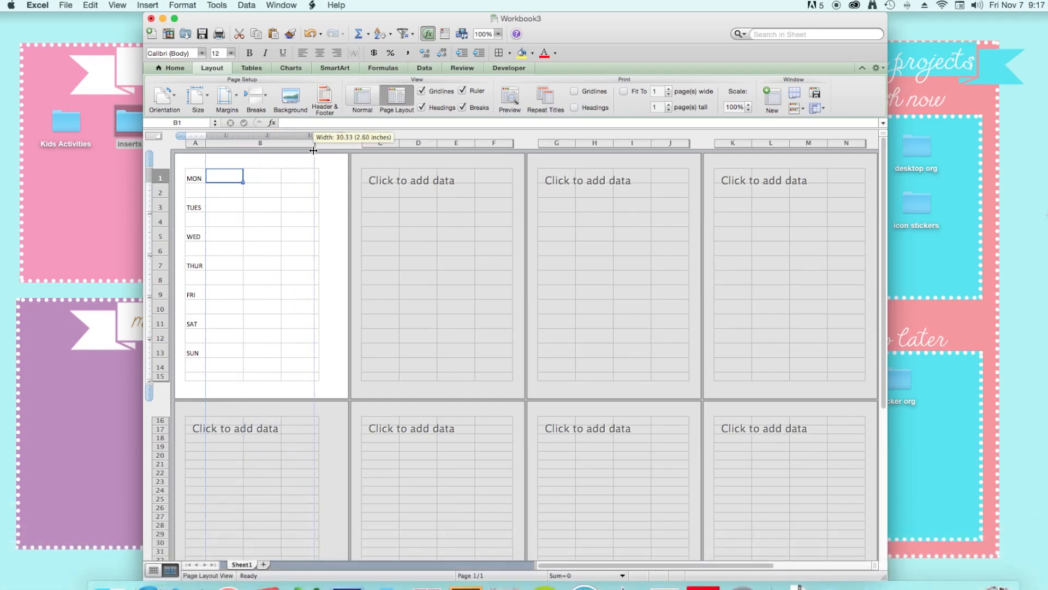
drag(312, 143, 307, 143)
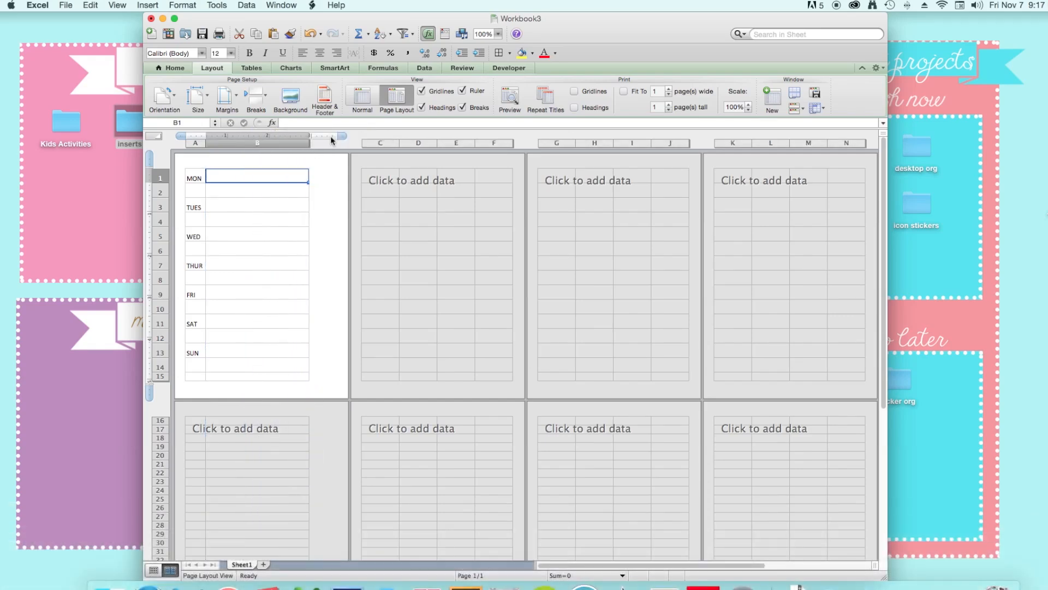
mouse_move(343, 137)
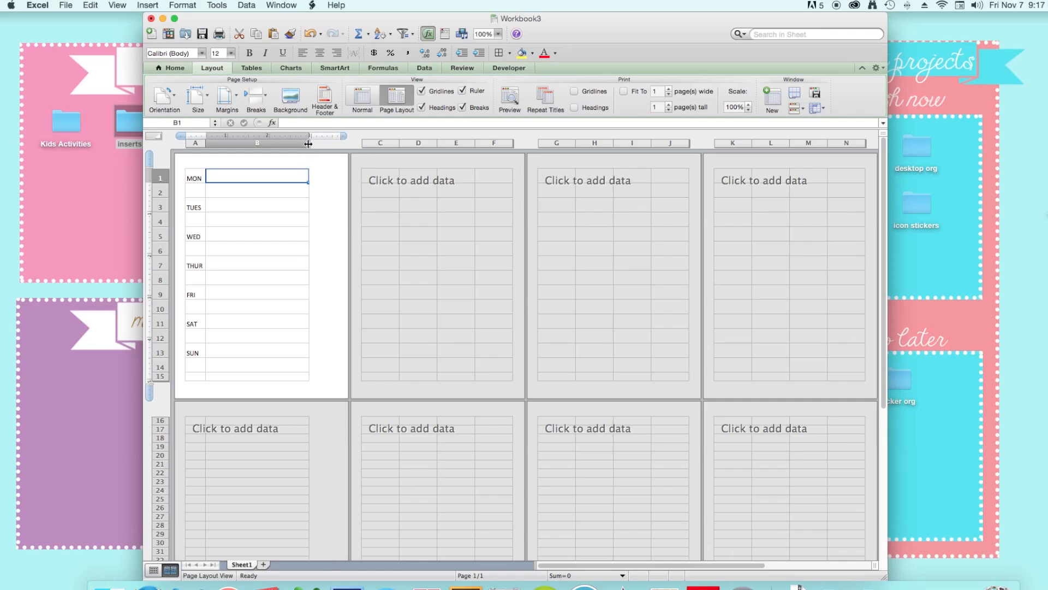
drag(308, 143, 321, 143)
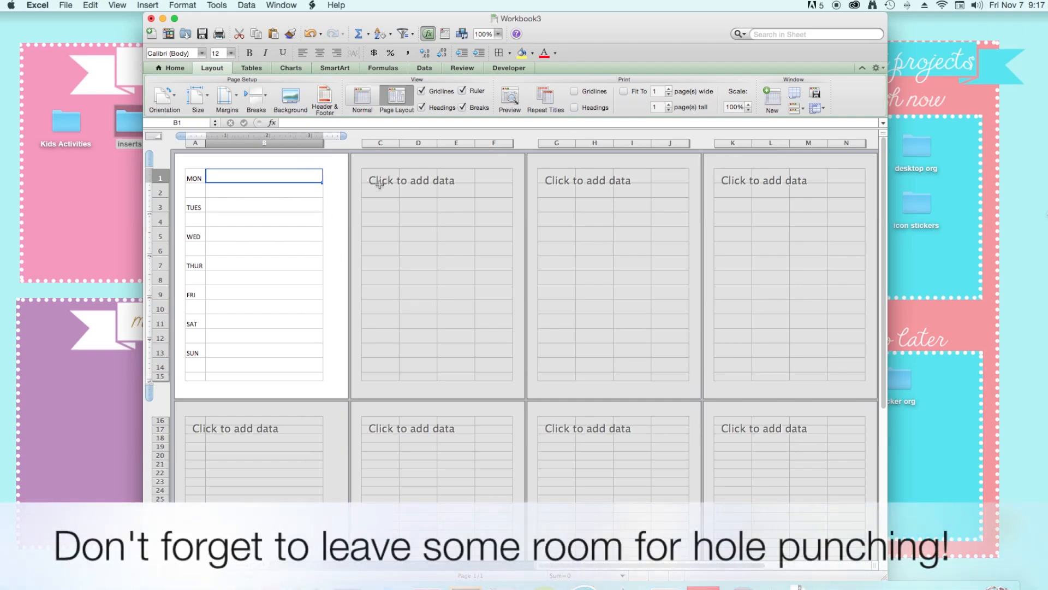
click(380, 190)
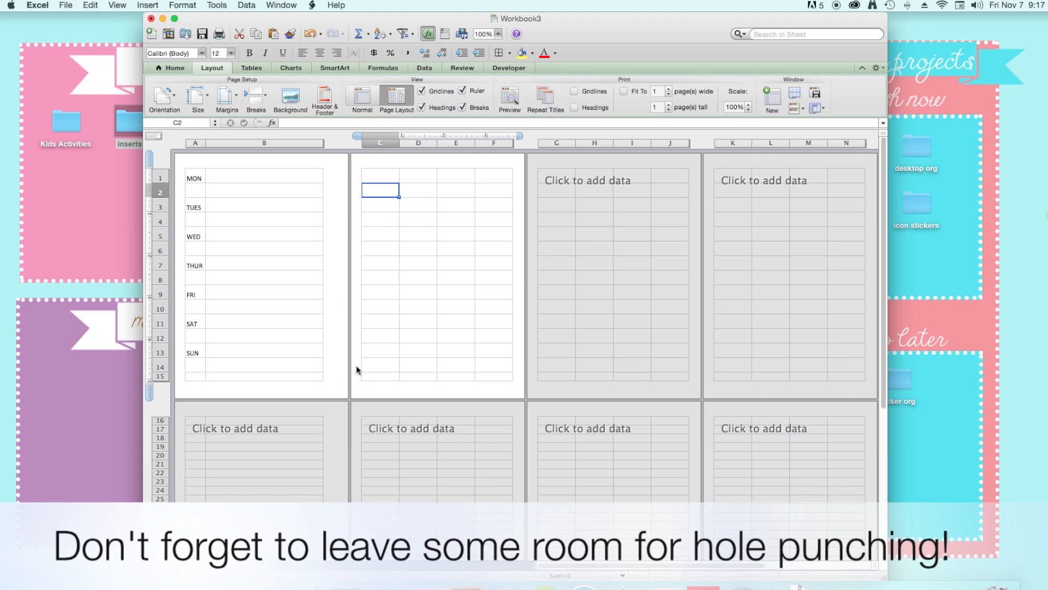
mouse_move(327, 363)
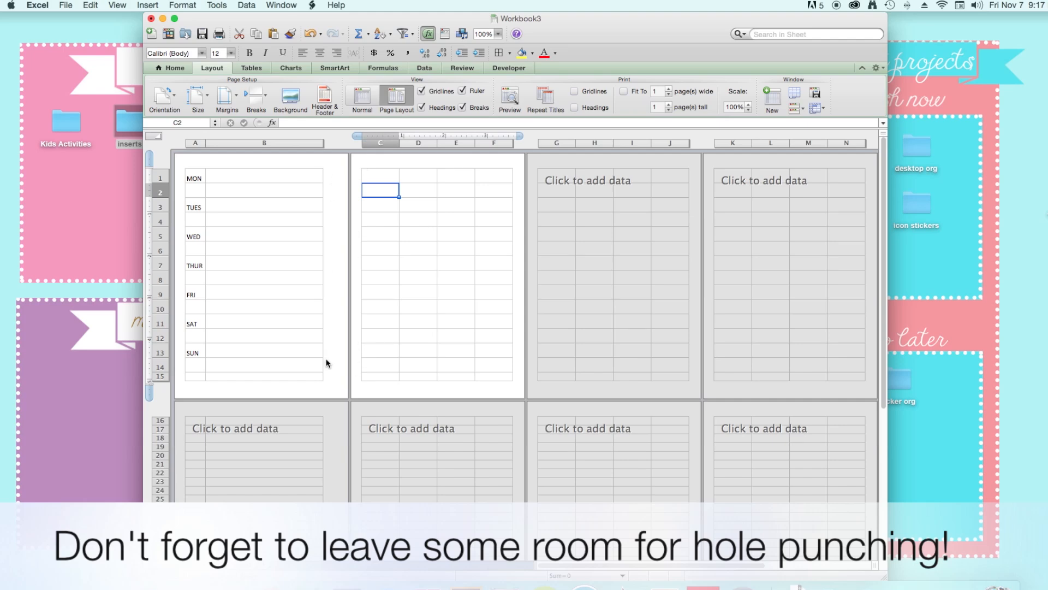
mouse_move(300, 247)
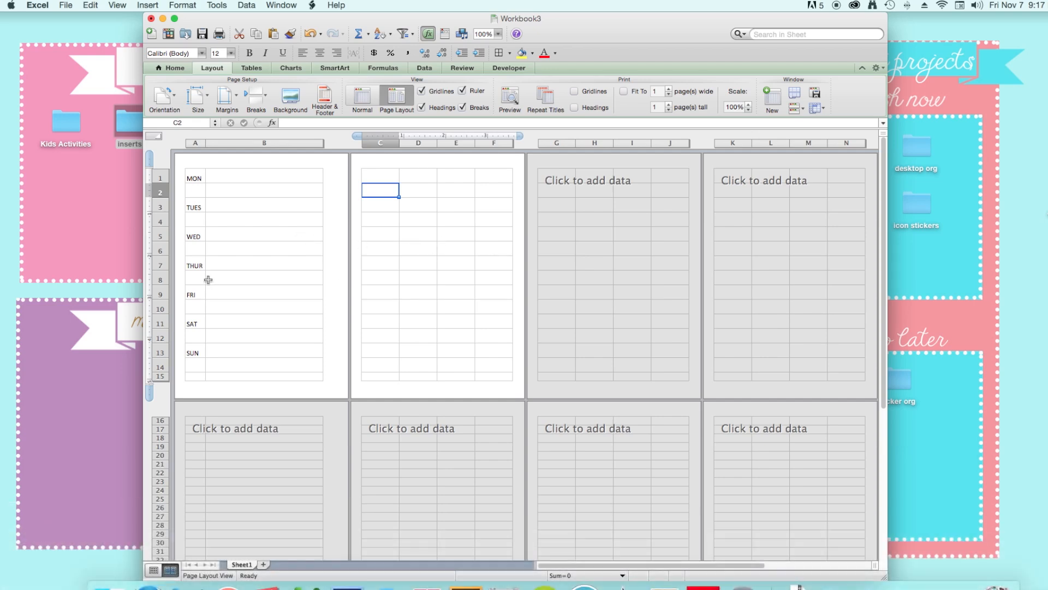
click(194, 177)
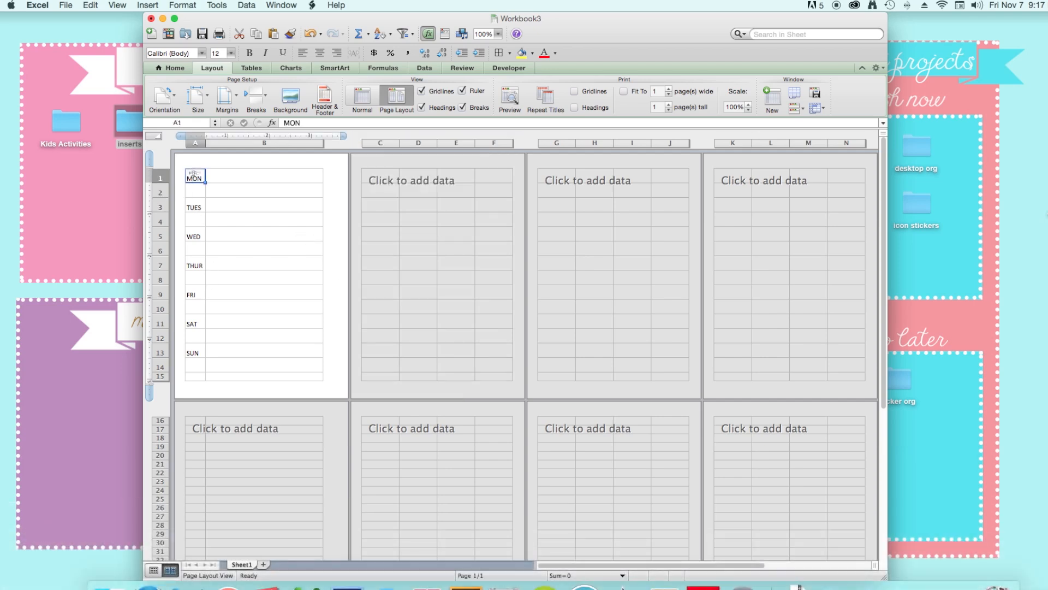
drag(194, 177, 194, 367)
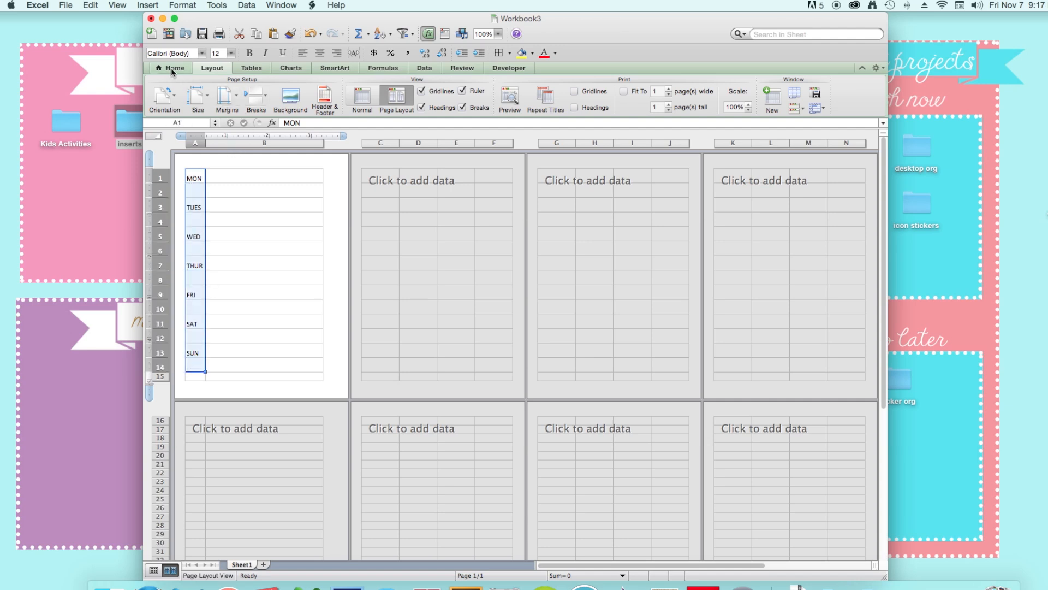
Center the day labels and apply Outside Borders to the A1:B14 block.
click(175, 68)
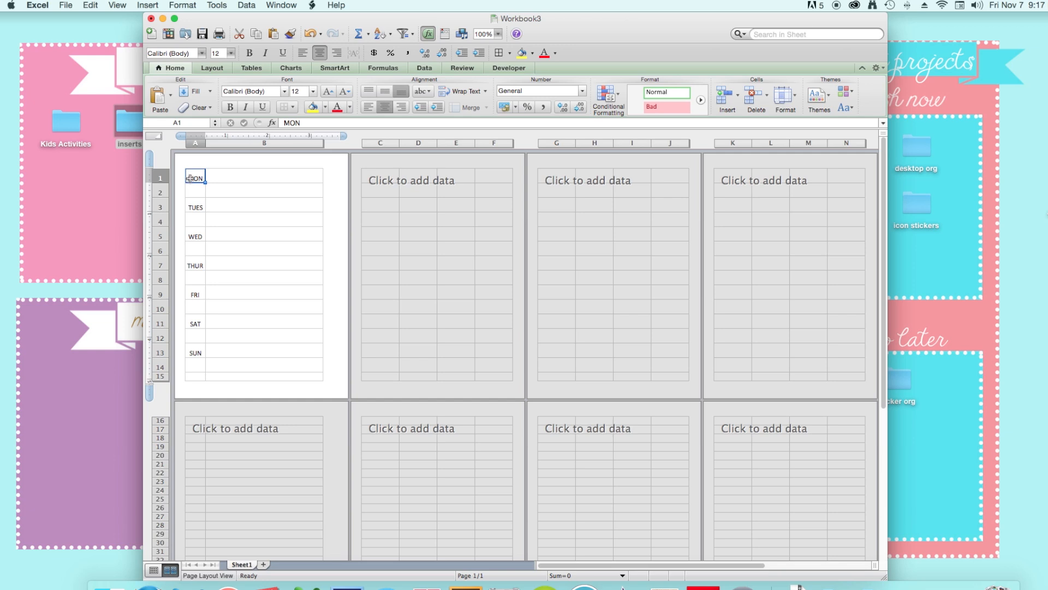
drag(195, 178, 195, 206)
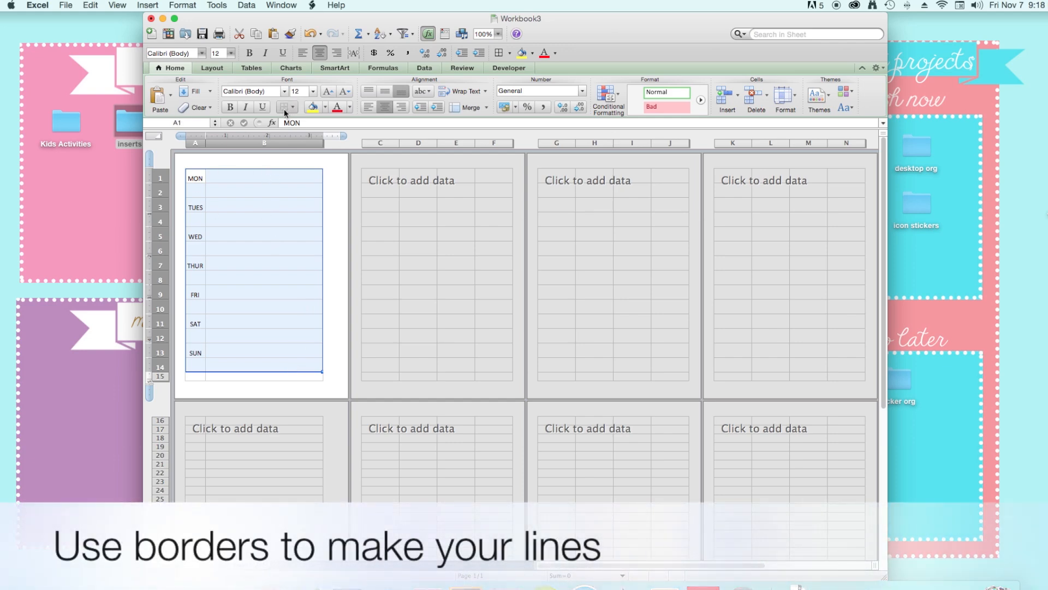
mouse_move(286, 107)
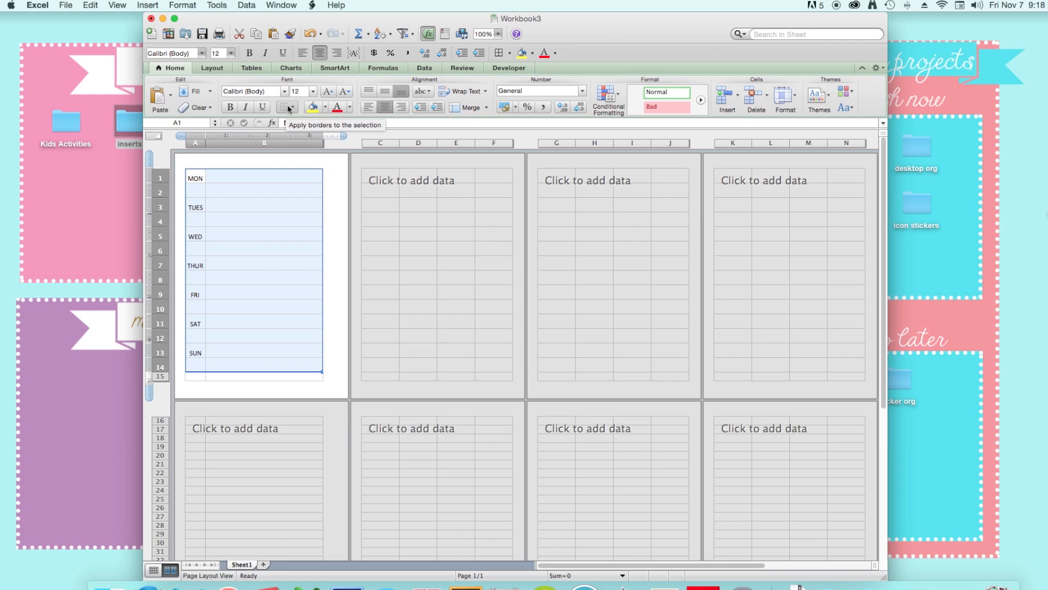
click(289, 107)
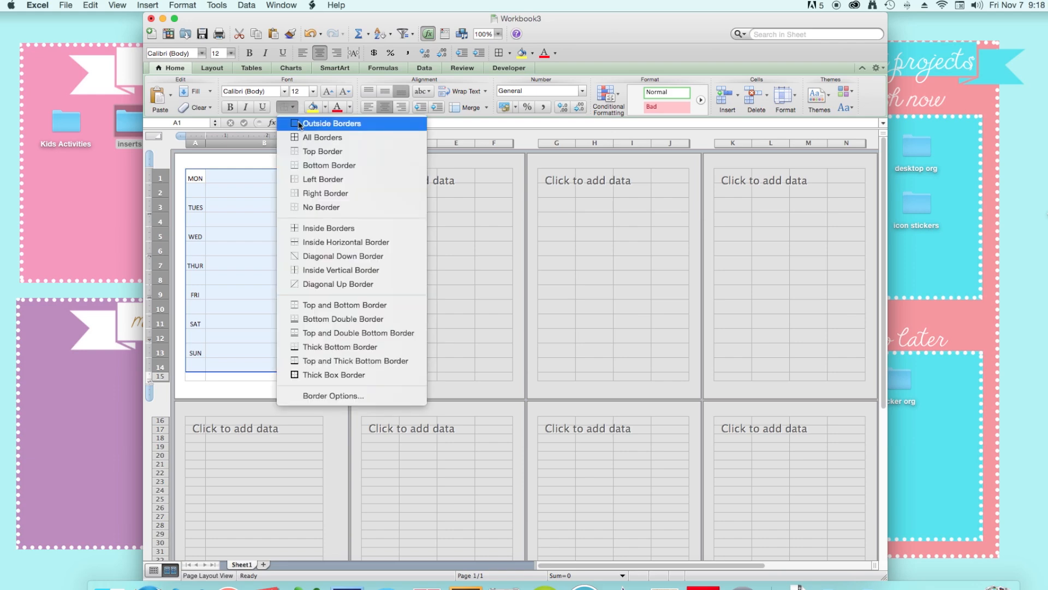
click(331, 123)
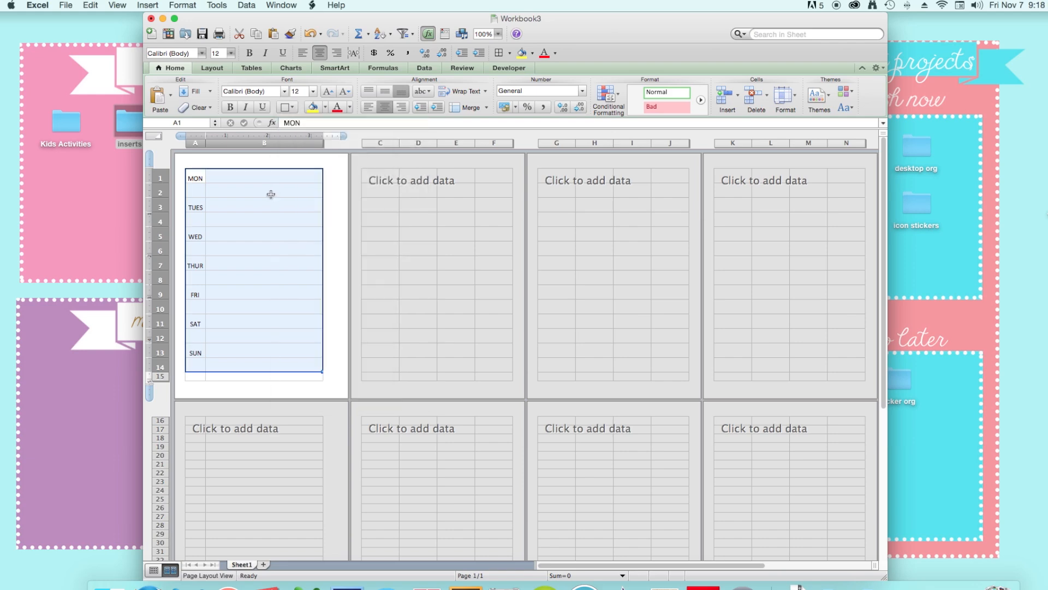
Apply Outside Borders to each day's two-row A–B box, MON through SUN.
click(263, 192)
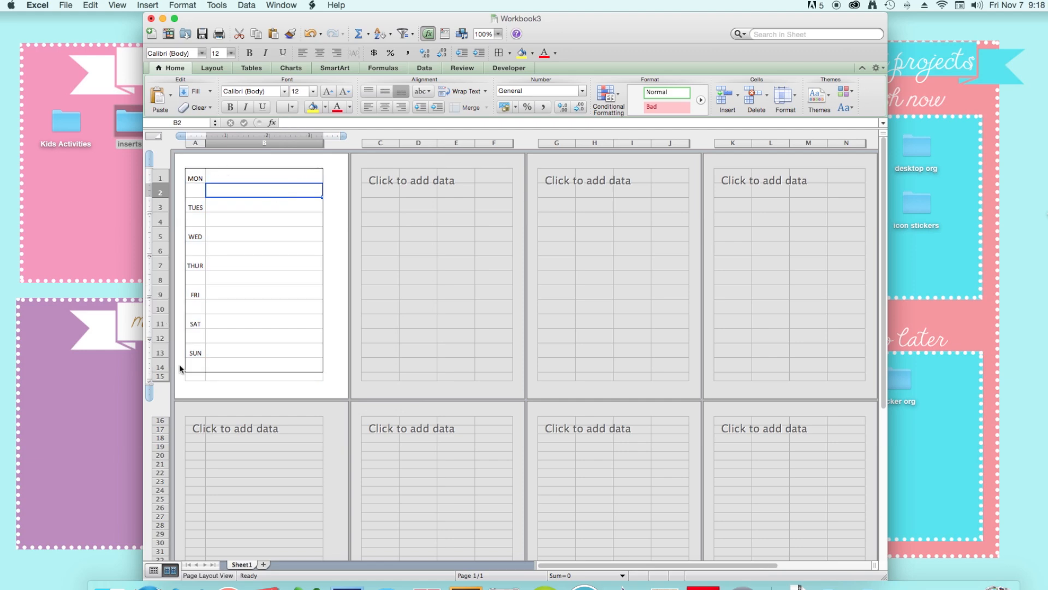
mouse_move(209, 206)
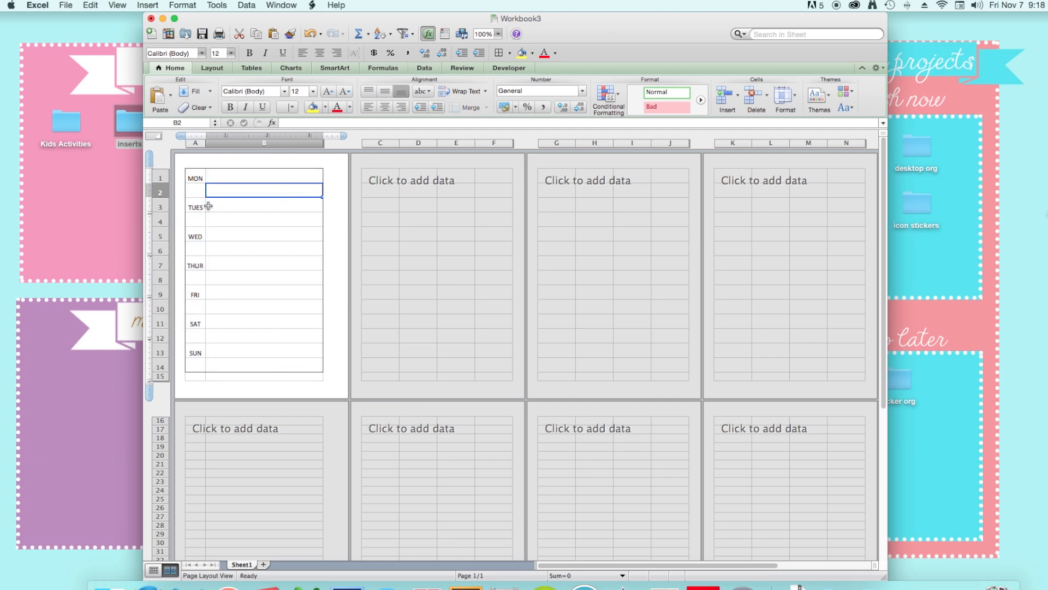
click(194, 177)
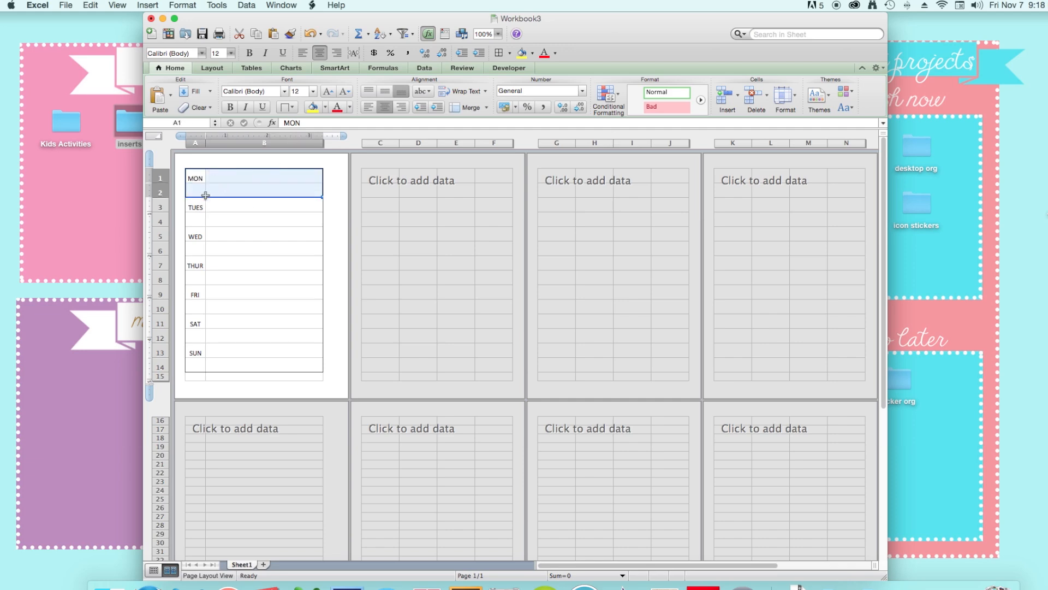
mouse_move(234, 183)
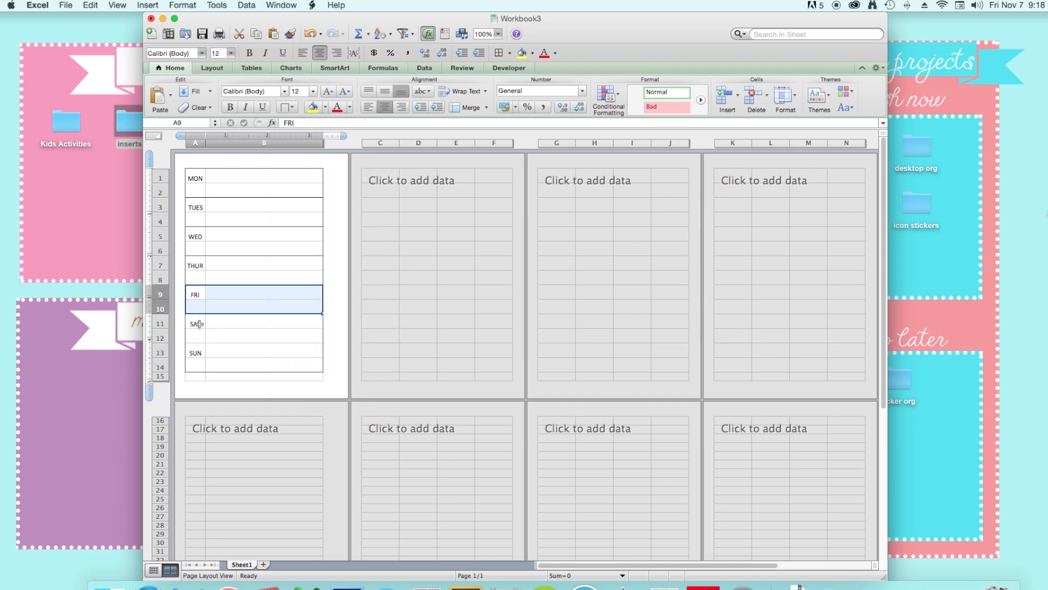
click(286, 107)
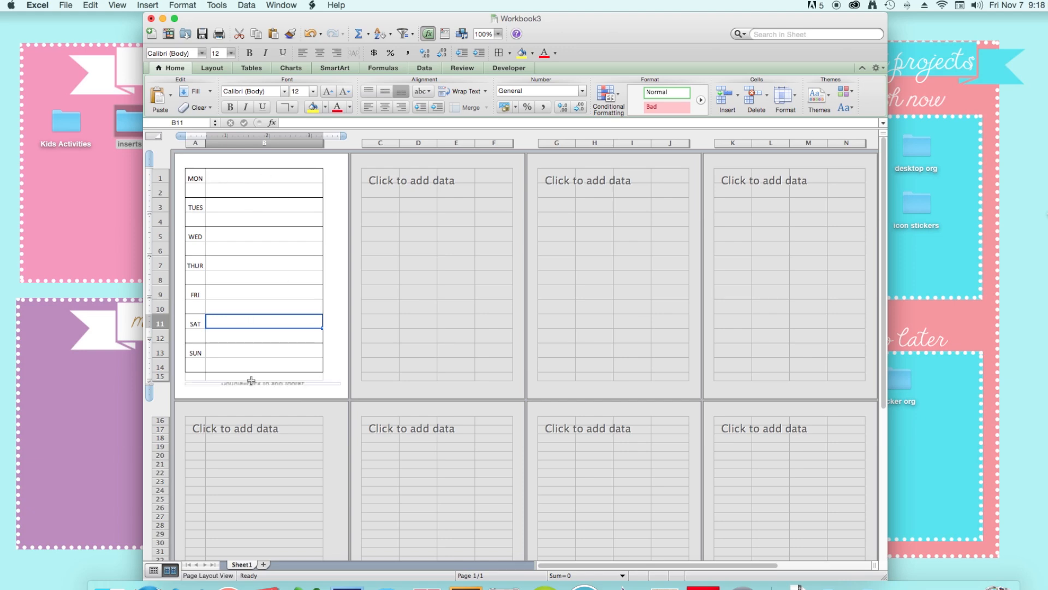
click(262, 219)
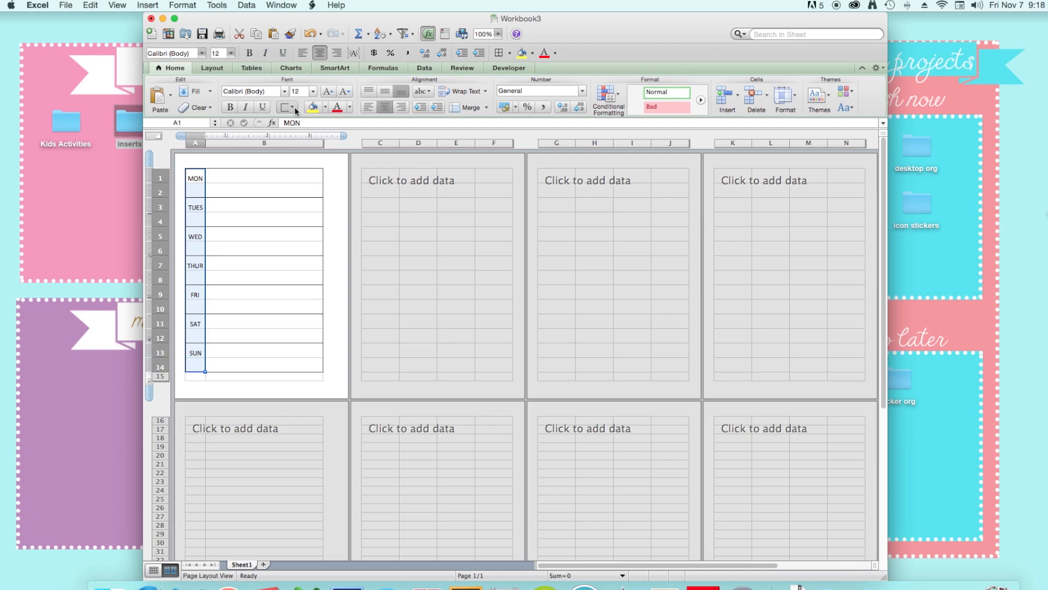
Outline the A1:A14 day-name column to divide it from the writing column.
click(286, 107)
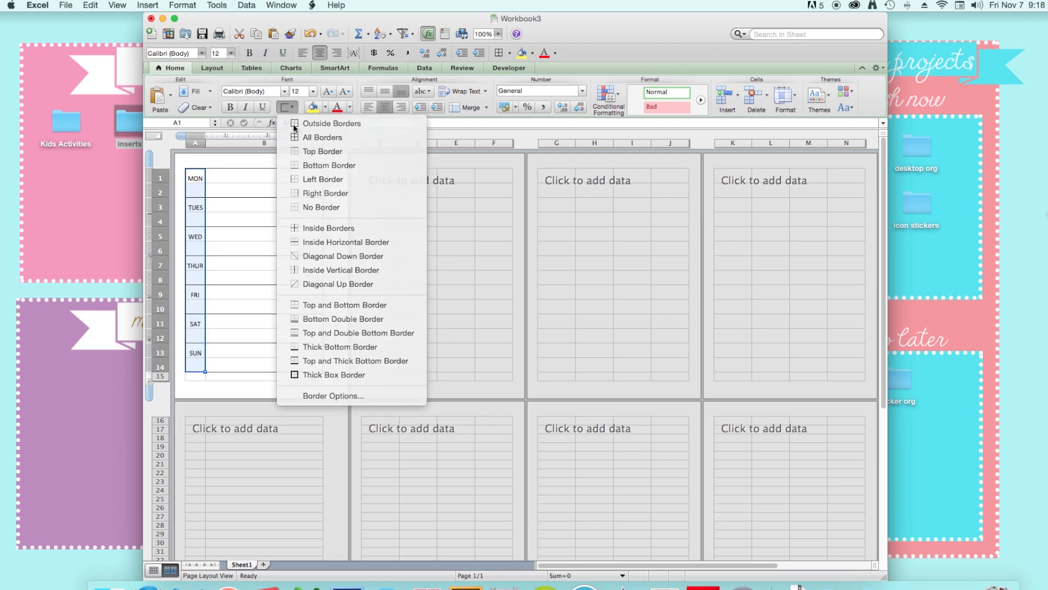
click(322, 137)
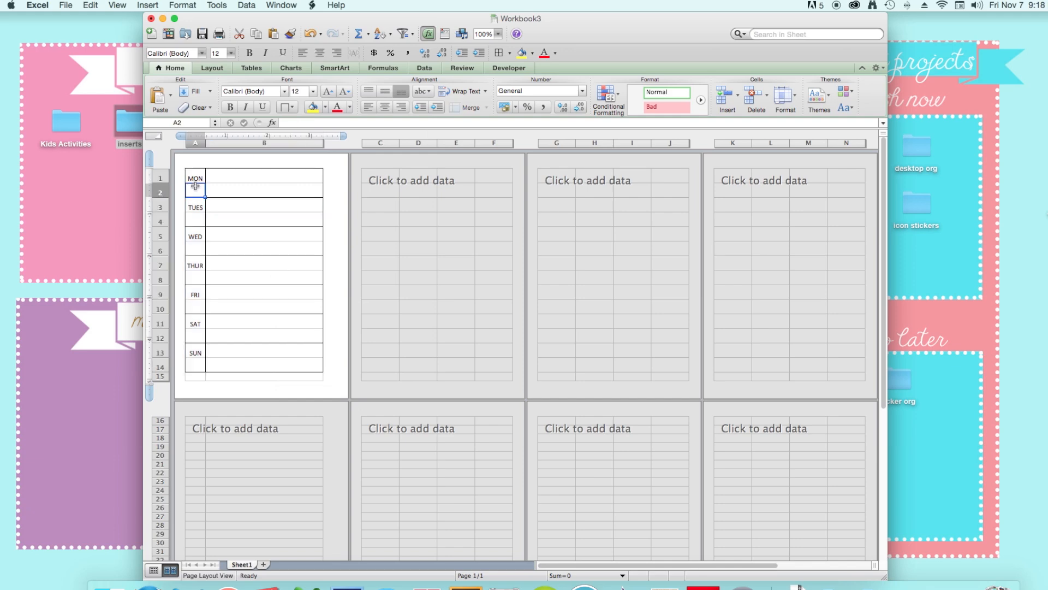
click(264, 279)
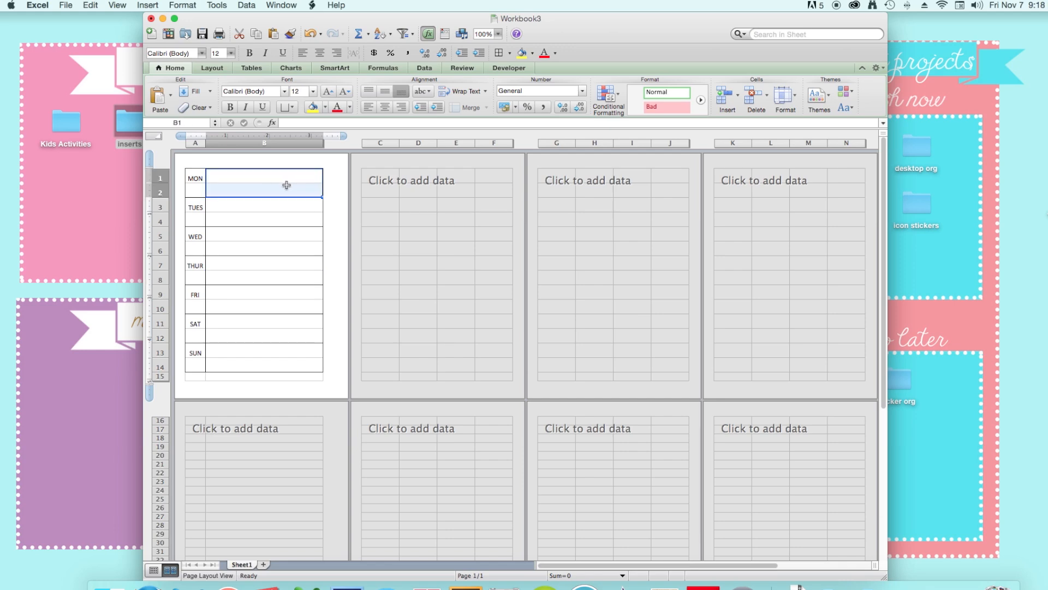
click(265, 218)
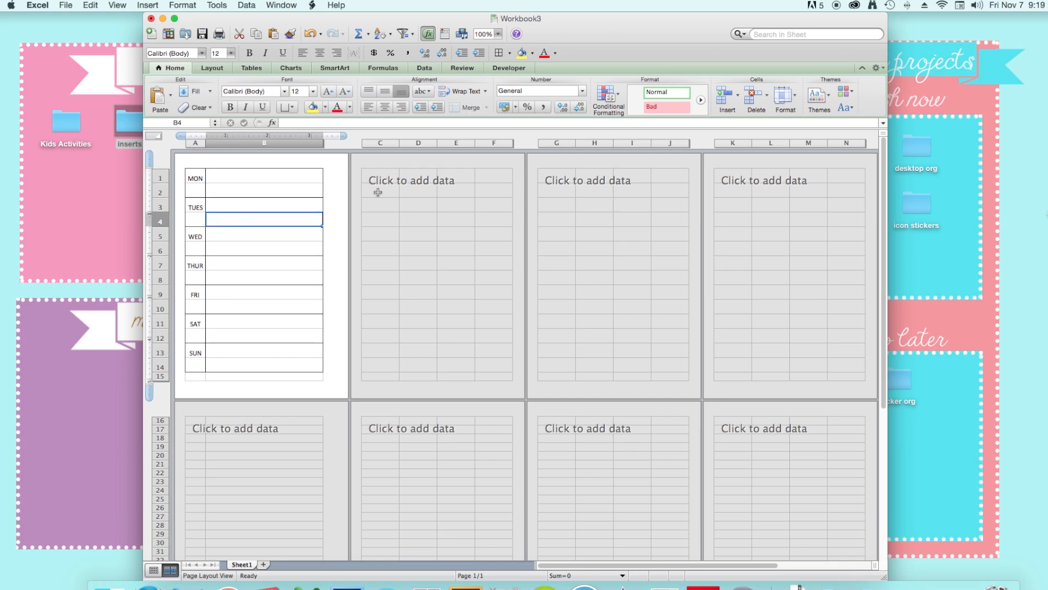
mouse_move(243, 217)
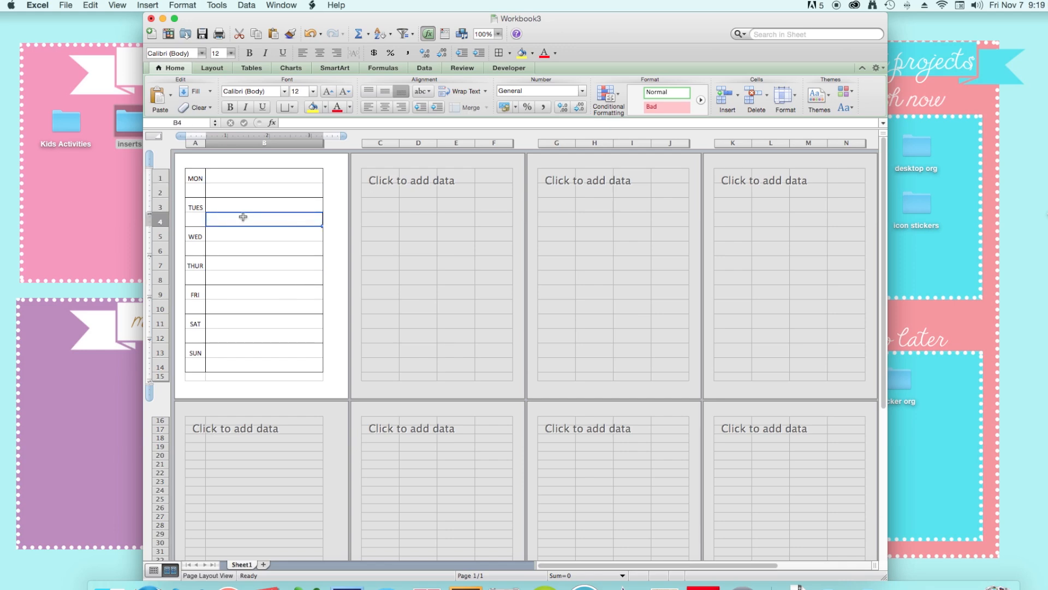
click(380, 176)
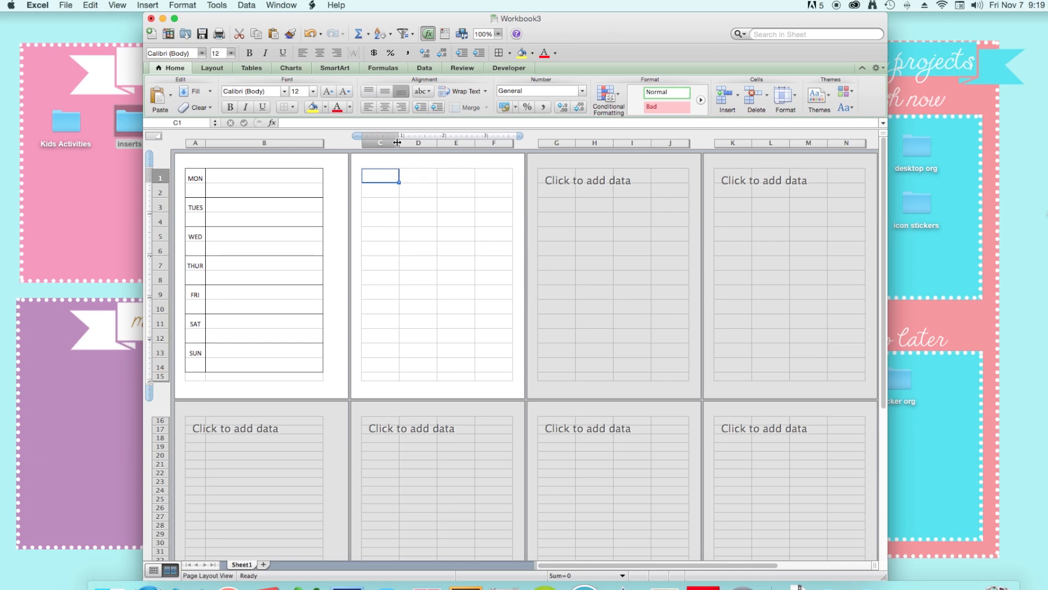
Stretch column C across page two and type the WEEKLY GOALS heading in C1.
drag(399, 143, 406, 142)
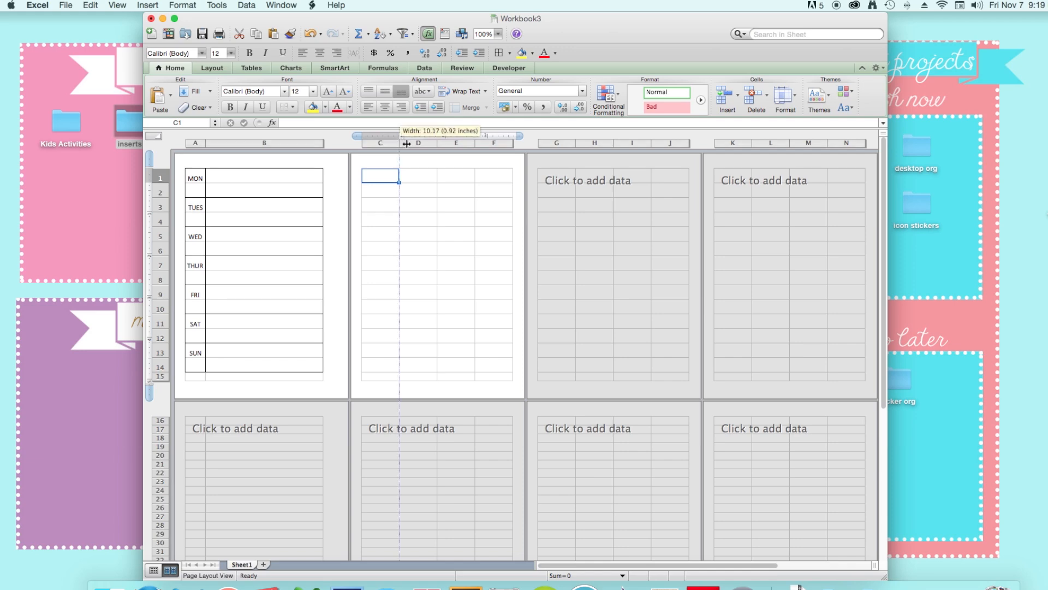
drag(406, 144, 517, 152)
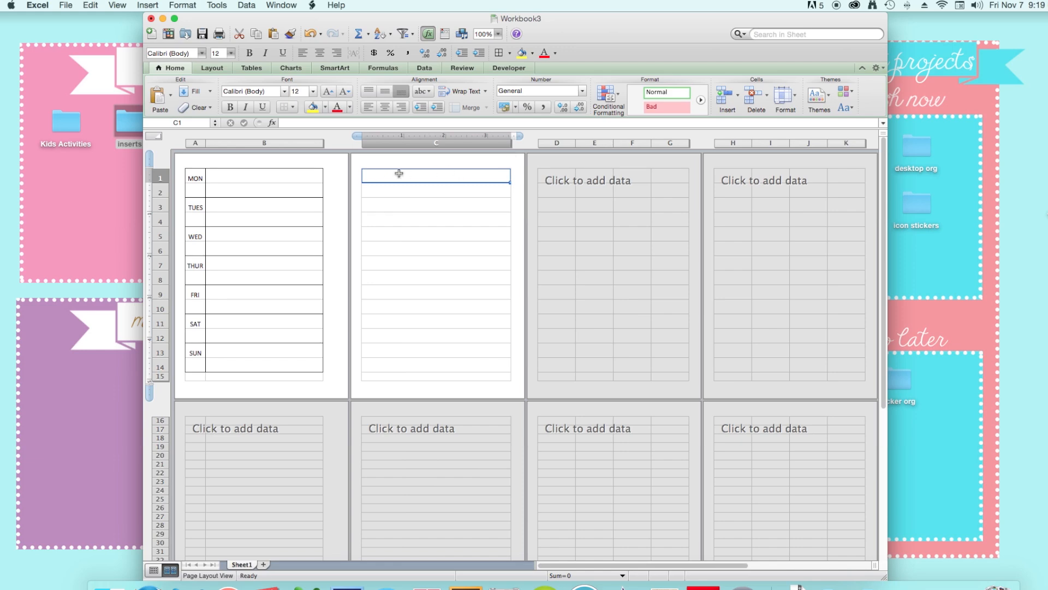
text(WEEKLY NOTES)
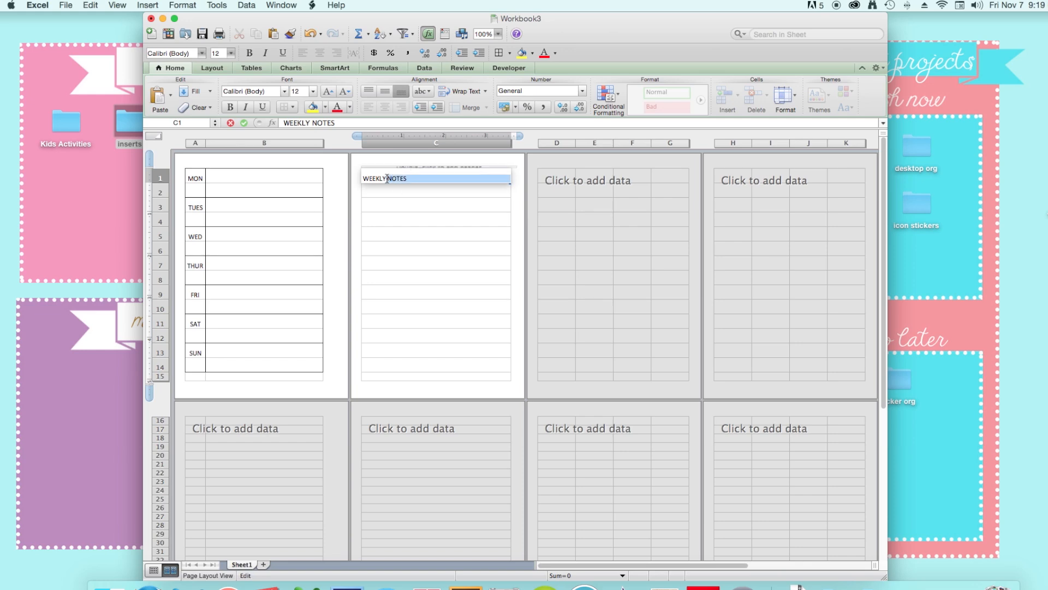
text(WEEKLYGOALS)
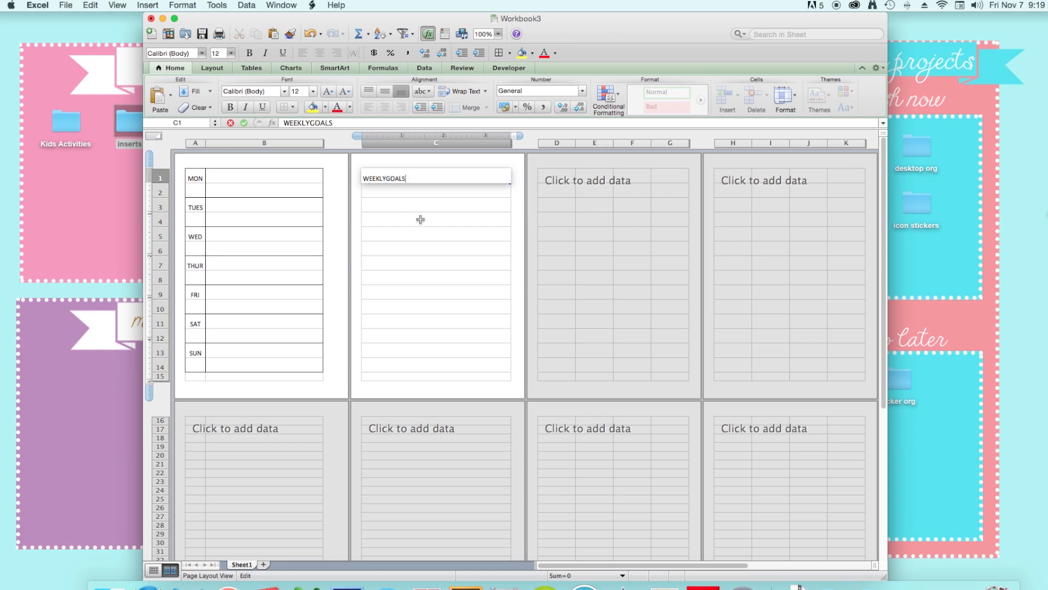
Add the NOTES heading in C11 and center both headings.
click(435, 321)
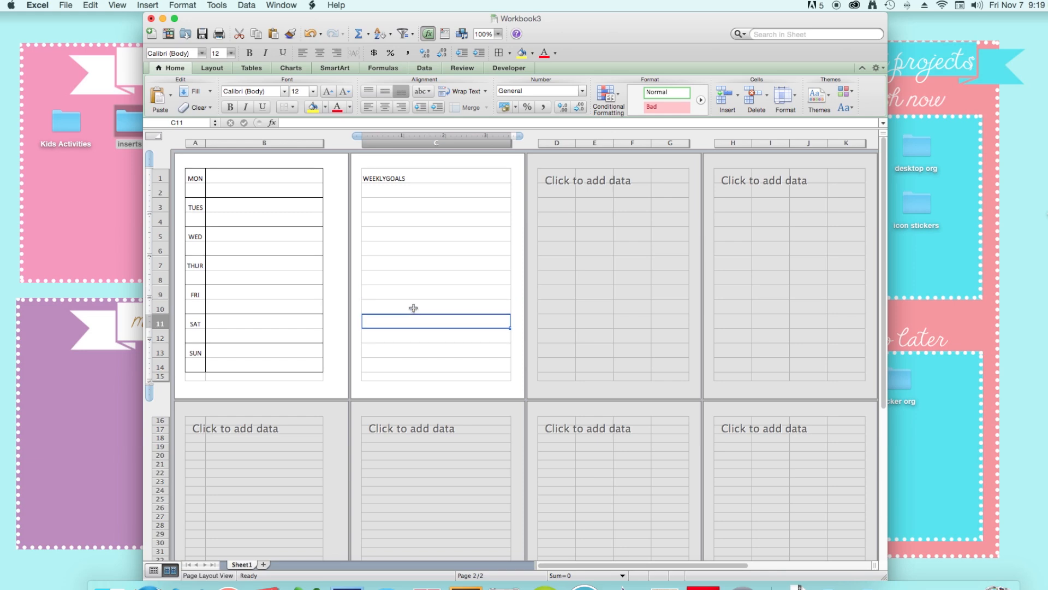
text(NOTES)
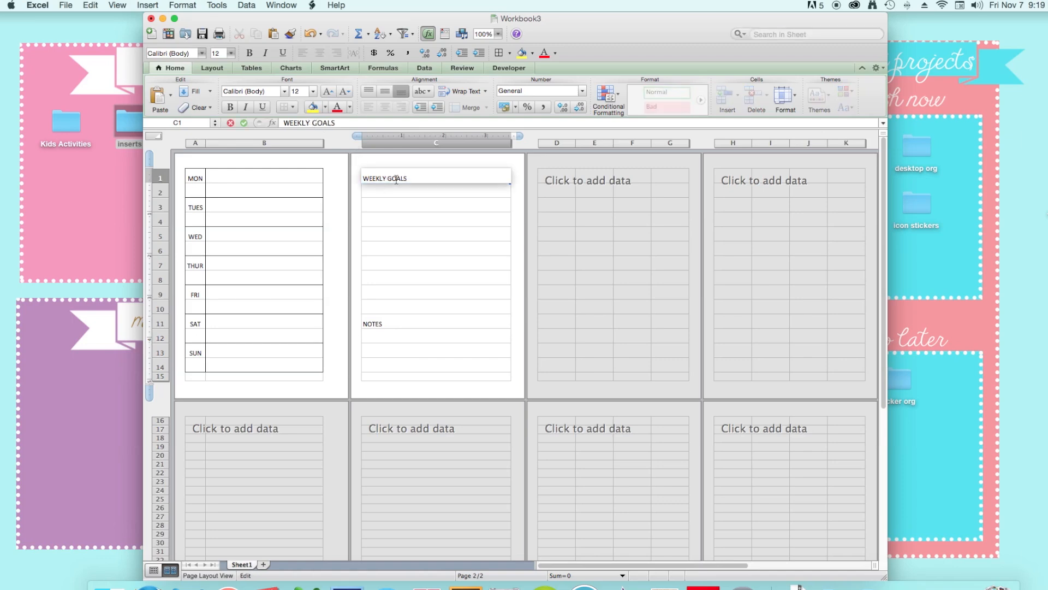
click(434, 292)
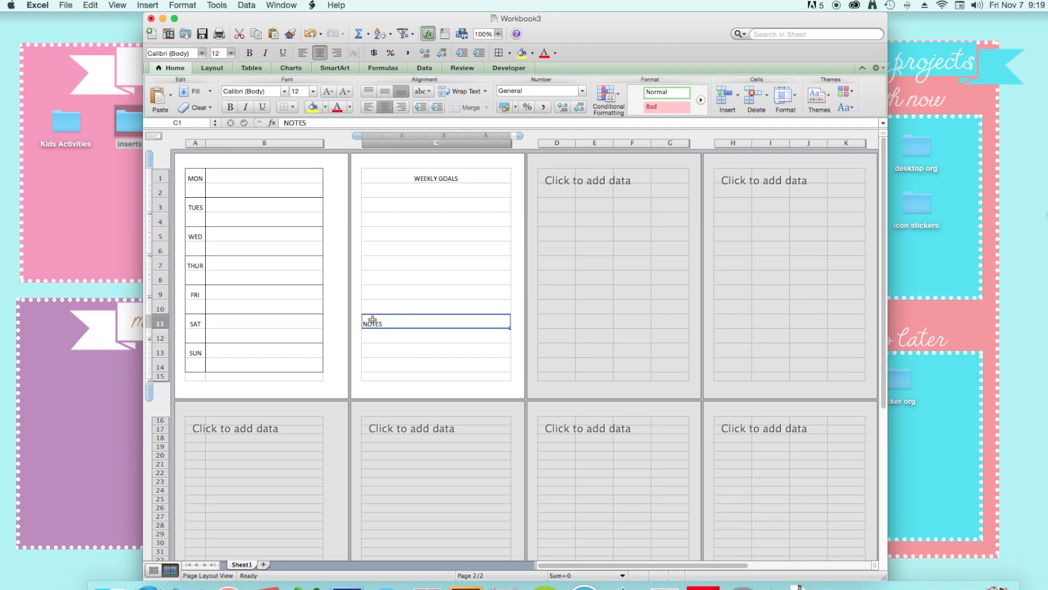
click(435, 219)
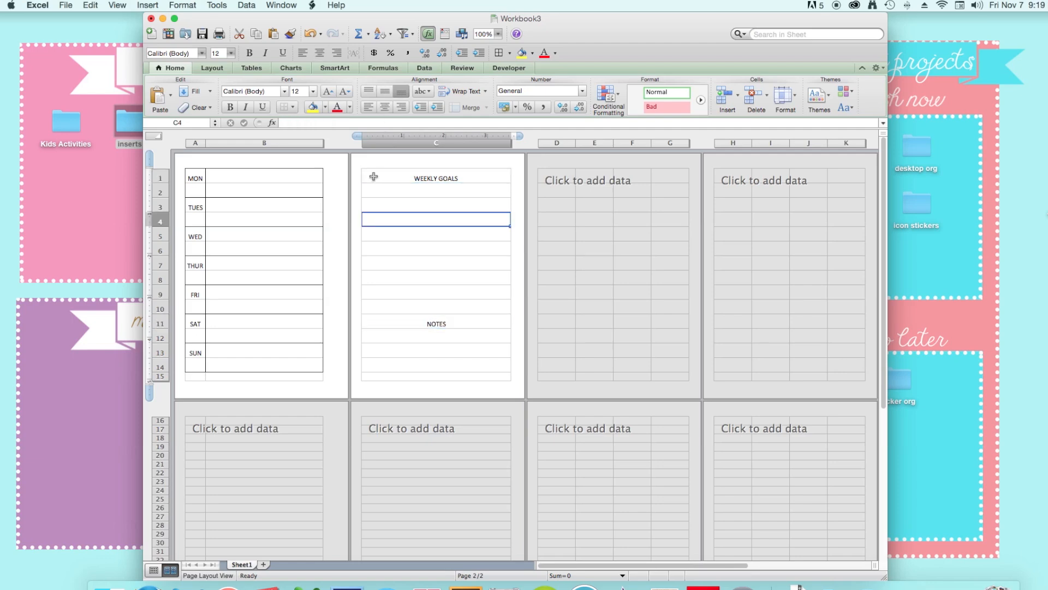
Outline the WEEKLY GOALS and NOTES headings and writing areas, then top-align all text.
click(289, 107)
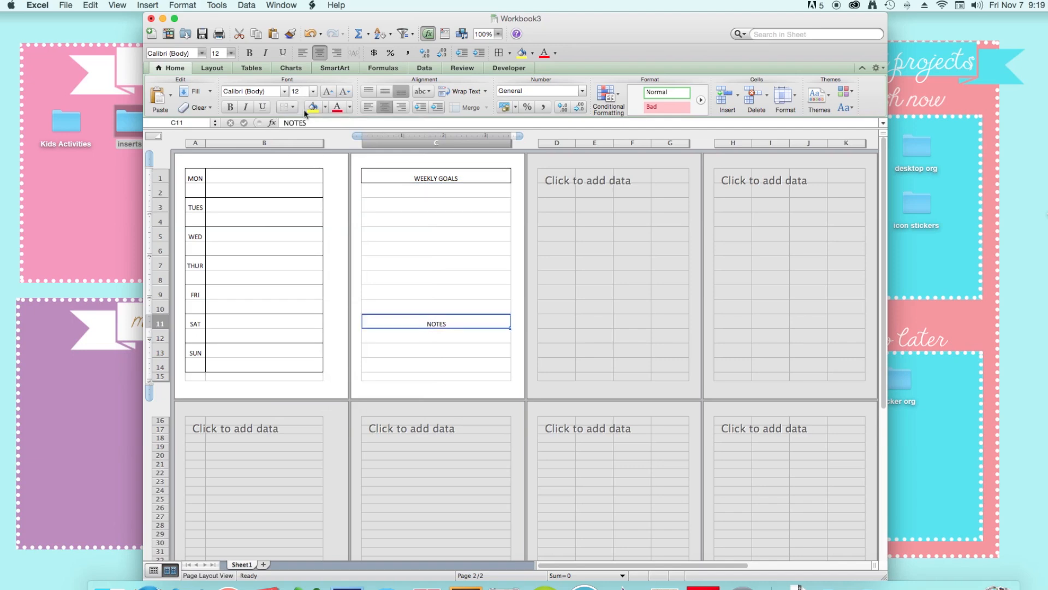
click(435, 233)
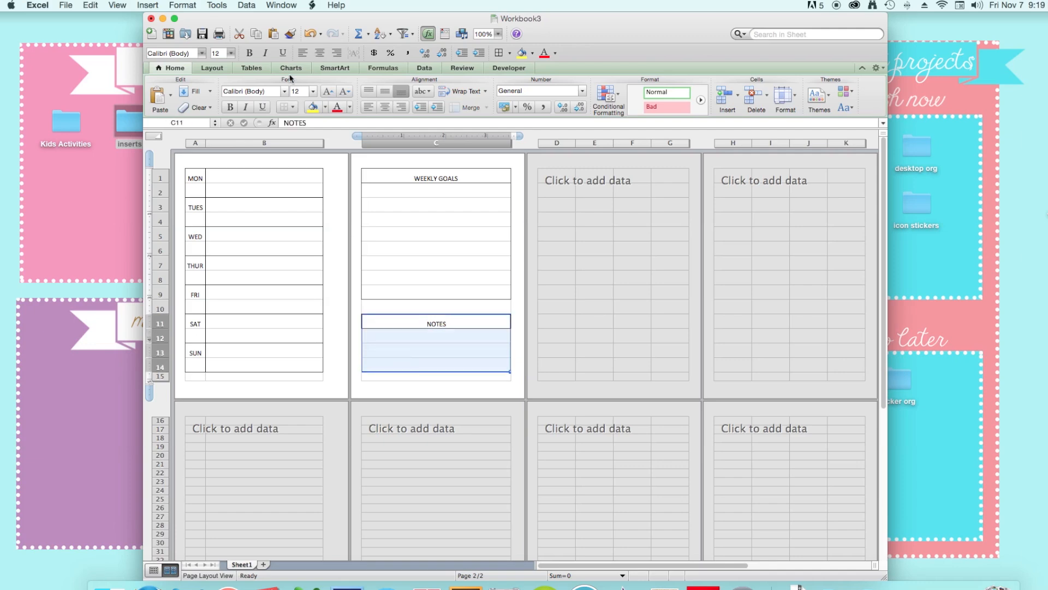
click(435, 292)
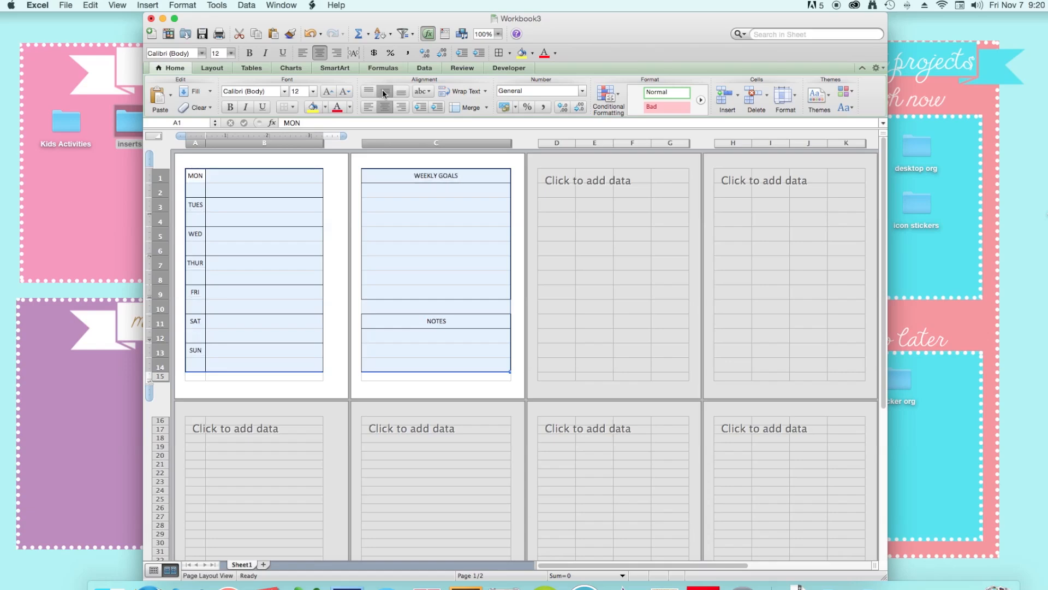
click(435, 278)
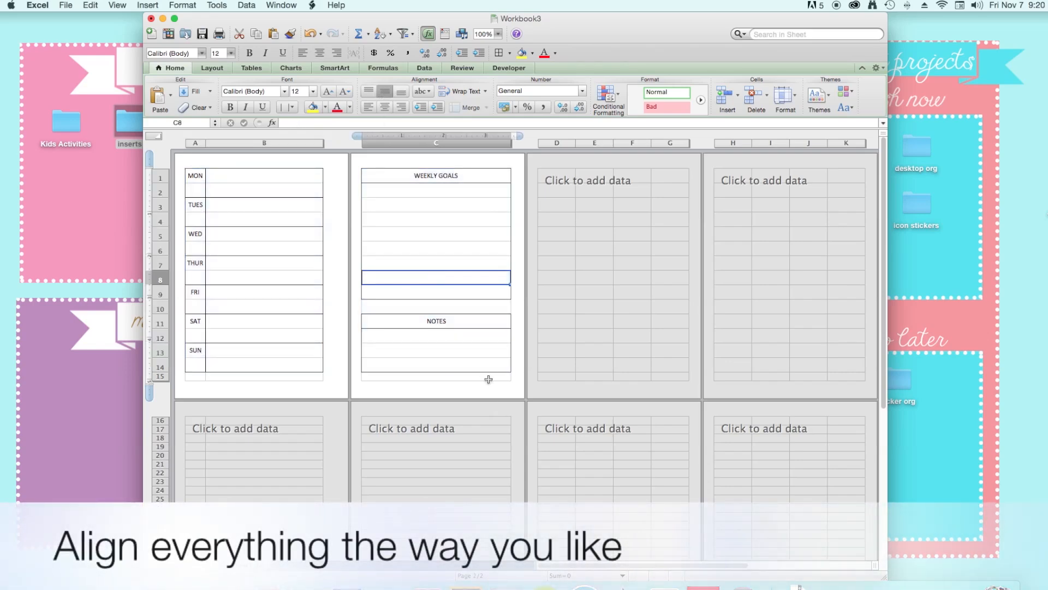
click(435, 262)
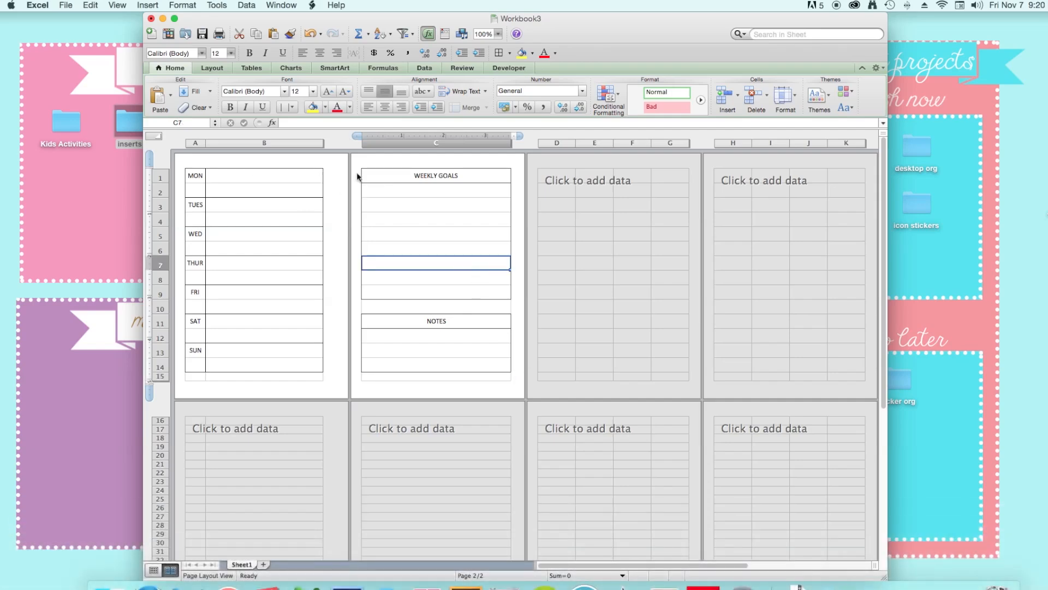
mouse_move(360, 151)
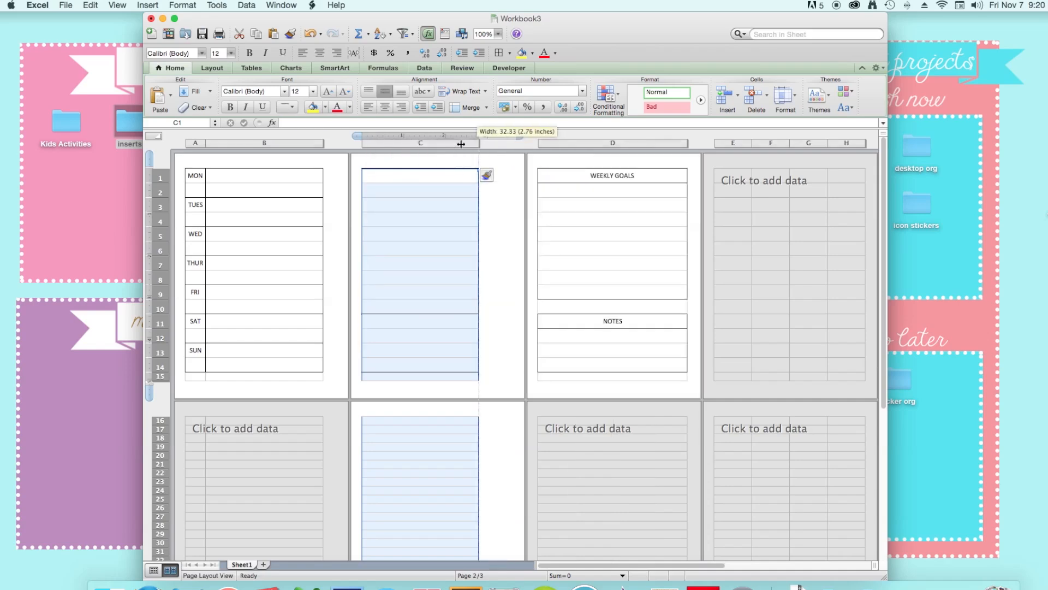
Narrow the inserted column C into a 2.33-wide spacer and select its cells.
drag(479, 143, 372, 143)
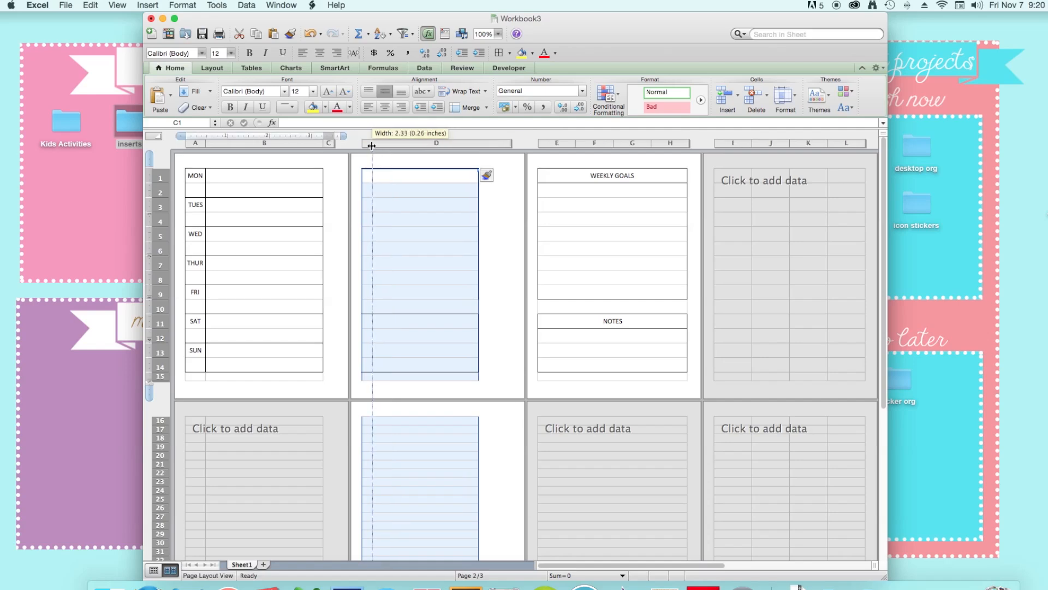
drag(371, 145, 330, 145)
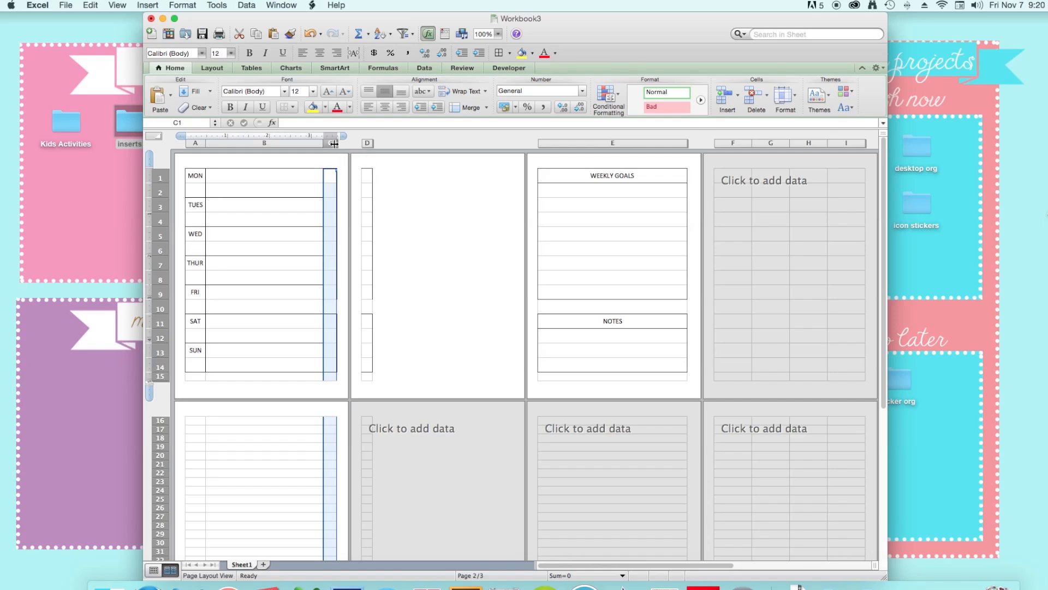
drag(334, 143, 333, 143)
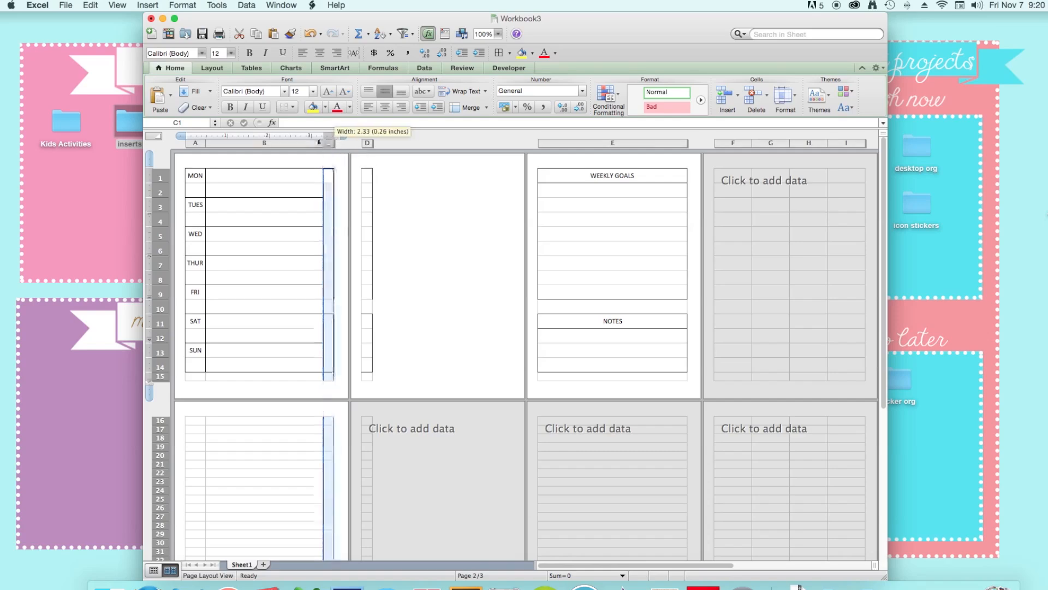
drag(334, 143, 328, 144)
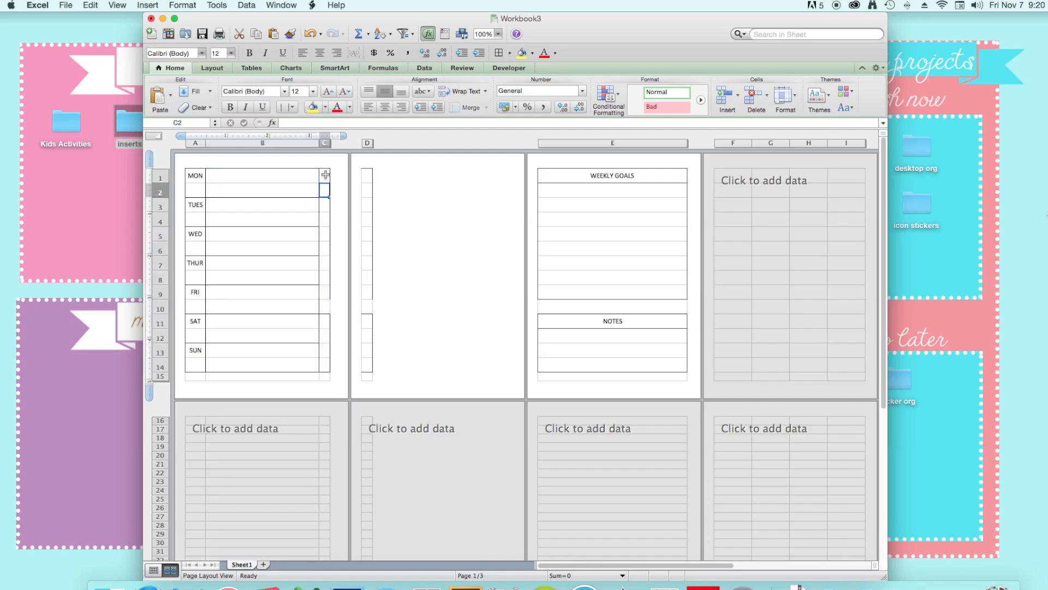
click(324, 176)
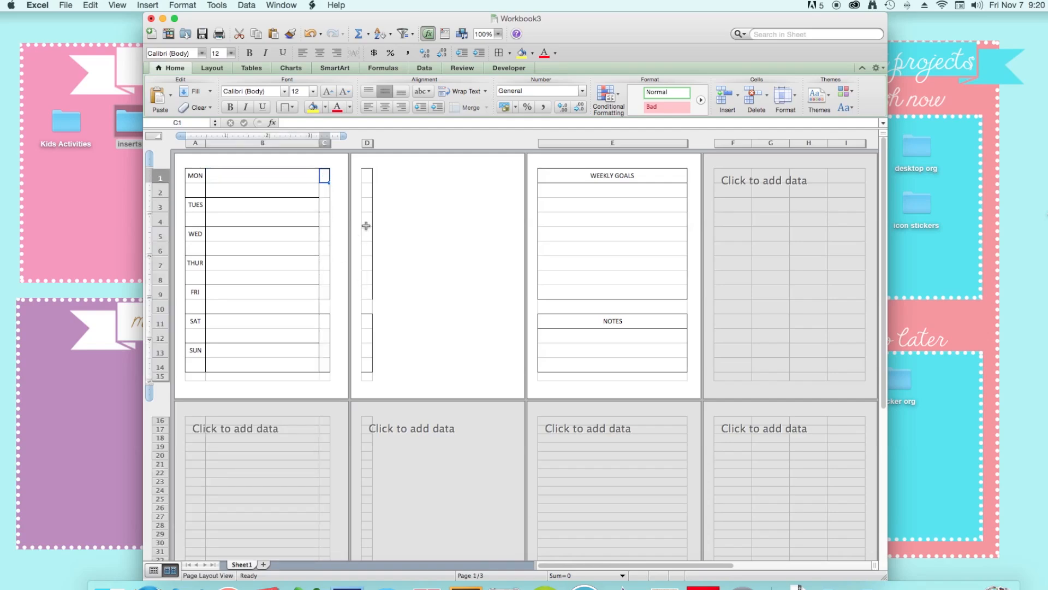
drag(324, 179, 324, 207)
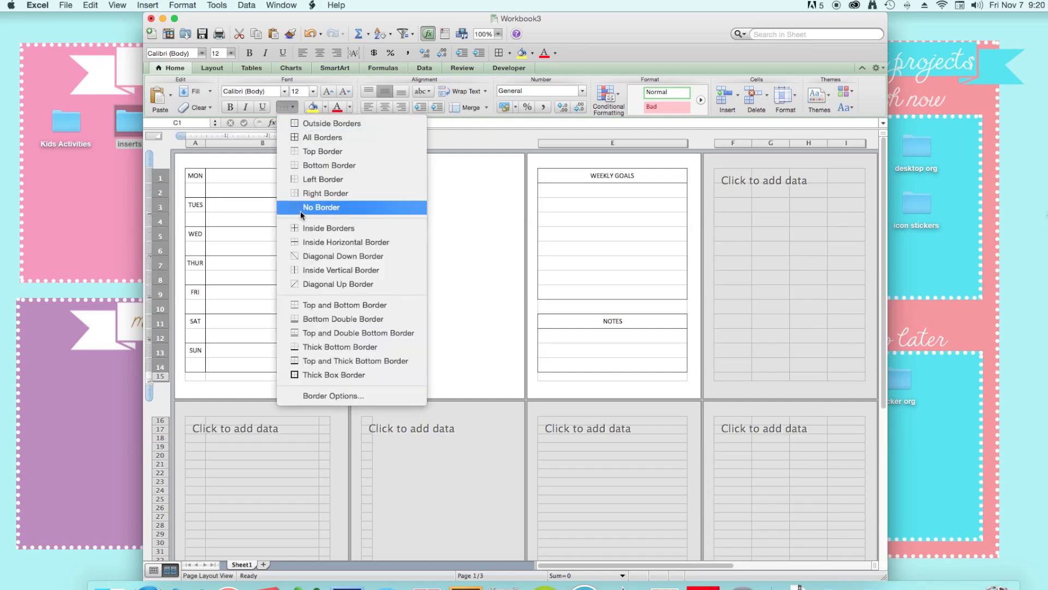
Apply No Border to the spacer column and the gap row, then review Border Options.
click(321, 206)
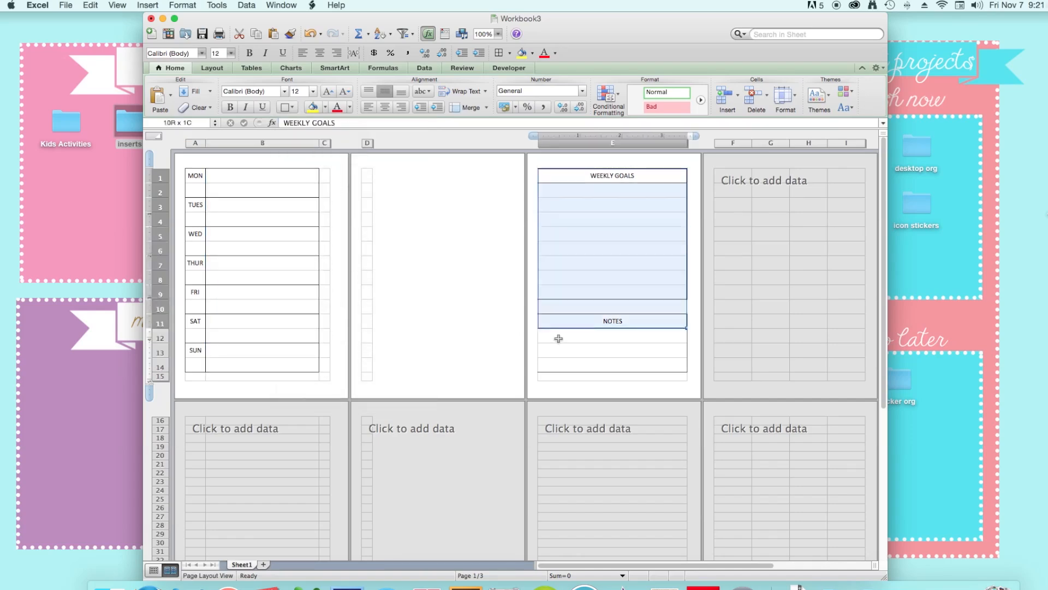
click(287, 107)
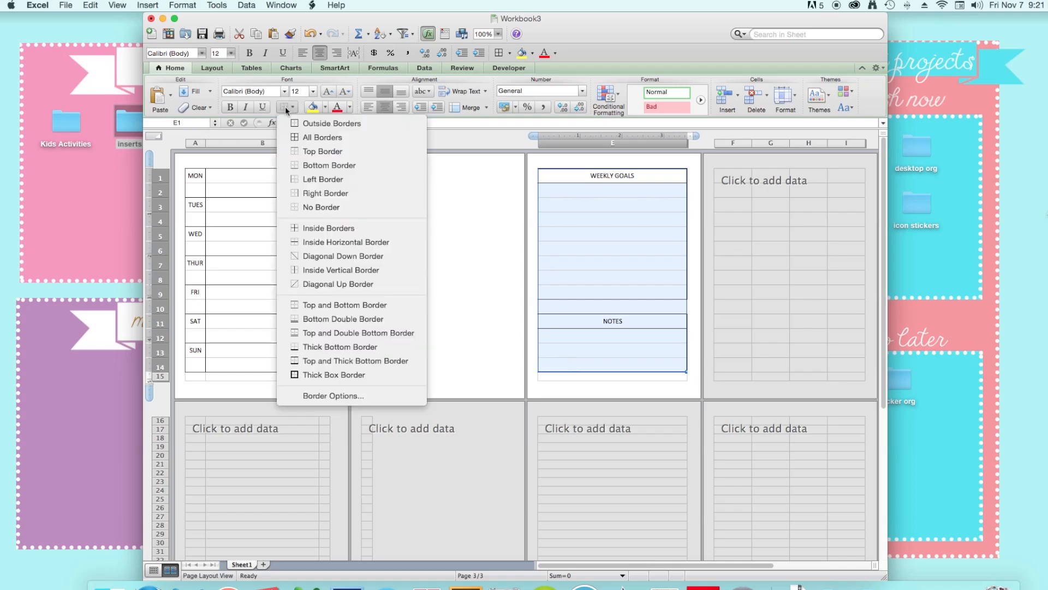
click(323, 137)
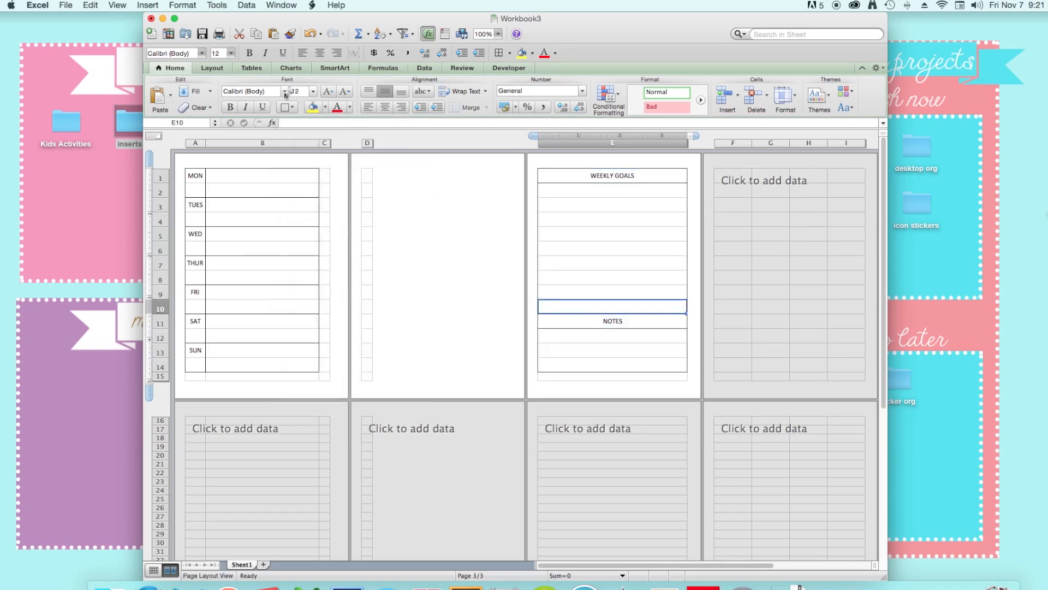
click(286, 107)
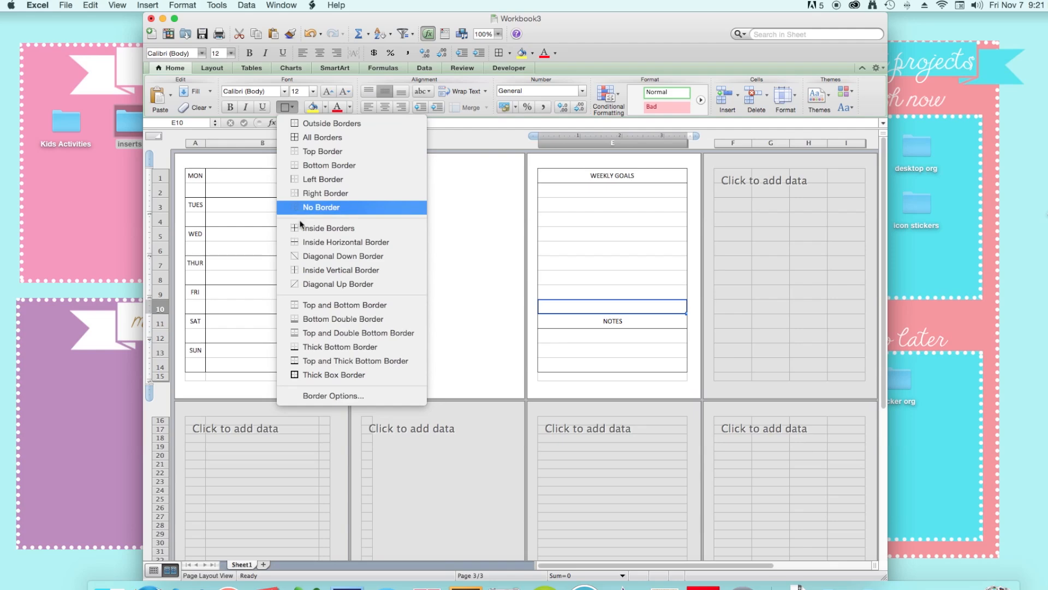
click(321, 206)
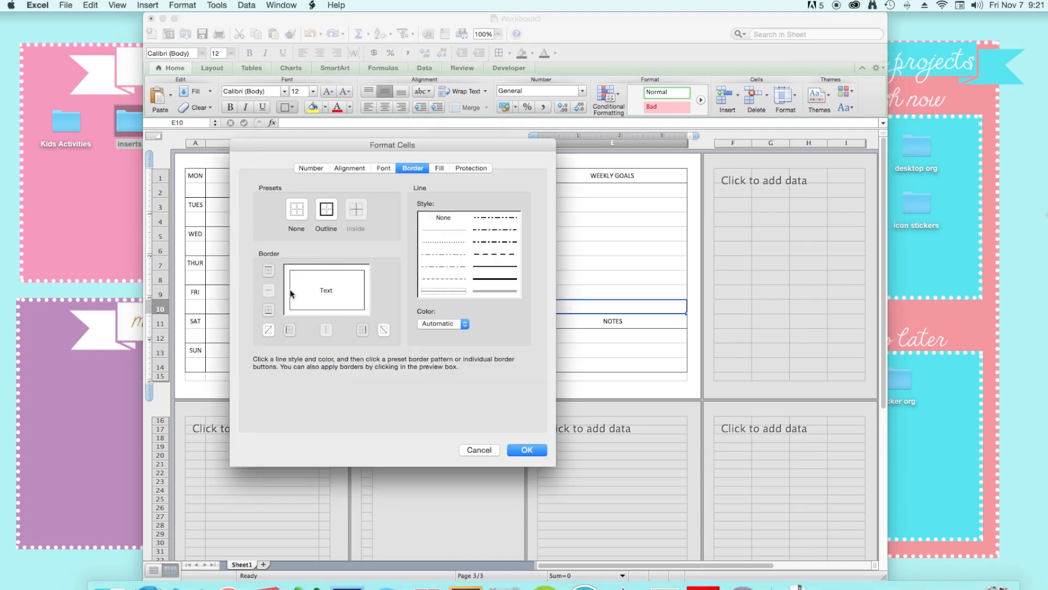
click(526, 449)
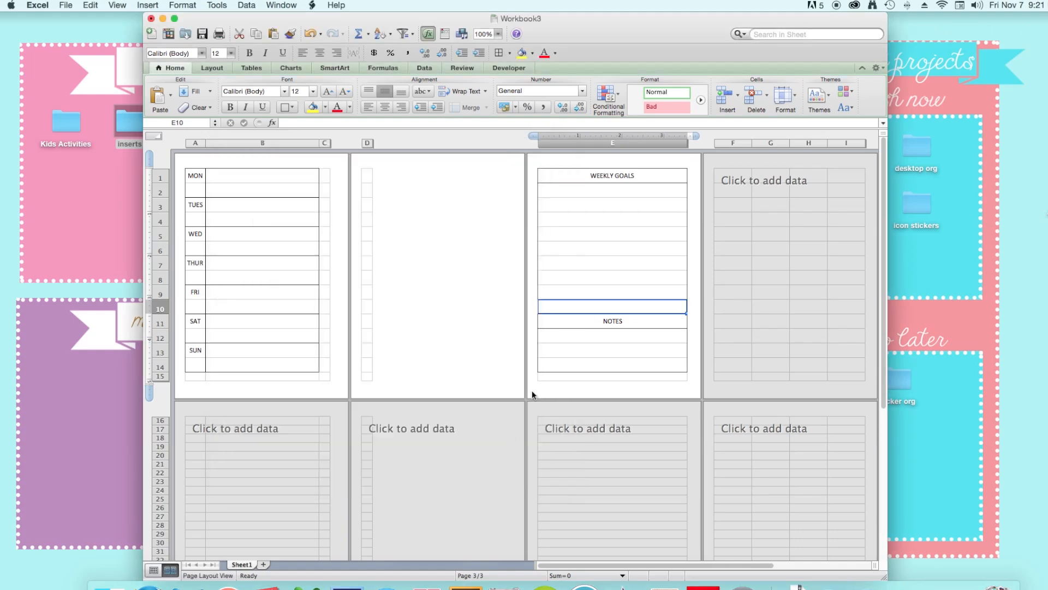
click(287, 107)
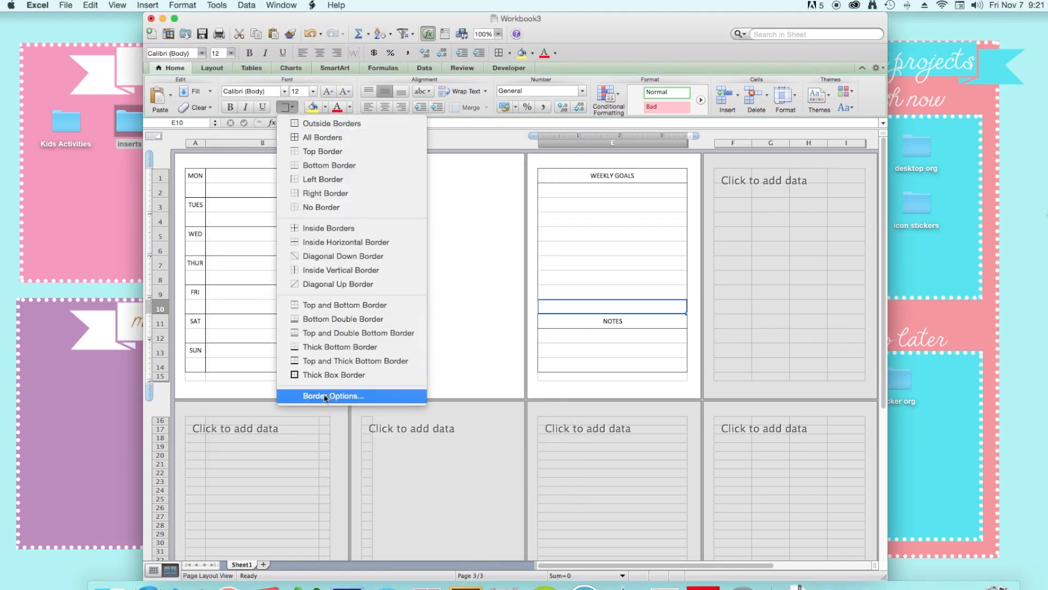
click(333, 396)
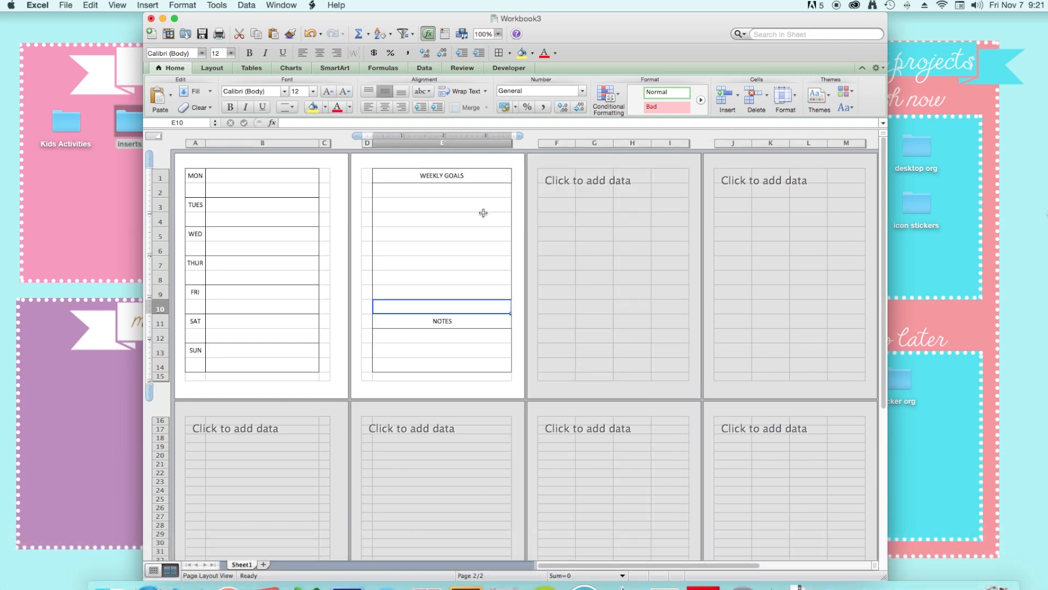
Widen column D slightly so the WEEKLY GOALS and NOTES boxes shift right.
click(441, 220)
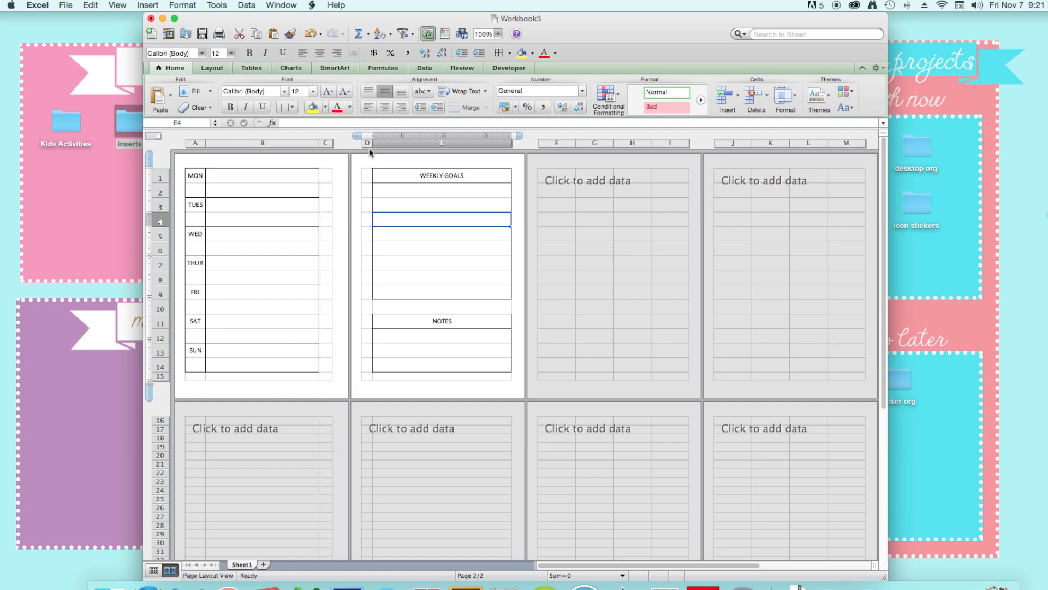
drag(372, 143, 375, 143)
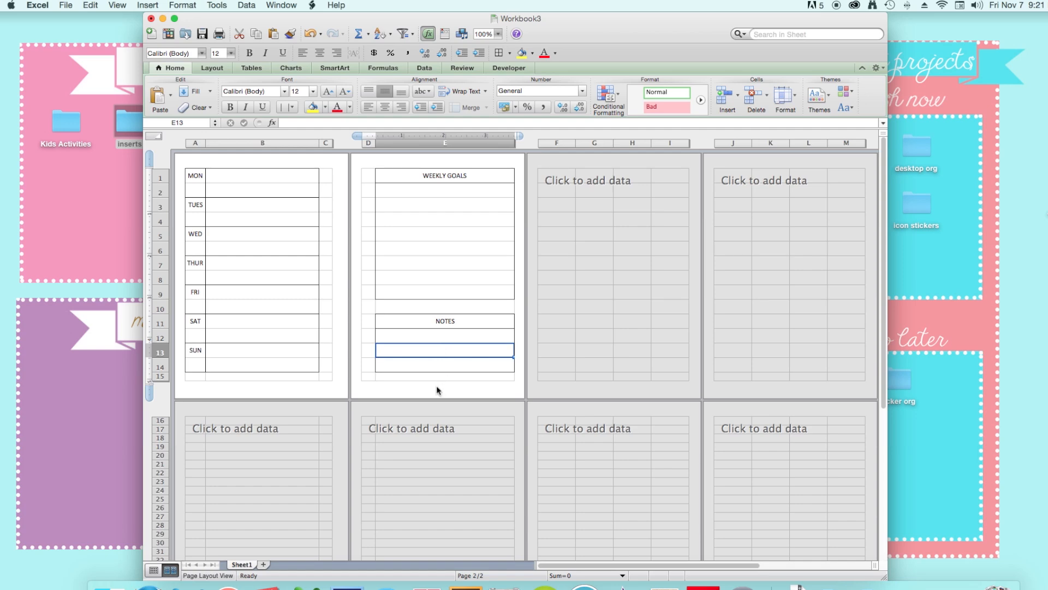
mouse_move(353, 335)
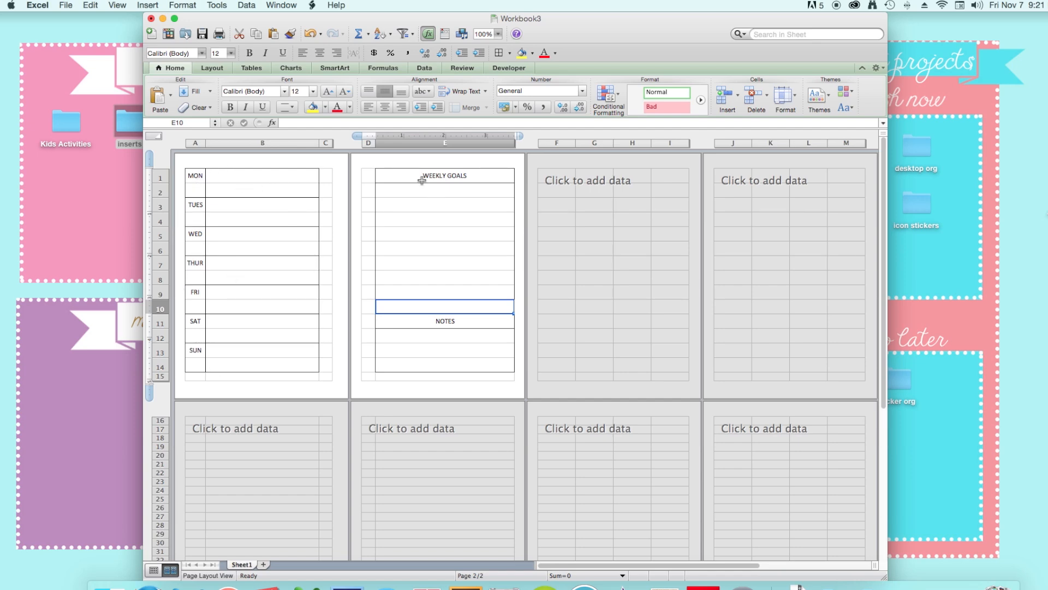
click(443, 349)
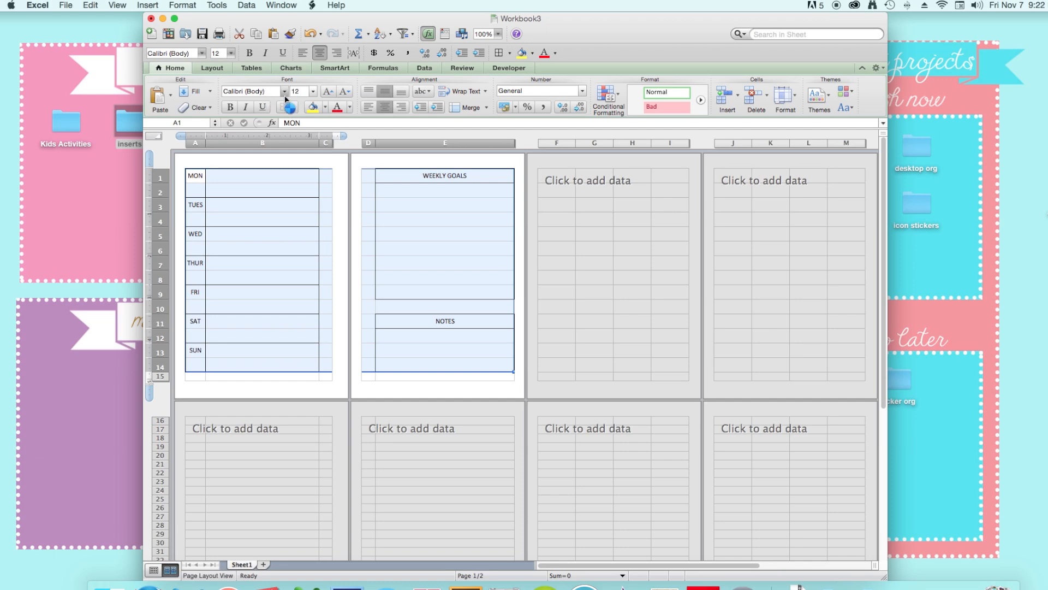
Set the day labels and both headings in A1:E14 to Chaparral Pro Light.
click(283, 91)
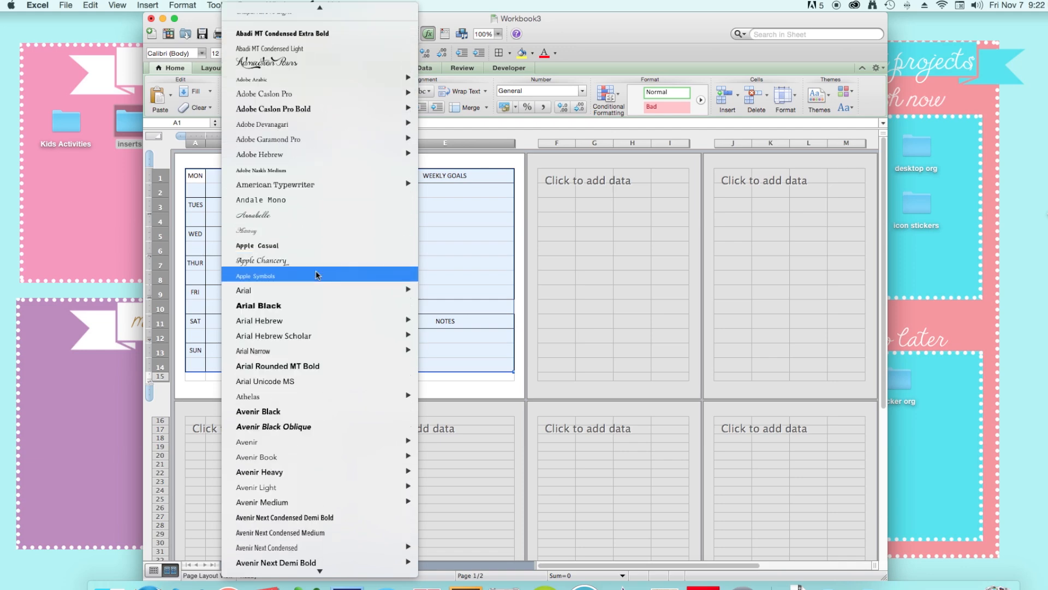
scroll(down, 3)
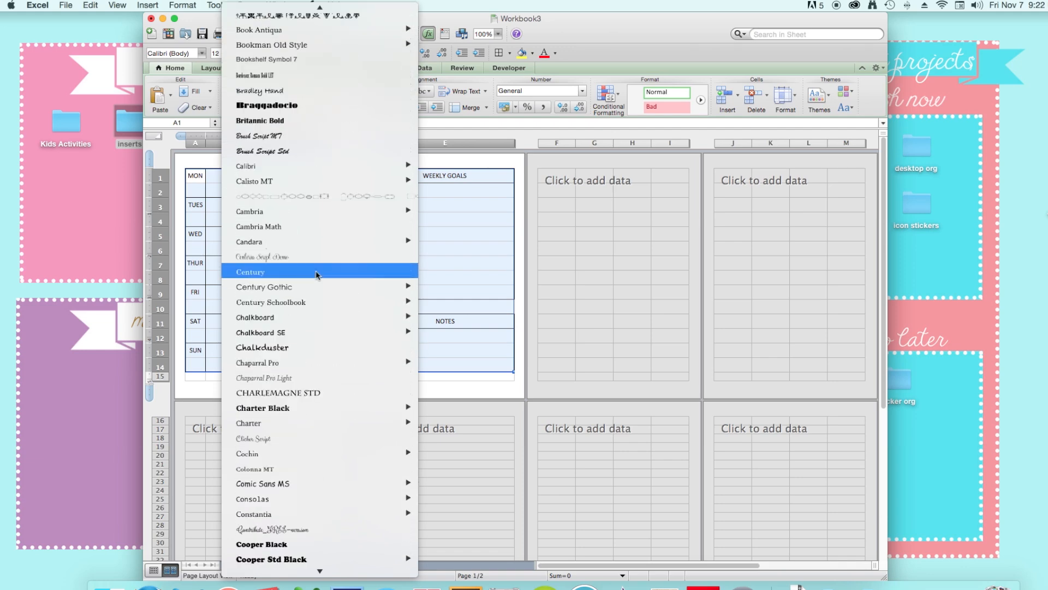
mouse_move(283, 377)
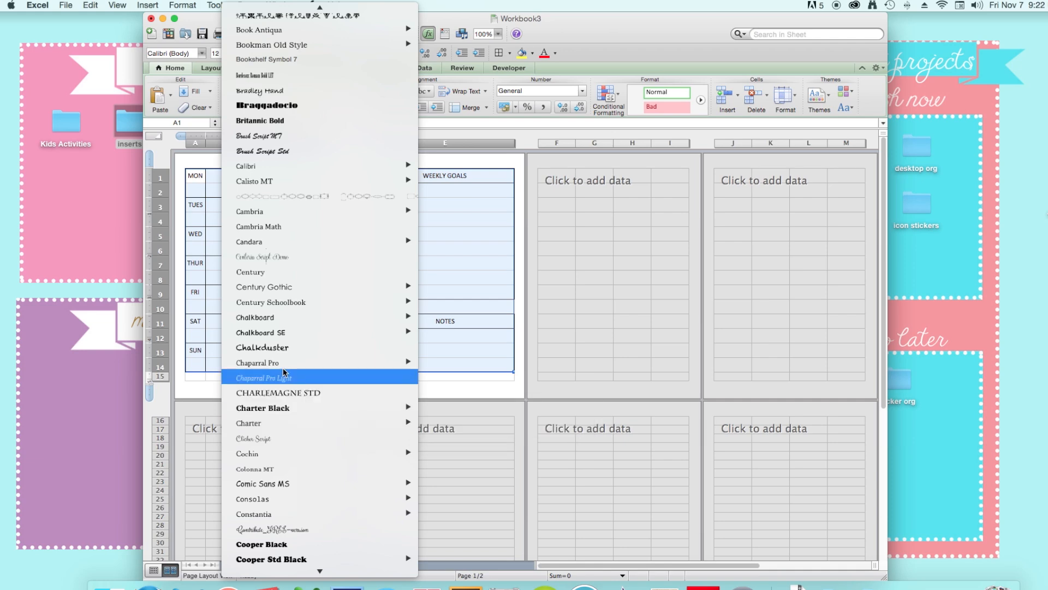
scroll(down, 3)
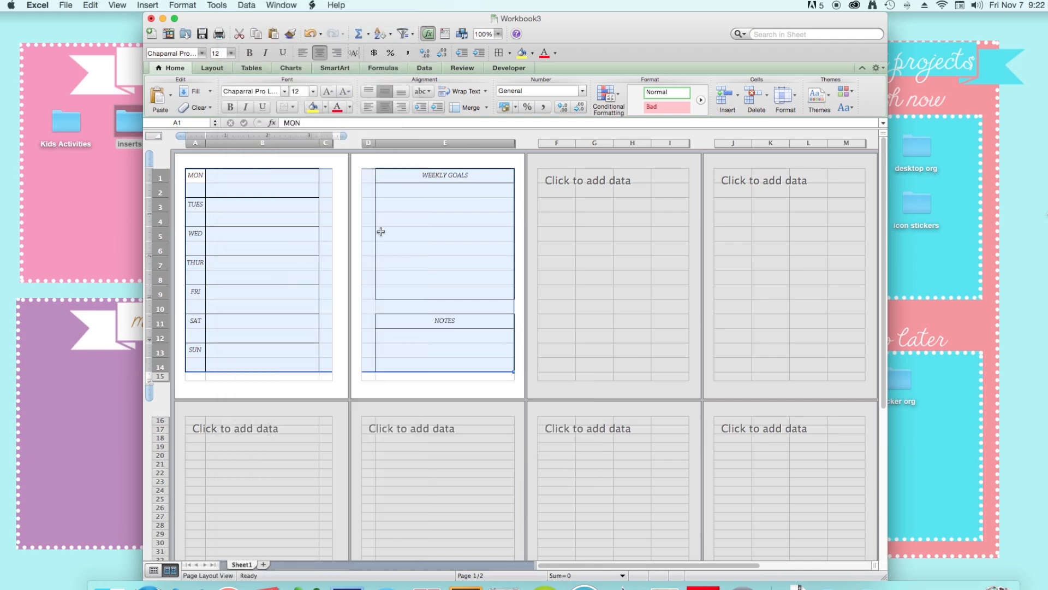
click(444, 337)
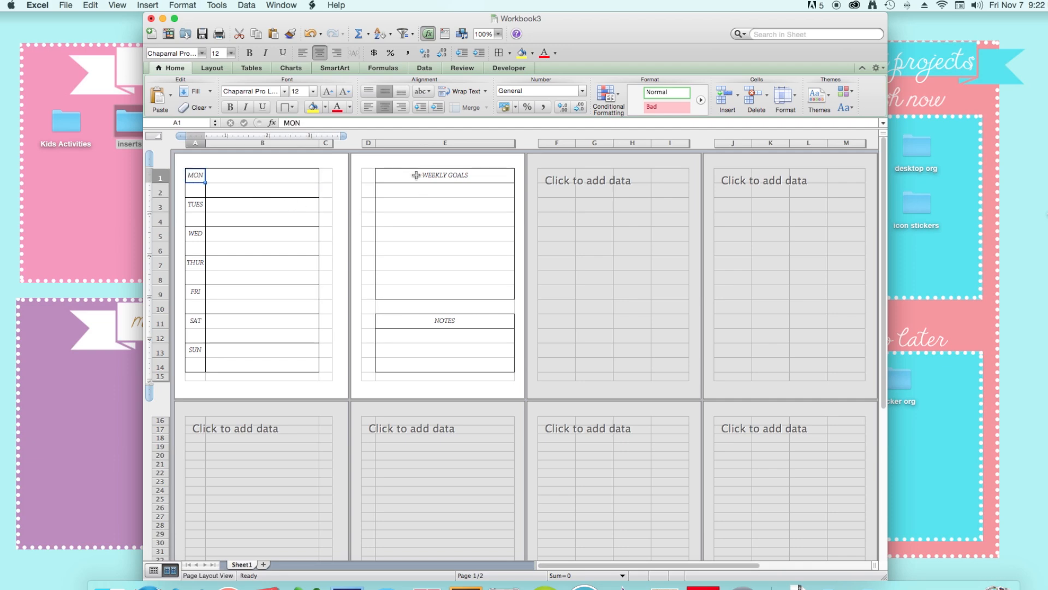
mouse_move(420, 308)
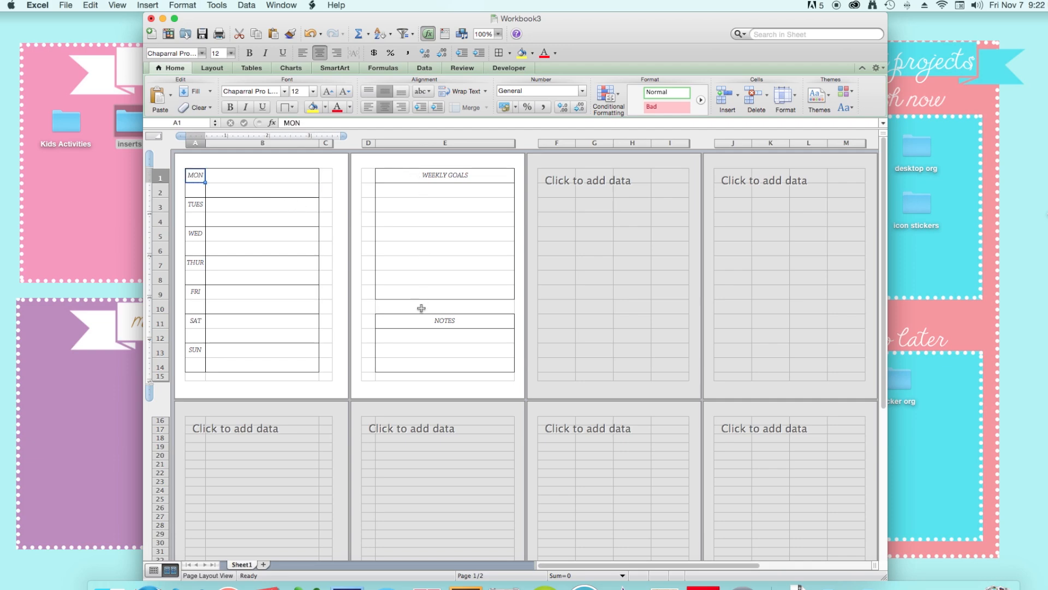
click(444, 175)
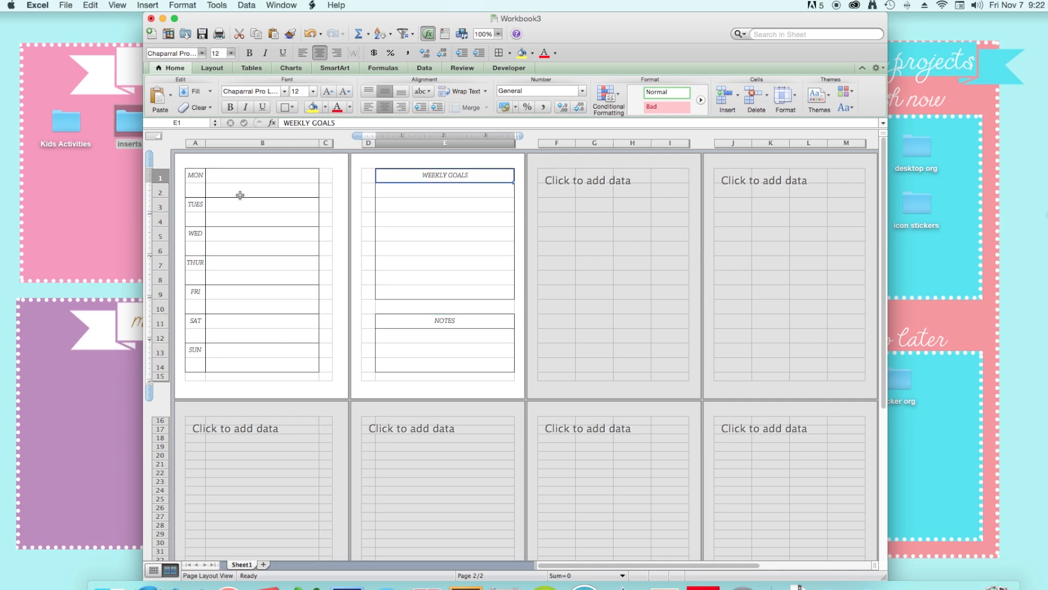
mouse_move(226, 178)
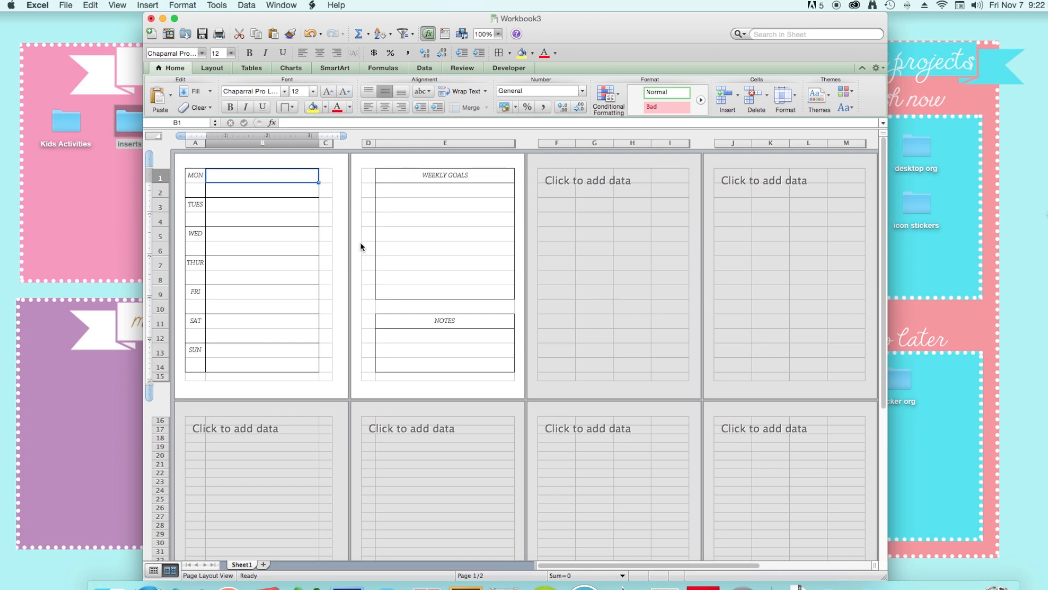
mouse_move(270, 264)
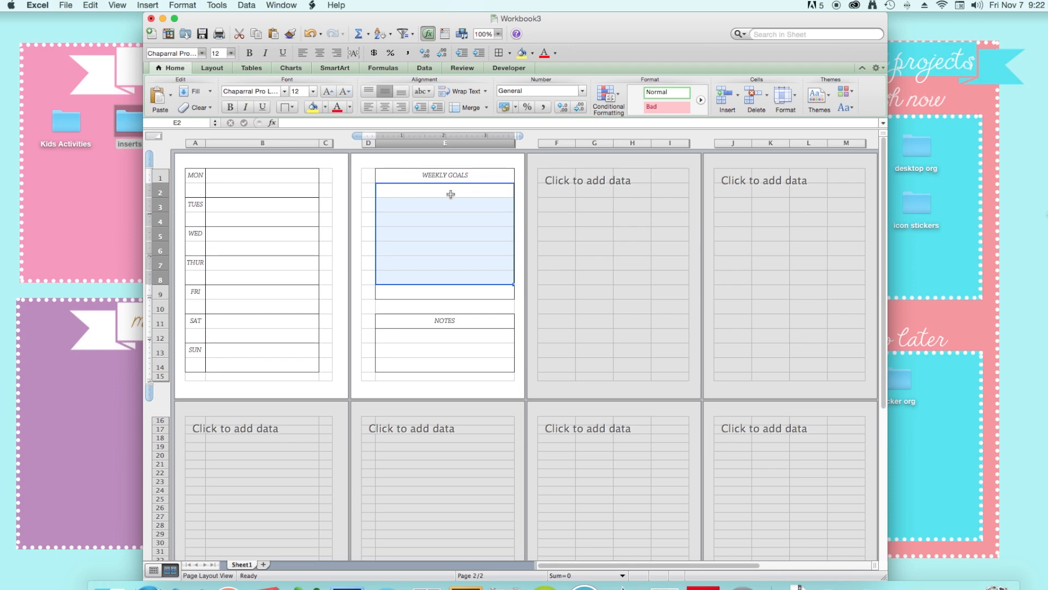
Insert a bordered column E beside the WEEKLY GOALS and NOTES boxes.
click(444, 219)
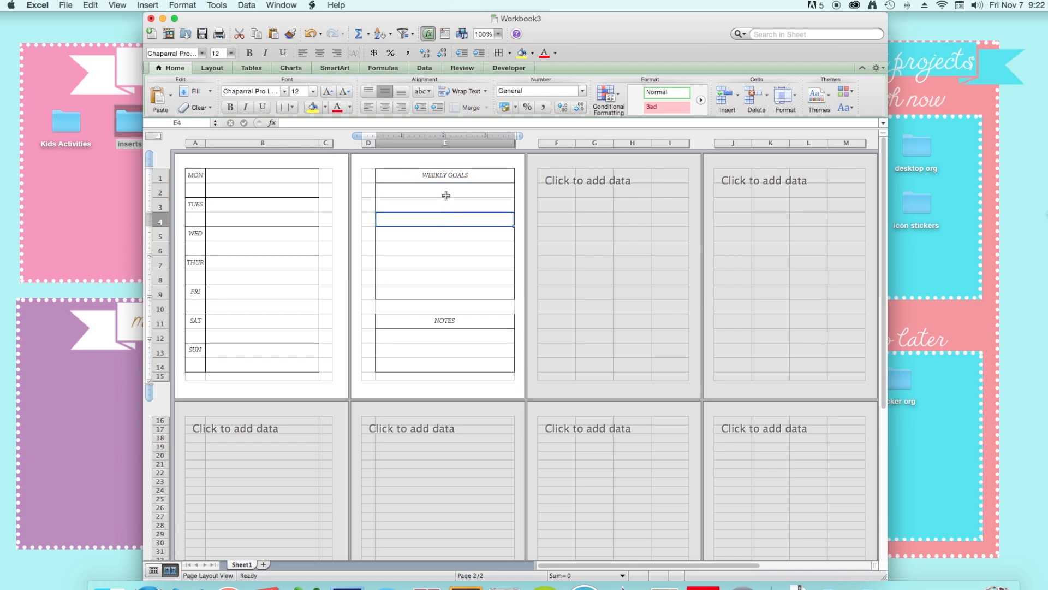
click(444, 191)
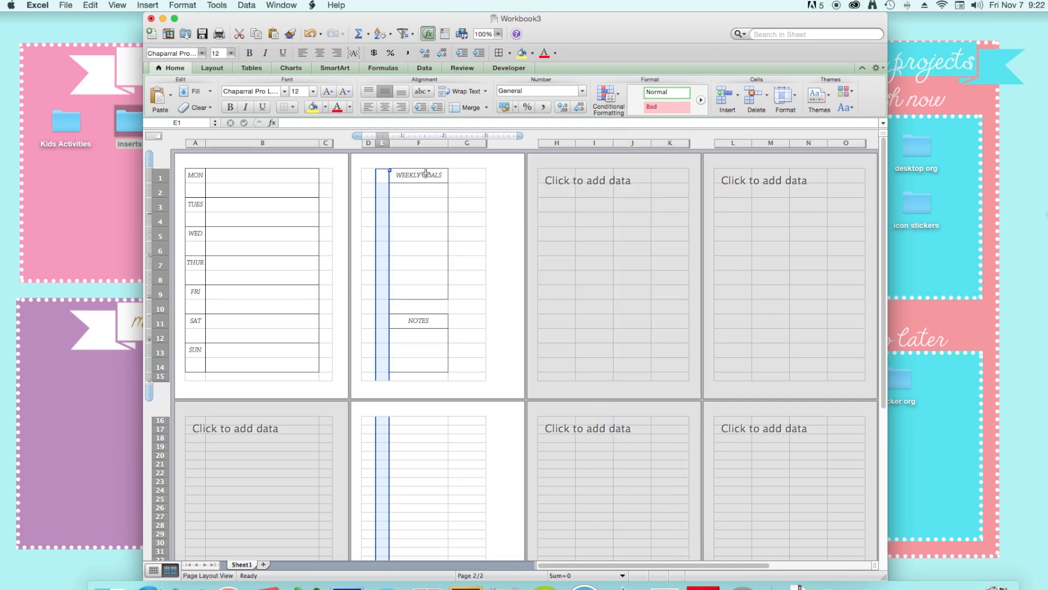
click(467, 175)
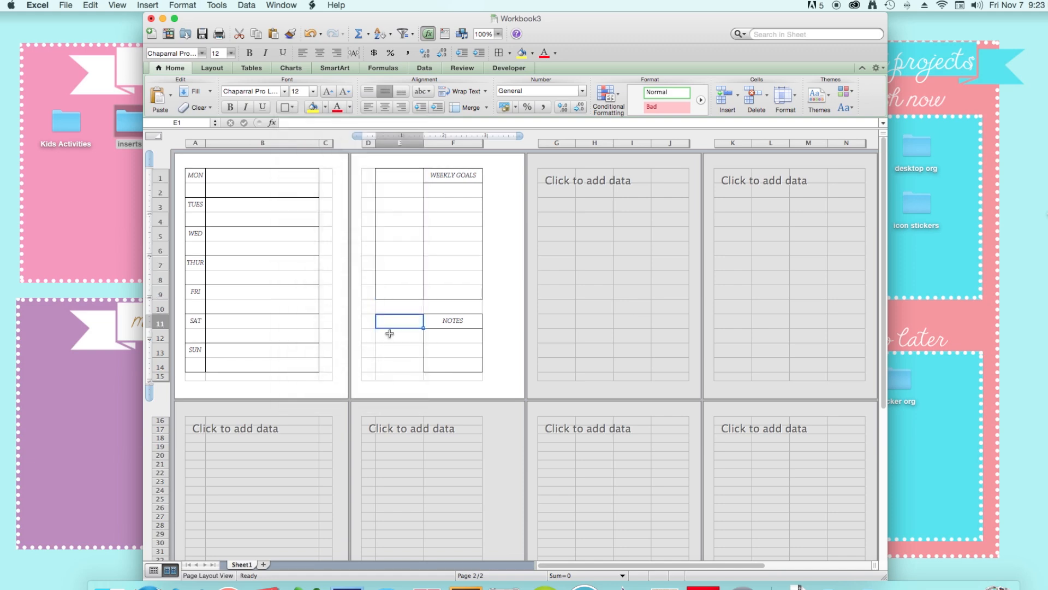
click(293, 107)
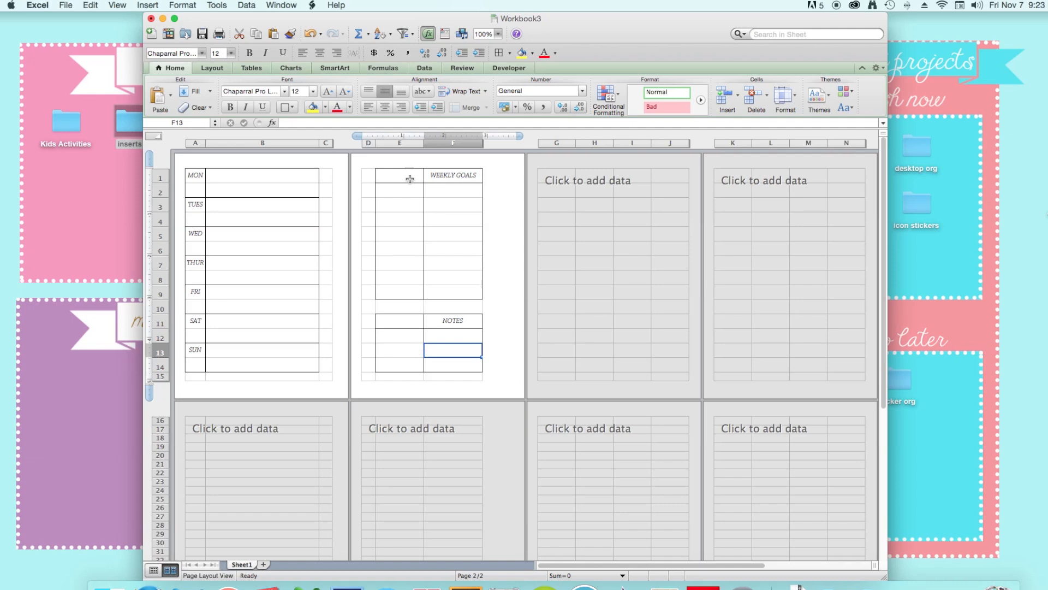
click(399, 177)
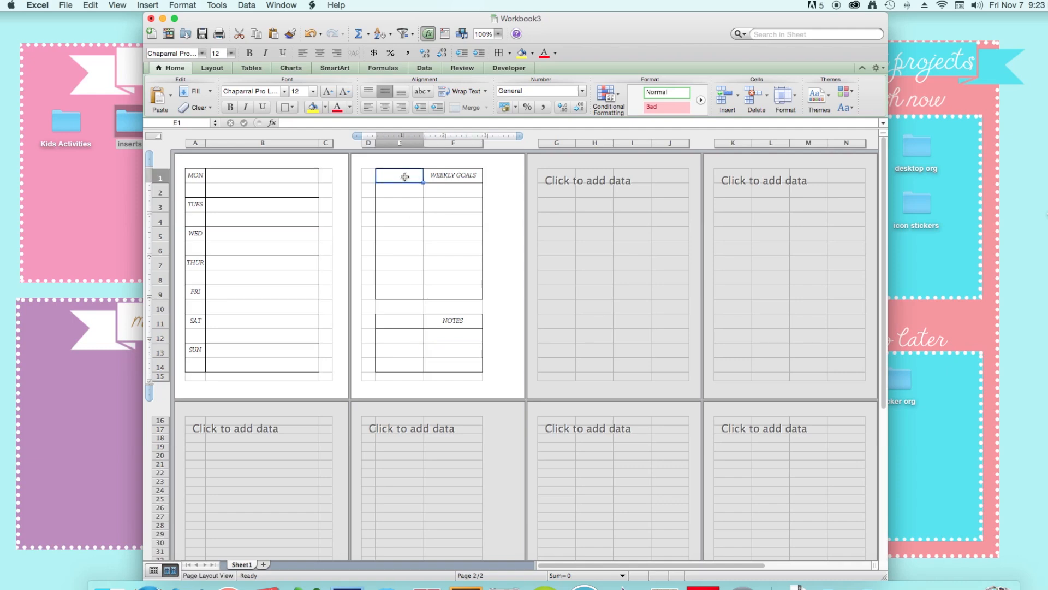
mouse_move(438, 179)
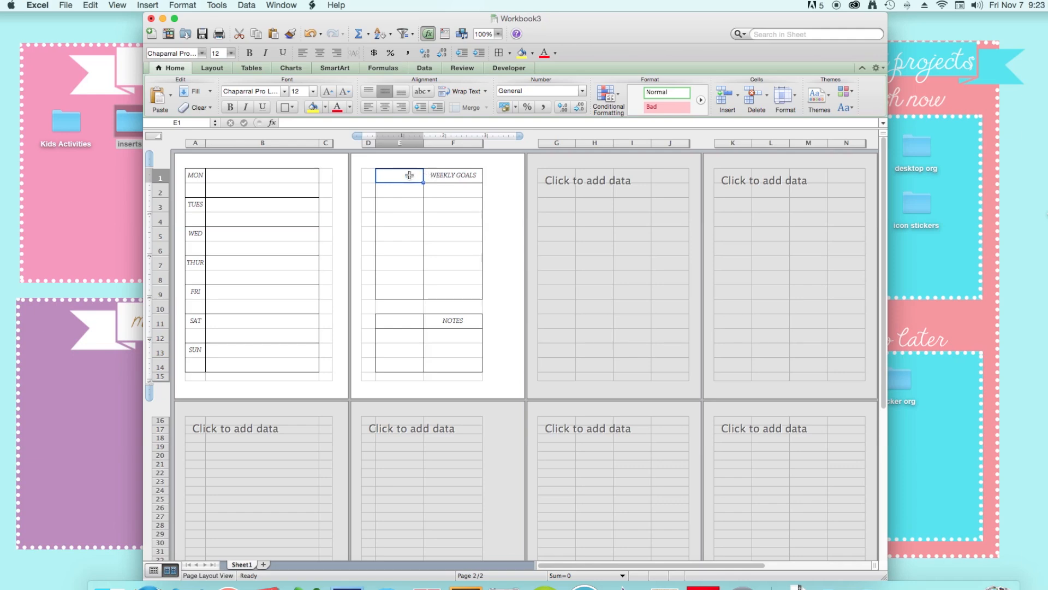
Label E1 TO DO, change F1 from WEEKLY GOALS to TO GO, and label E11 EXPENSES.
click(452, 175)
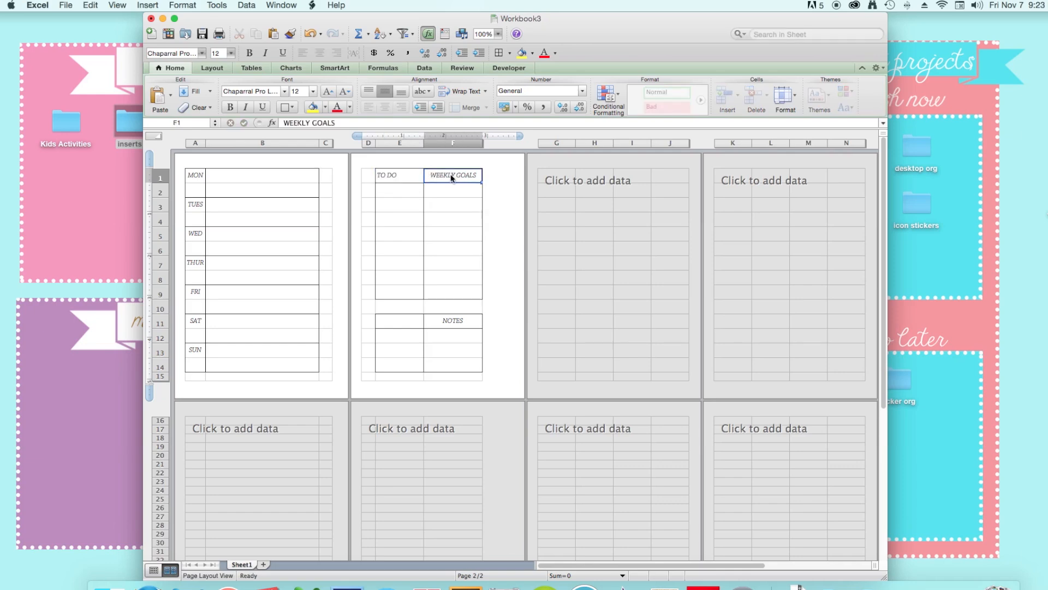
double_click(453, 175)
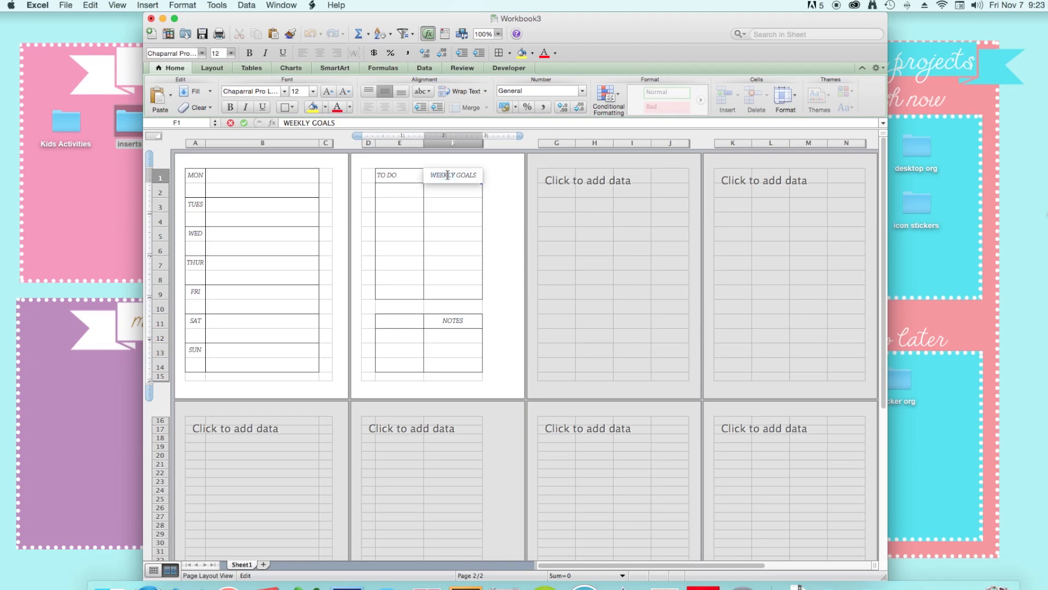
double_click(452, 174)
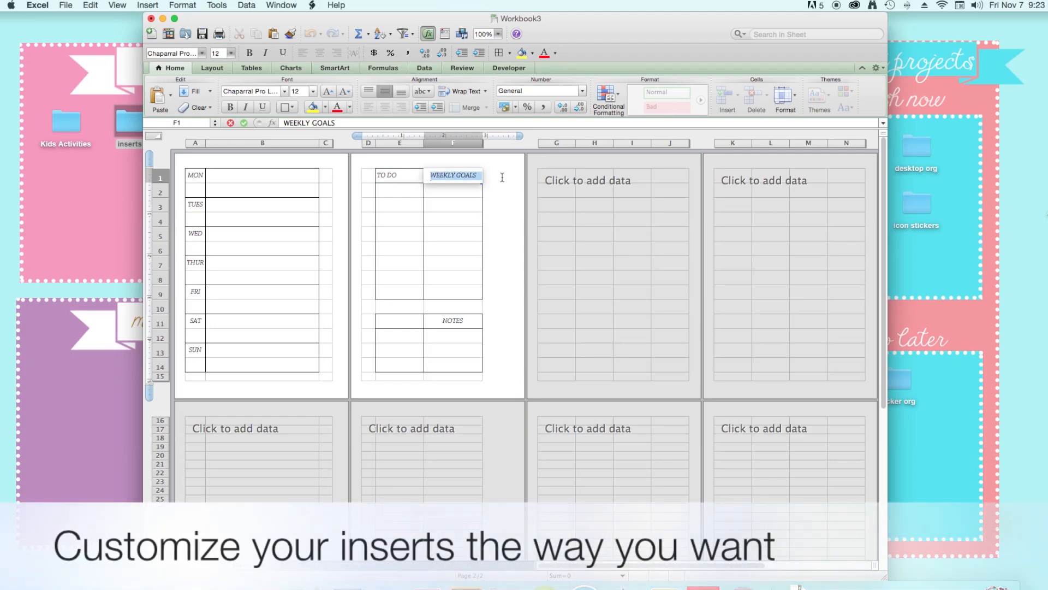
text(TO GO)
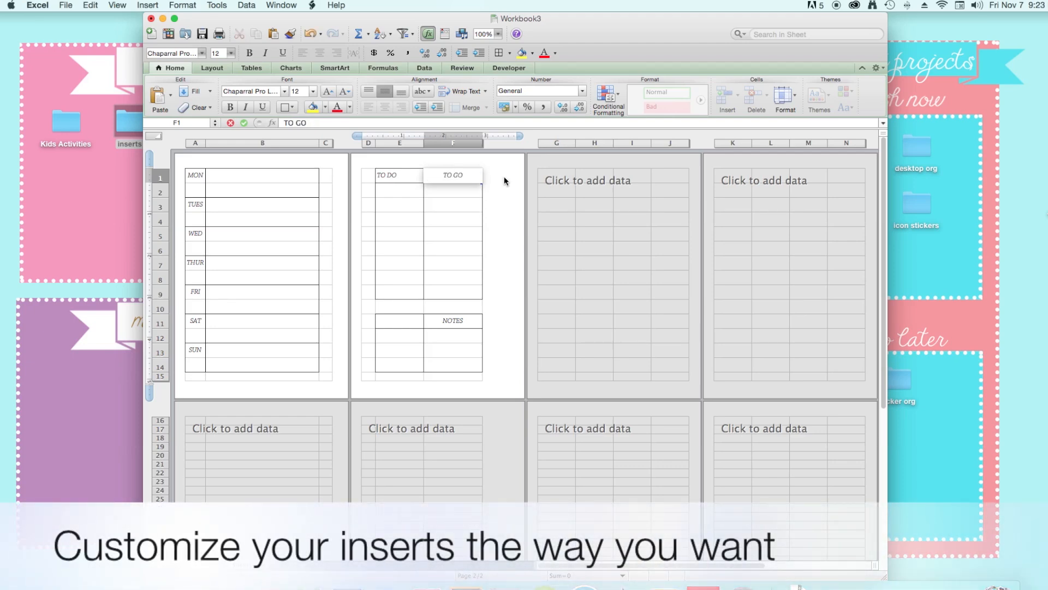
click(399, 321)
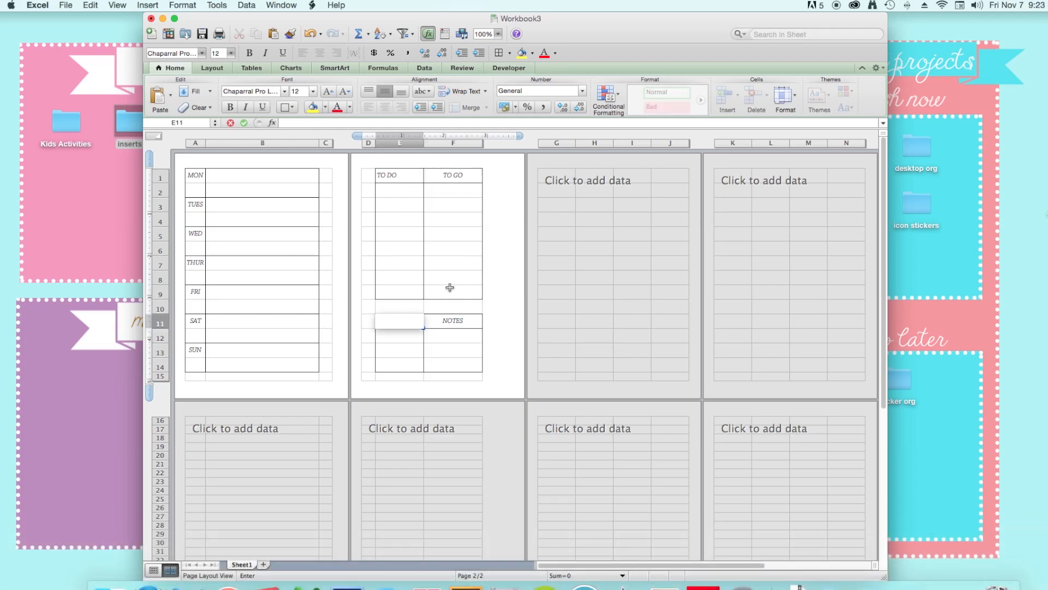
text(EXPENSES)
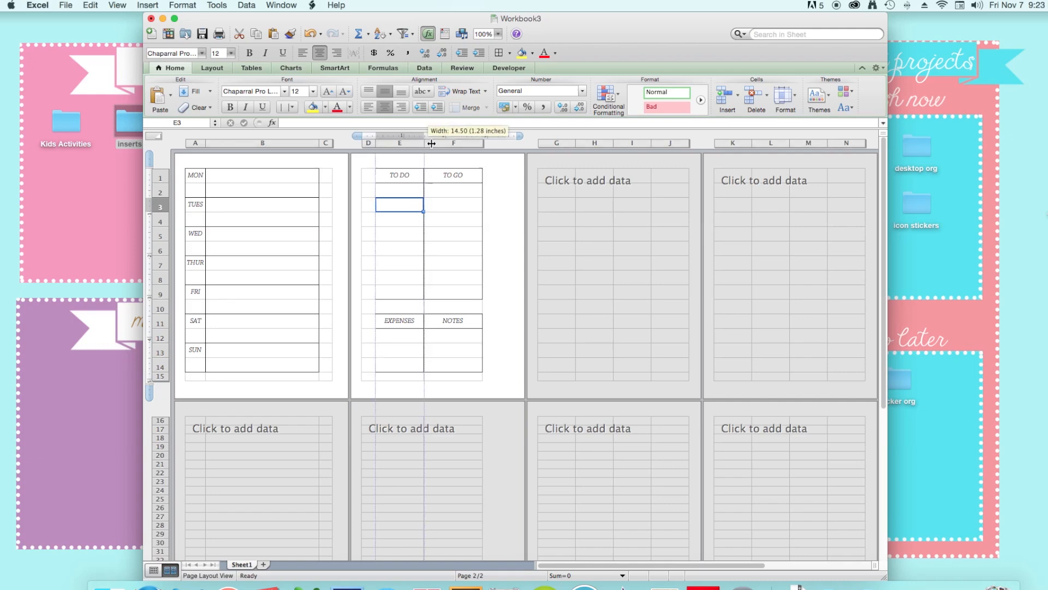
Widen columns E and F to about 18 points each.
drag(431, 143, 437, 142)
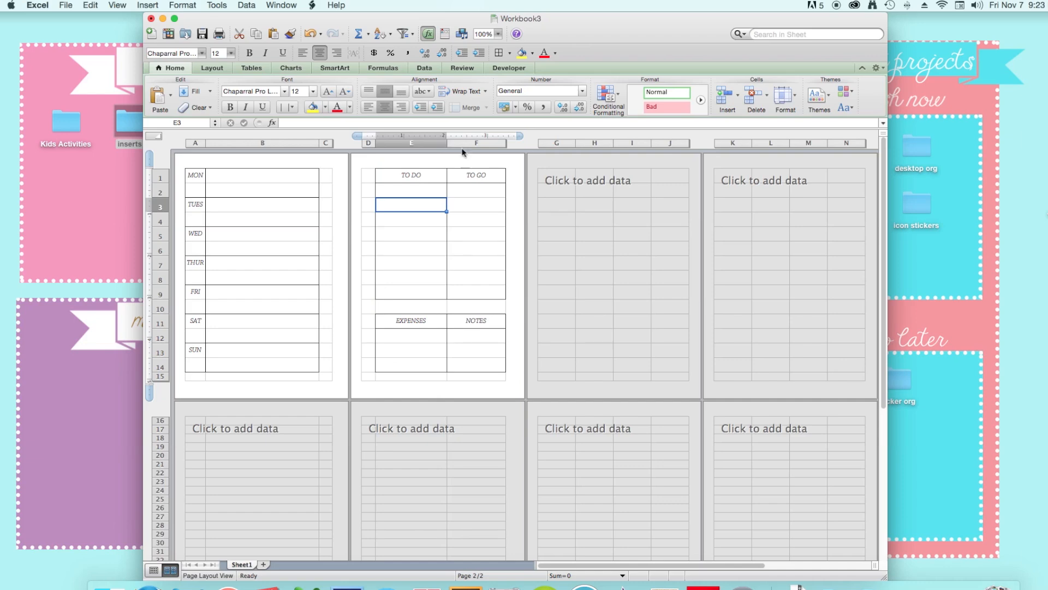
drag(476, 142, 508, 142)
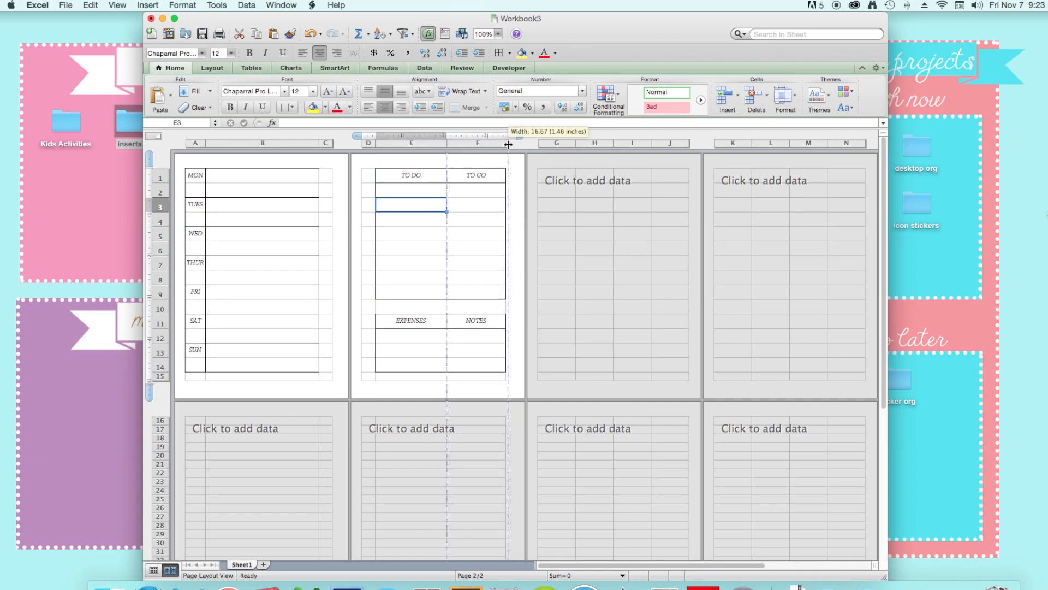
drag(507, 143, 511, 143)
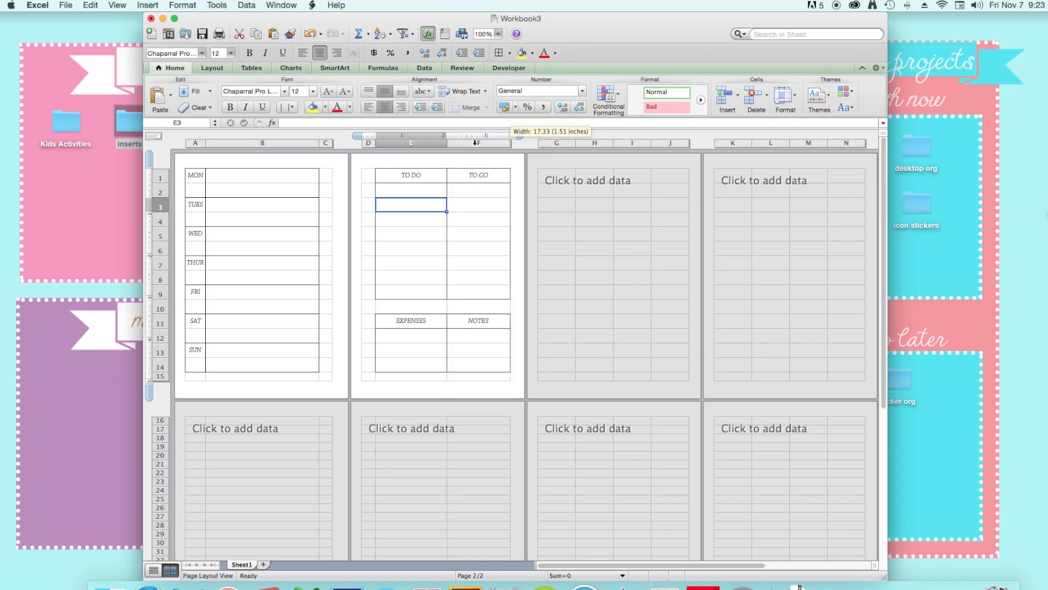
drag(438, 143, 441, 143)
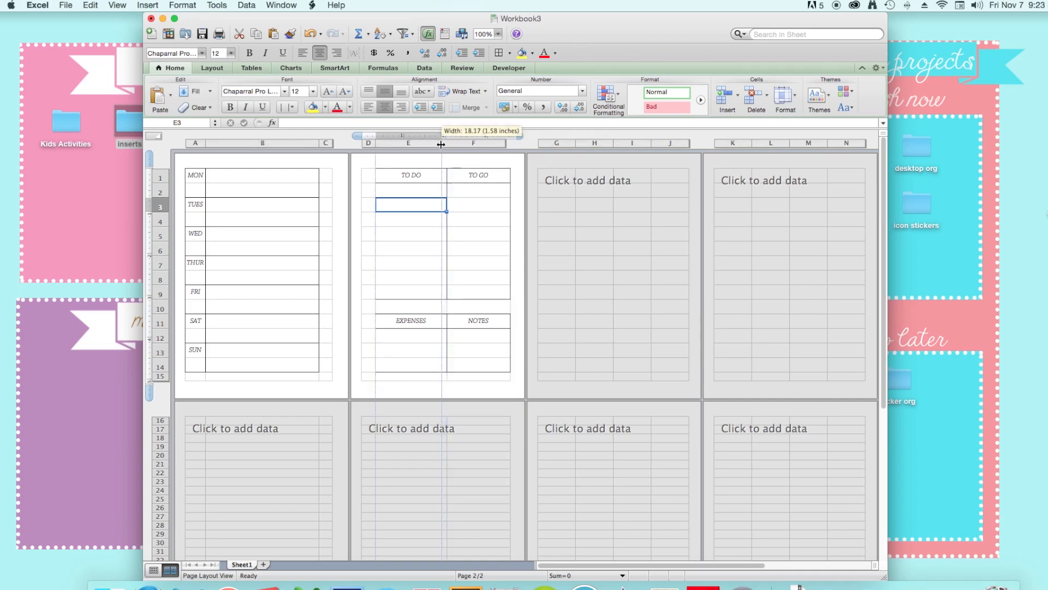
drag(440, 143, 449, 143)
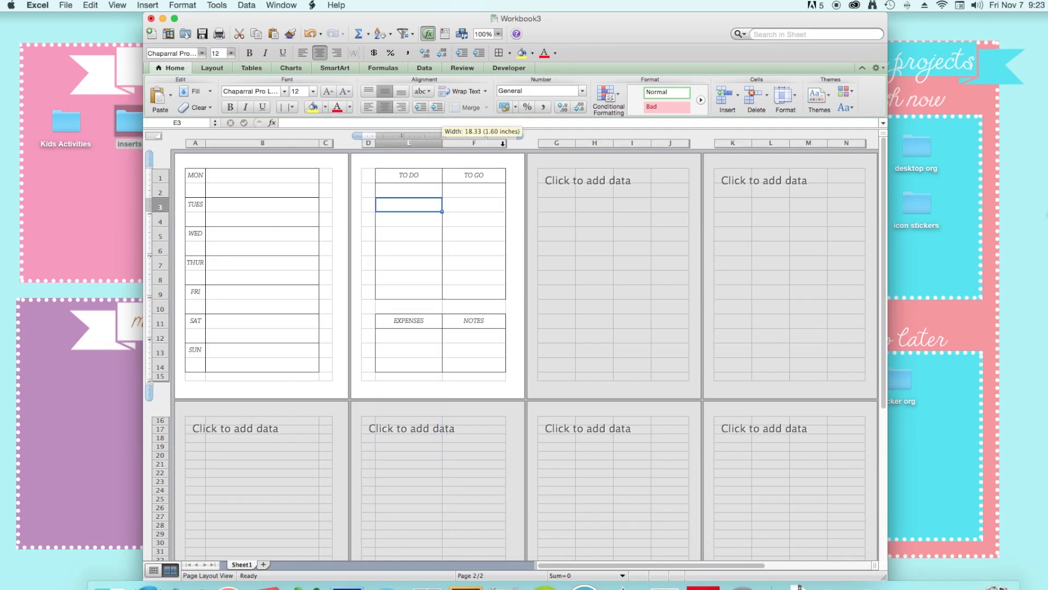
drag(503, 143, 510, 143)
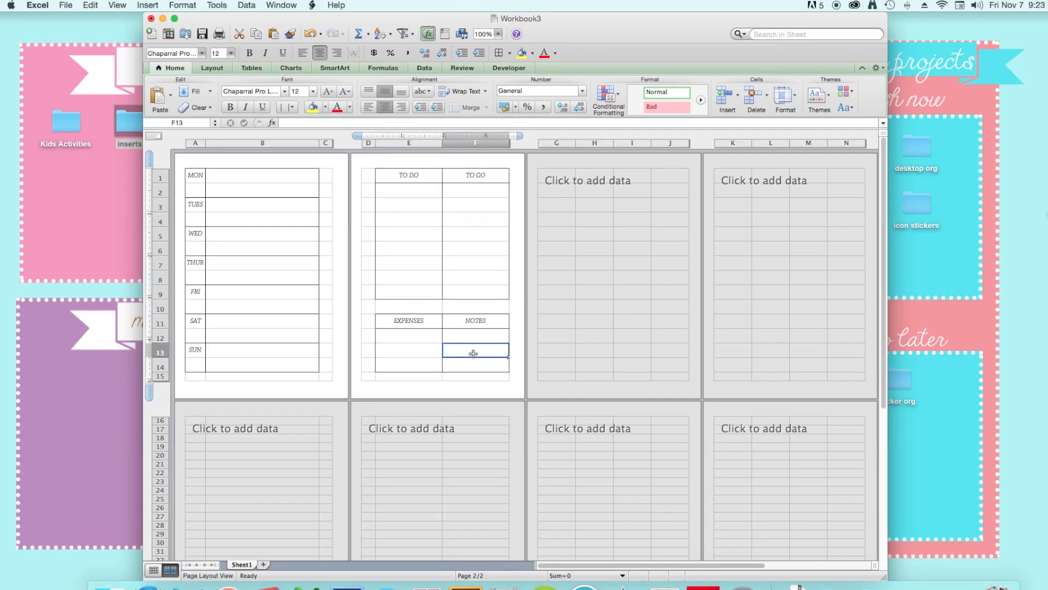
click(408, 250)
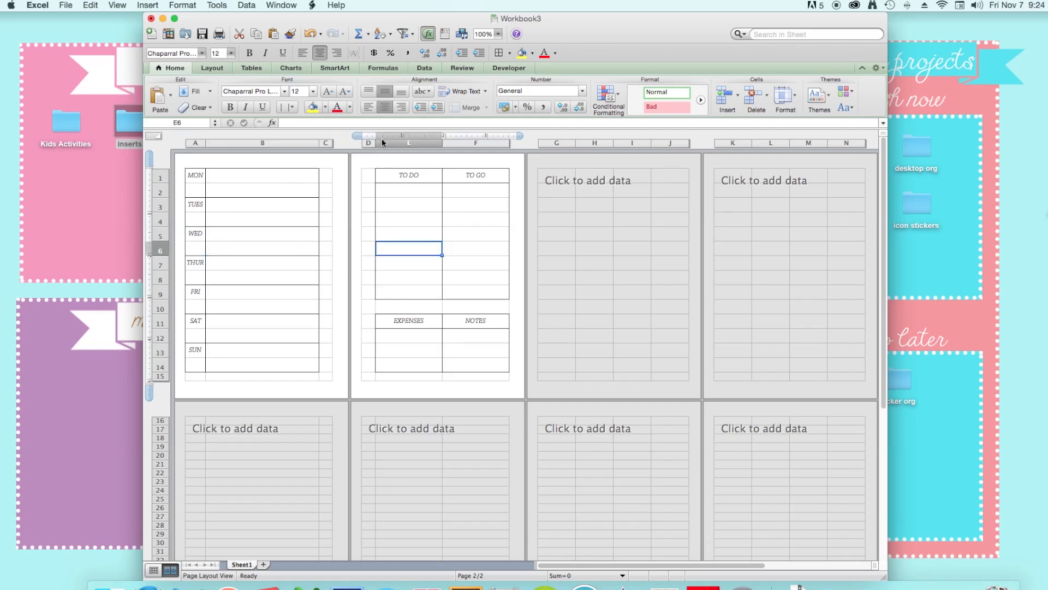
mouse_move(170, 321)
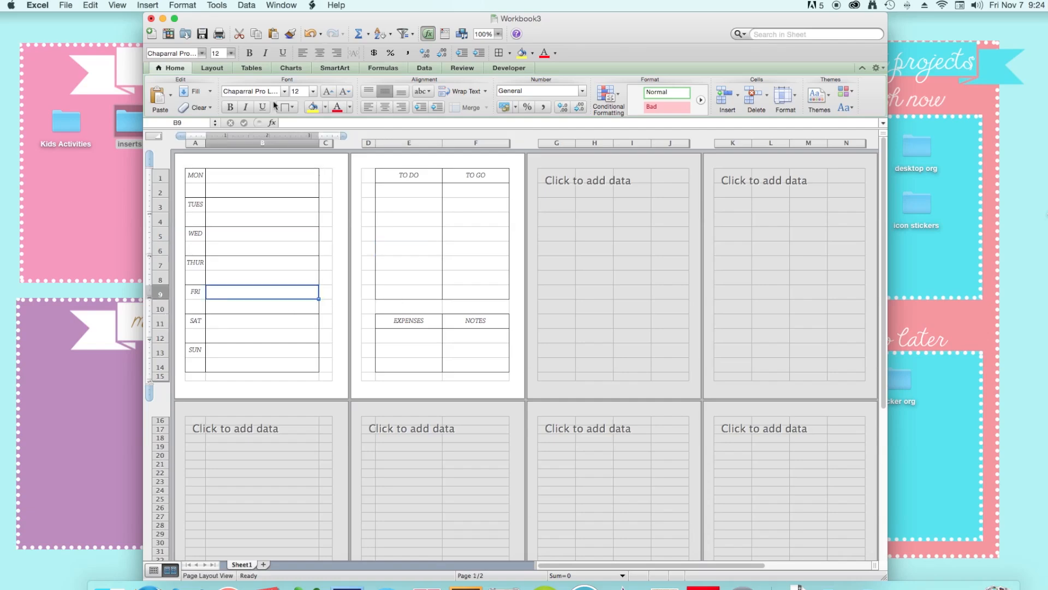
click(287, 107)
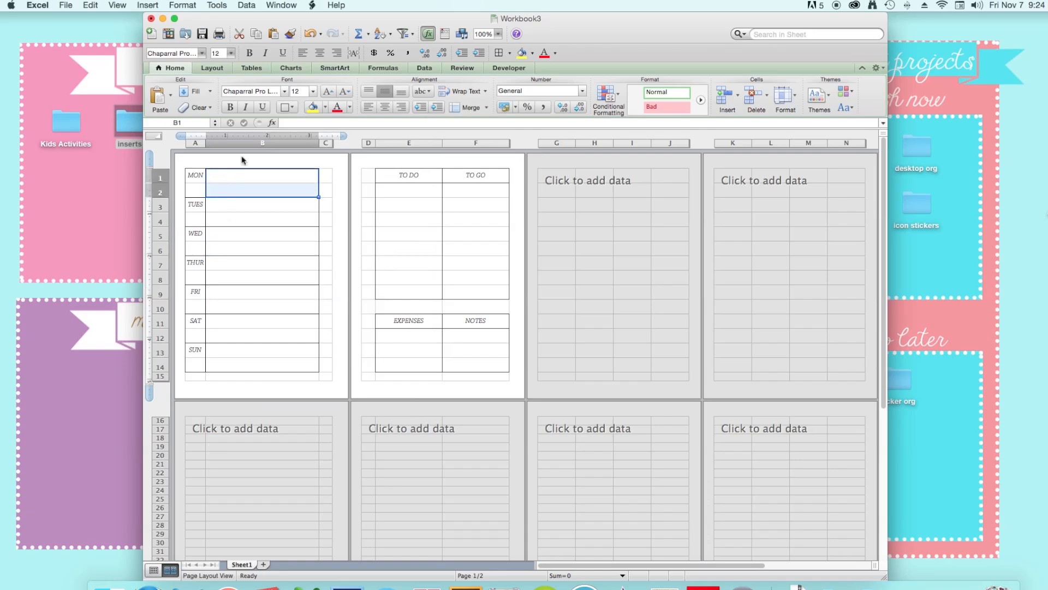
click(283, 107)
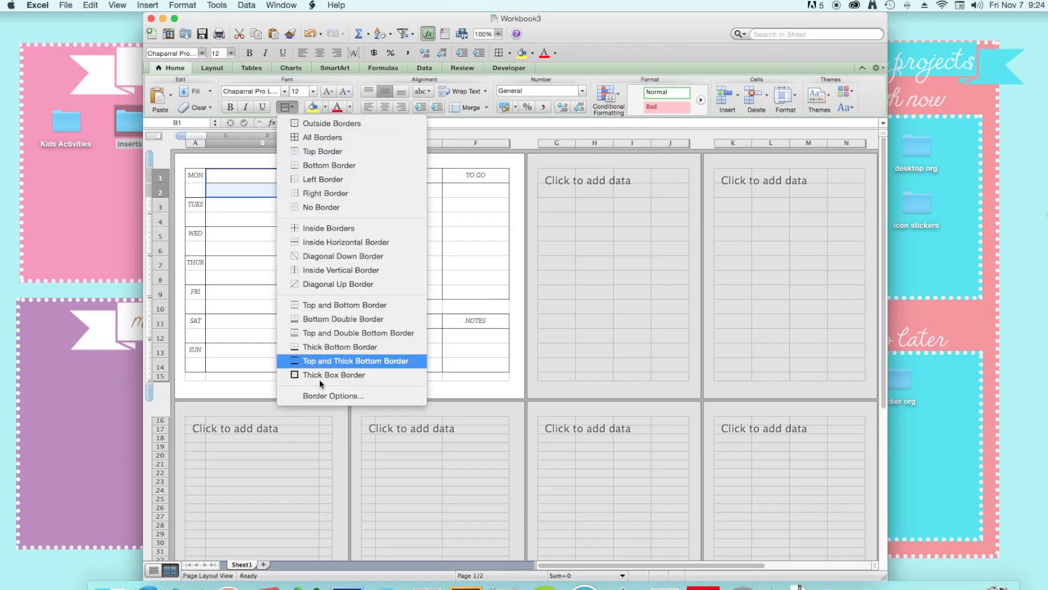
click(333, 395)
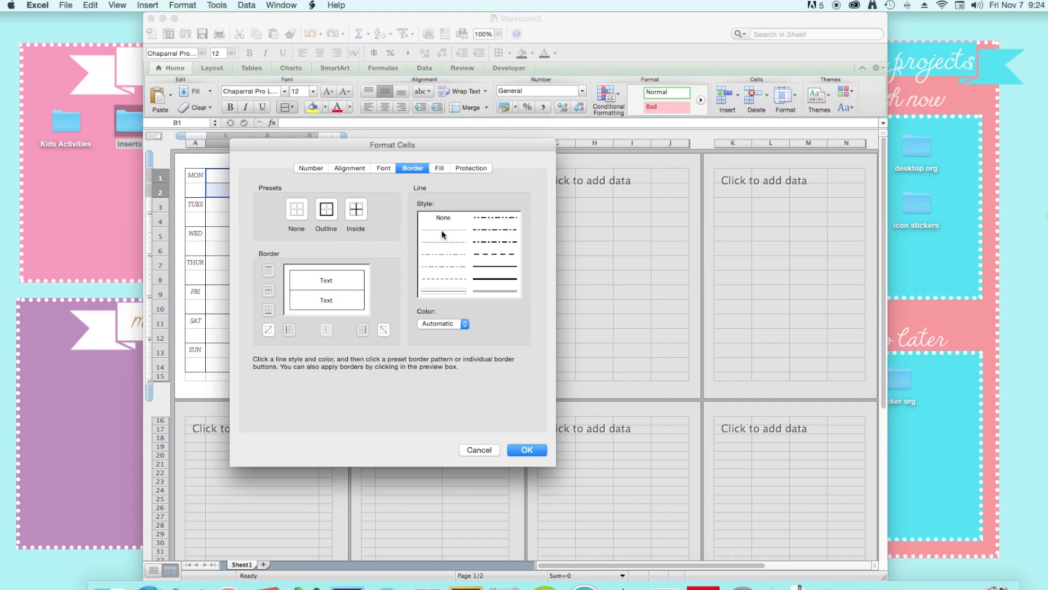
mouse_move(429, 249)
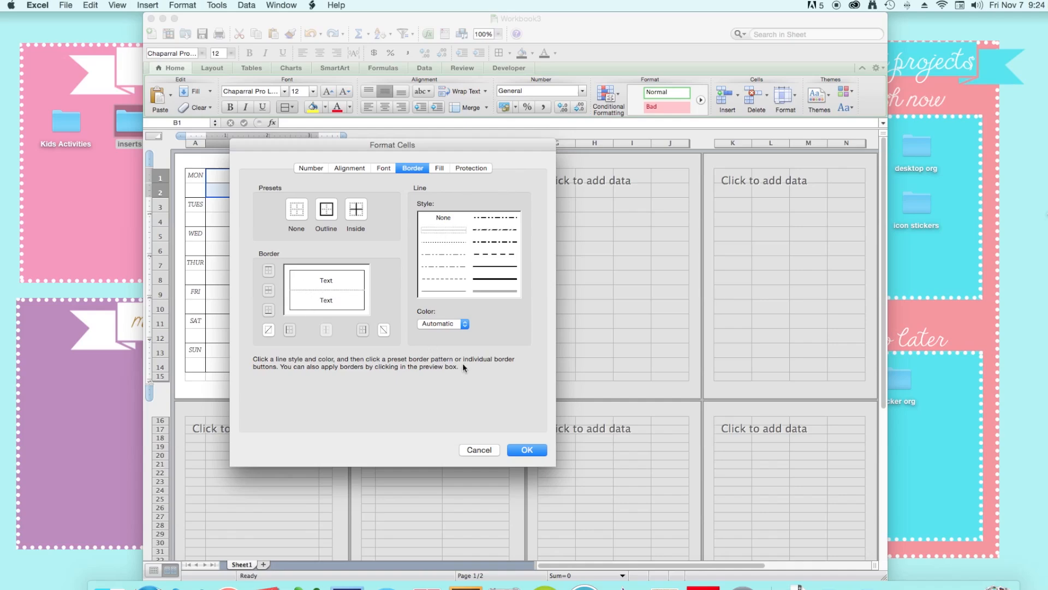
mouse_move(524, 449)
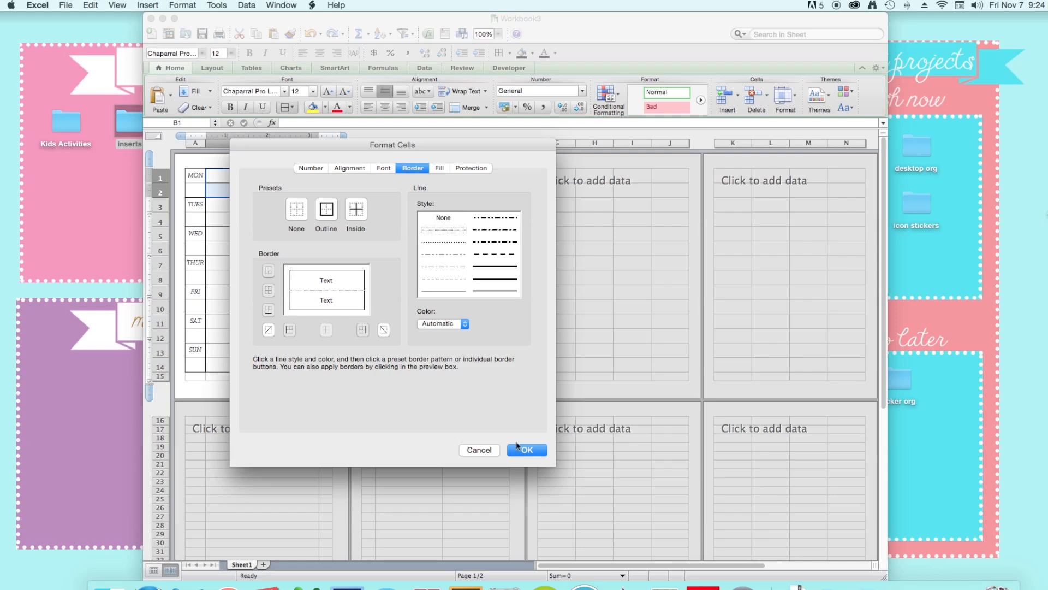
click(527, 449)
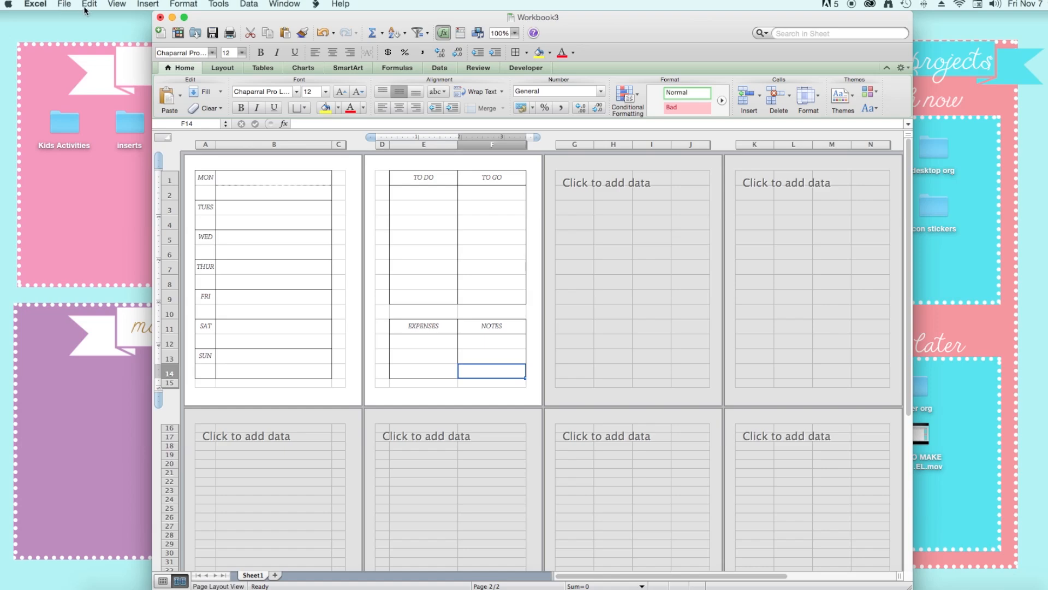
click(64, 4)
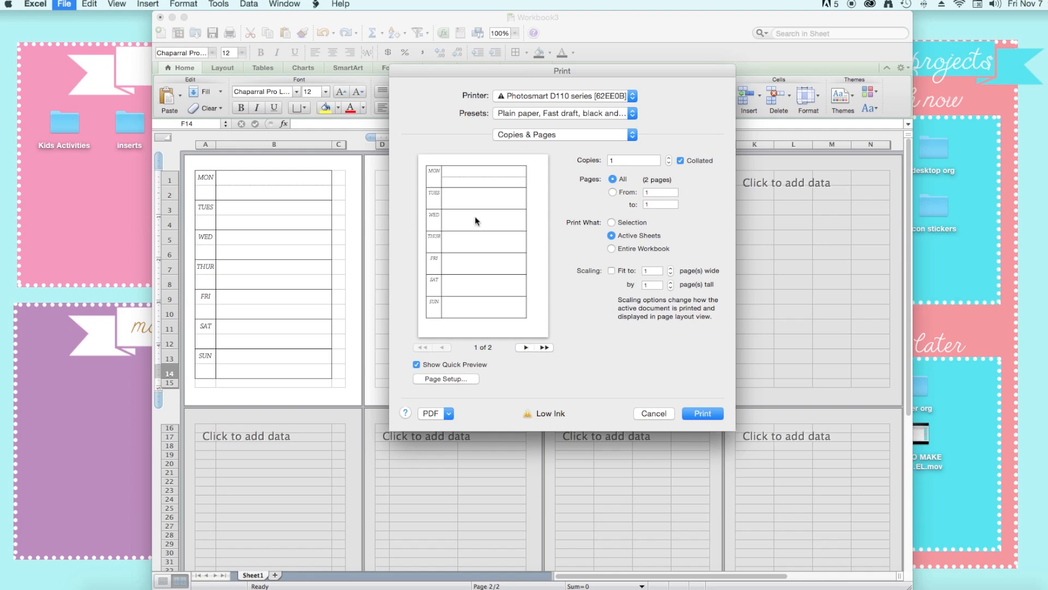
mouse_move(446, 184)
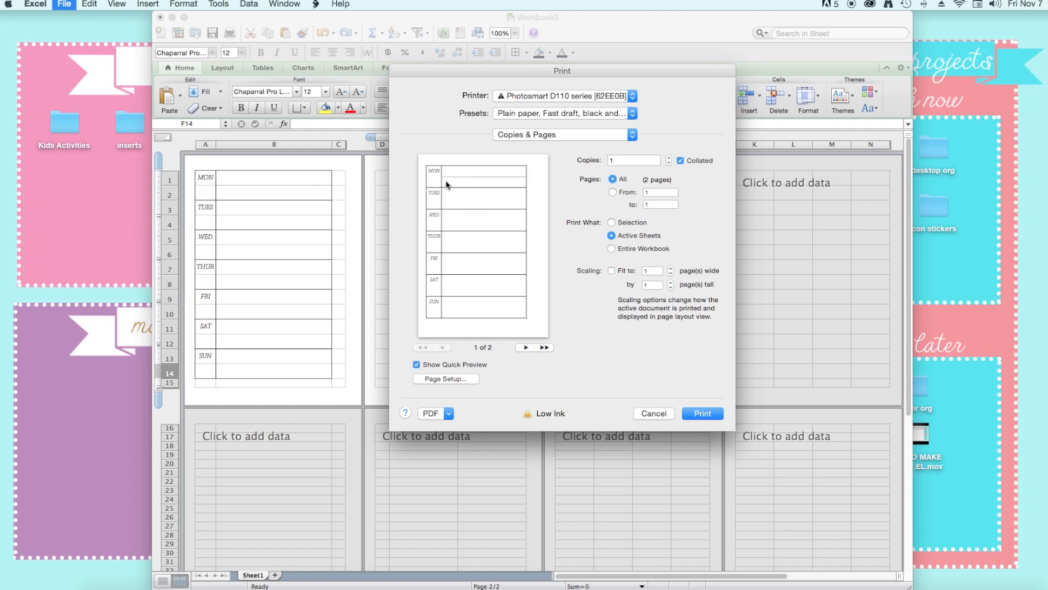
click(527, 347)
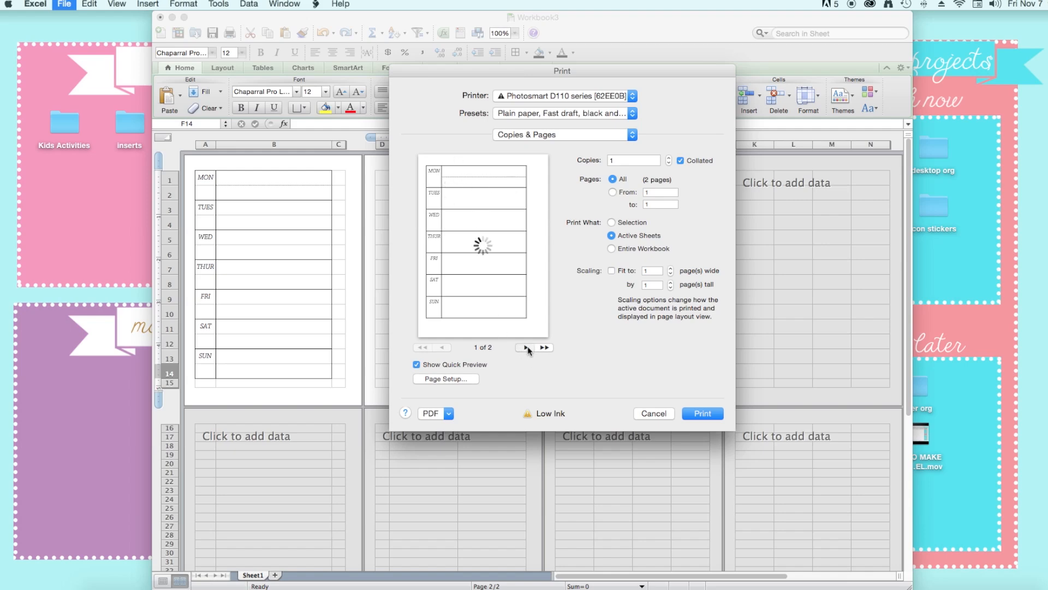
click(526, 347)
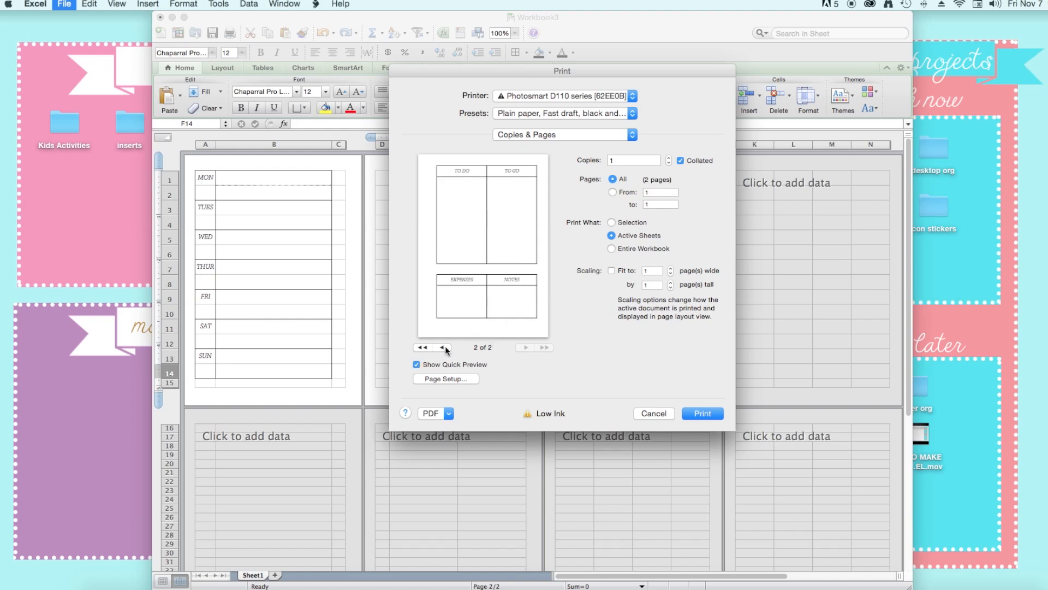
click(525, 347)
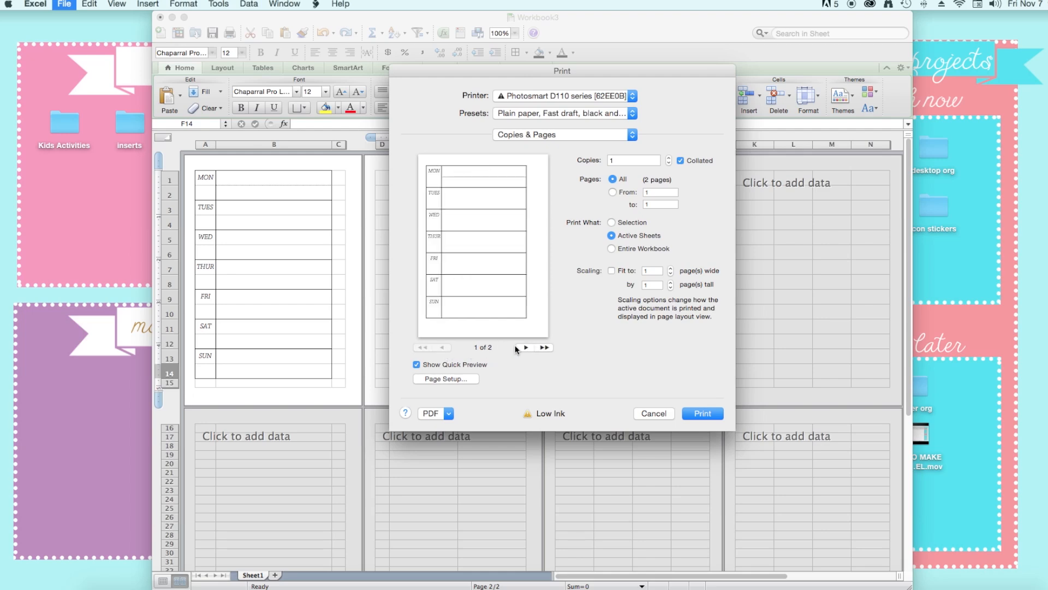
click(653, 414)
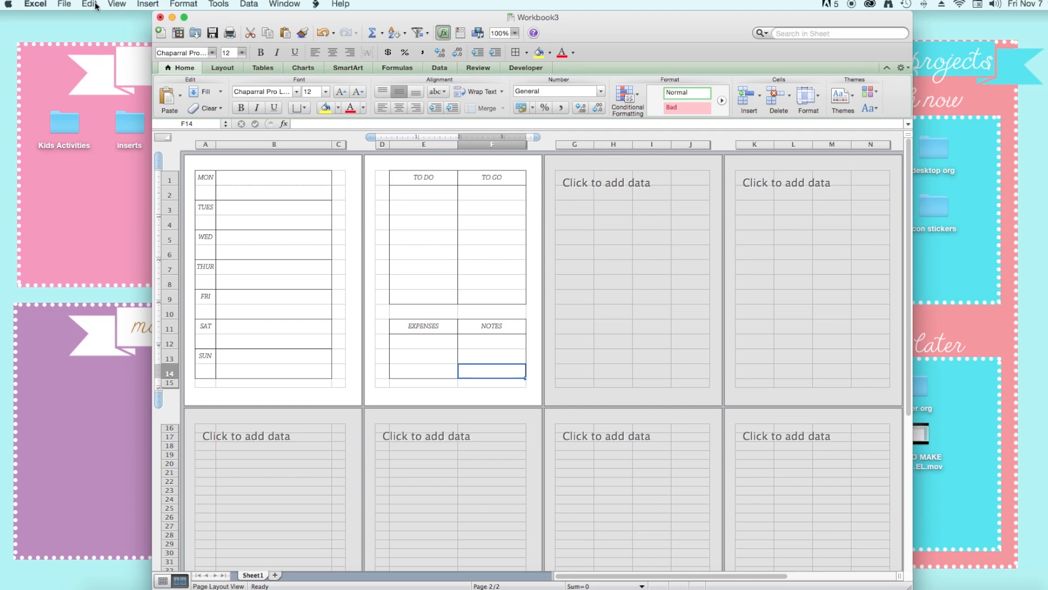
Begin saving the workbook with PDF chosen as the file format.
click(65, 4)
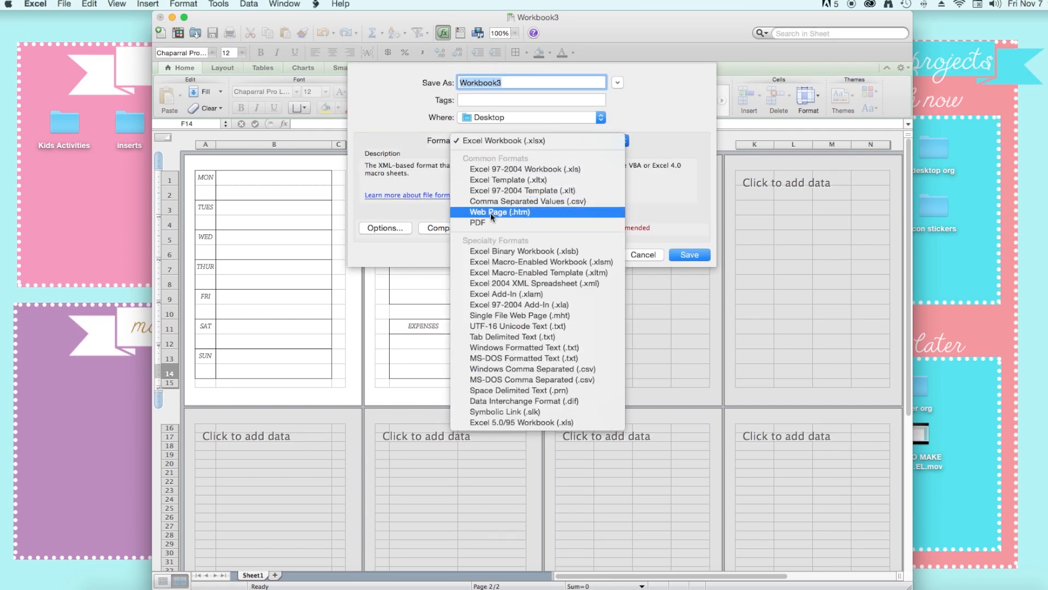
click(477, 222)
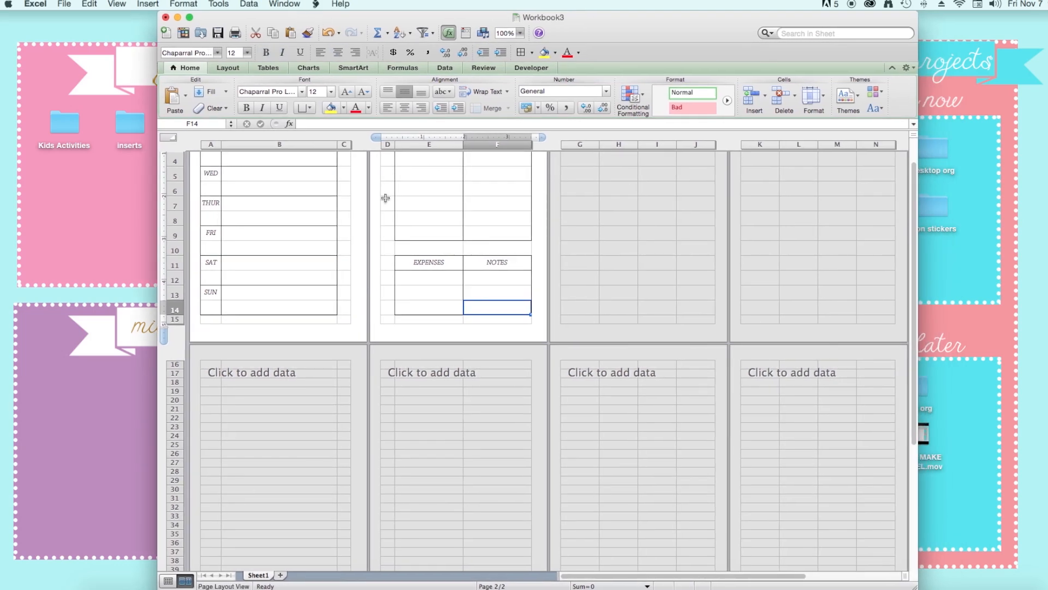
scroll(up, 3)
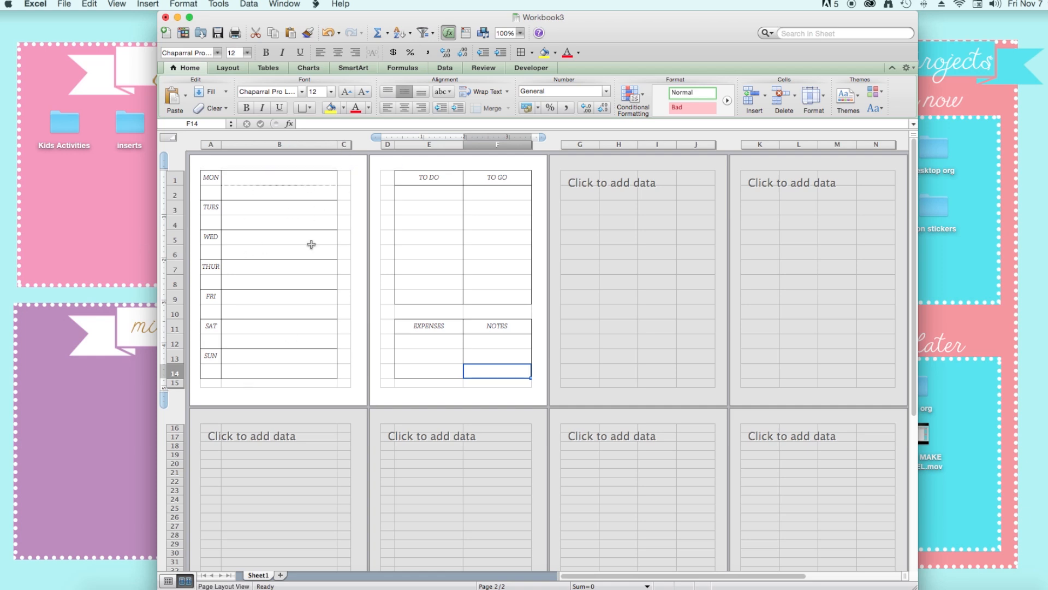
mouse_move(315, 141)
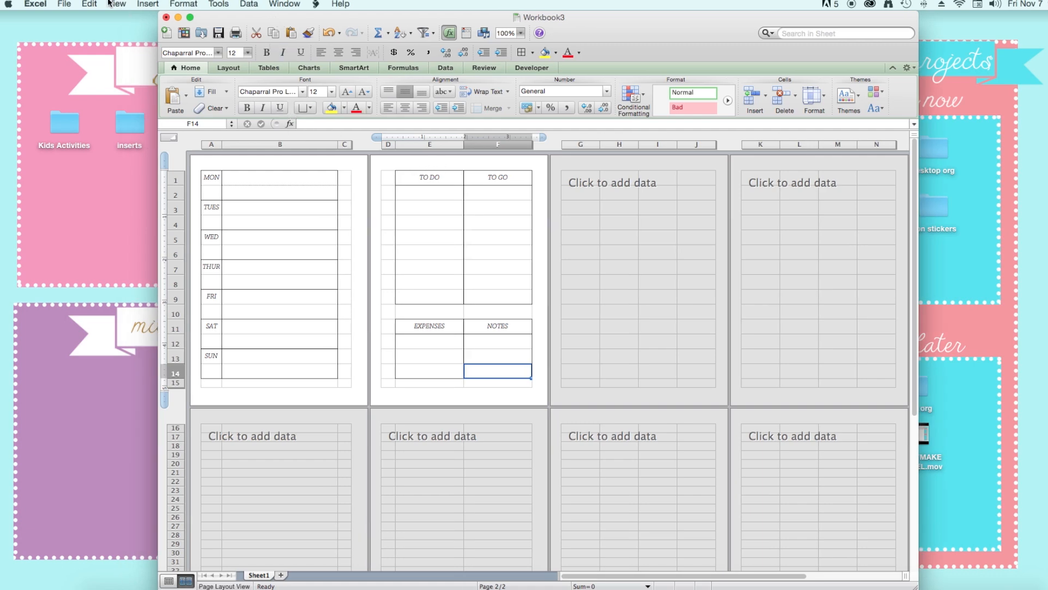
click(64, 4)
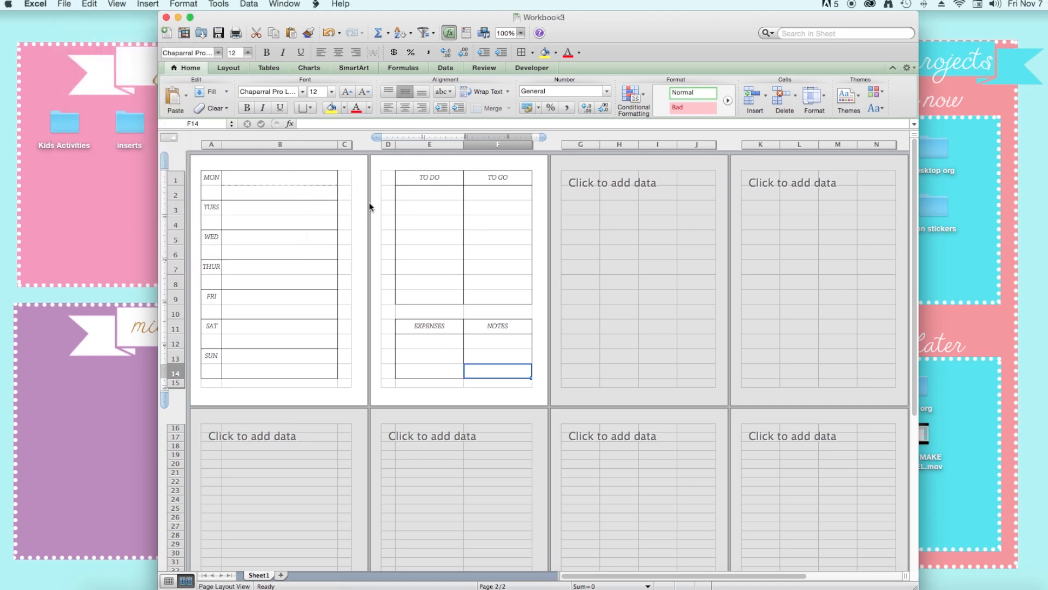
mouse_move(403, 173)
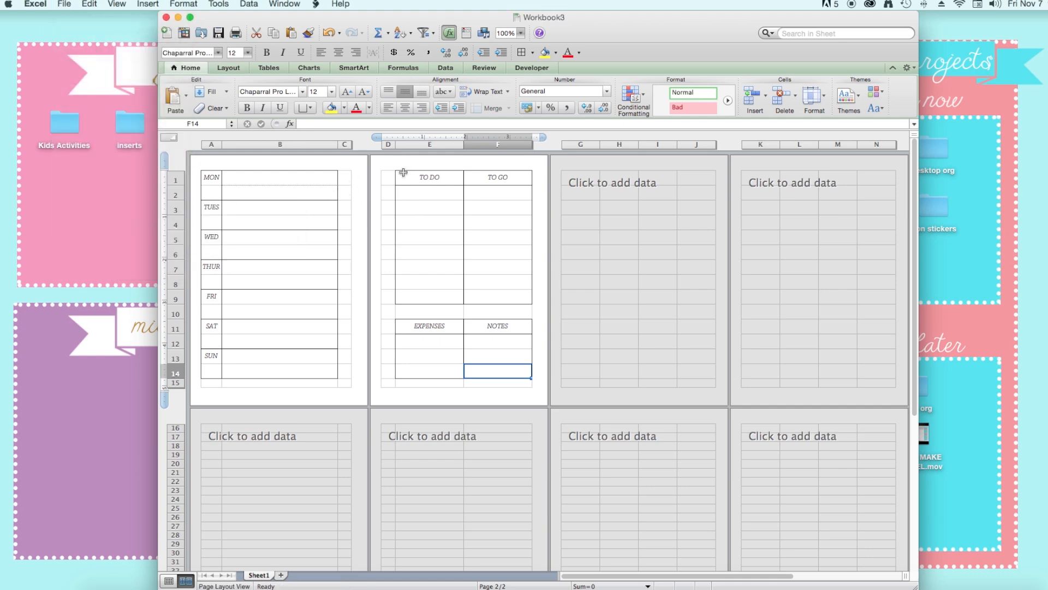
mouse_move(363, 202)
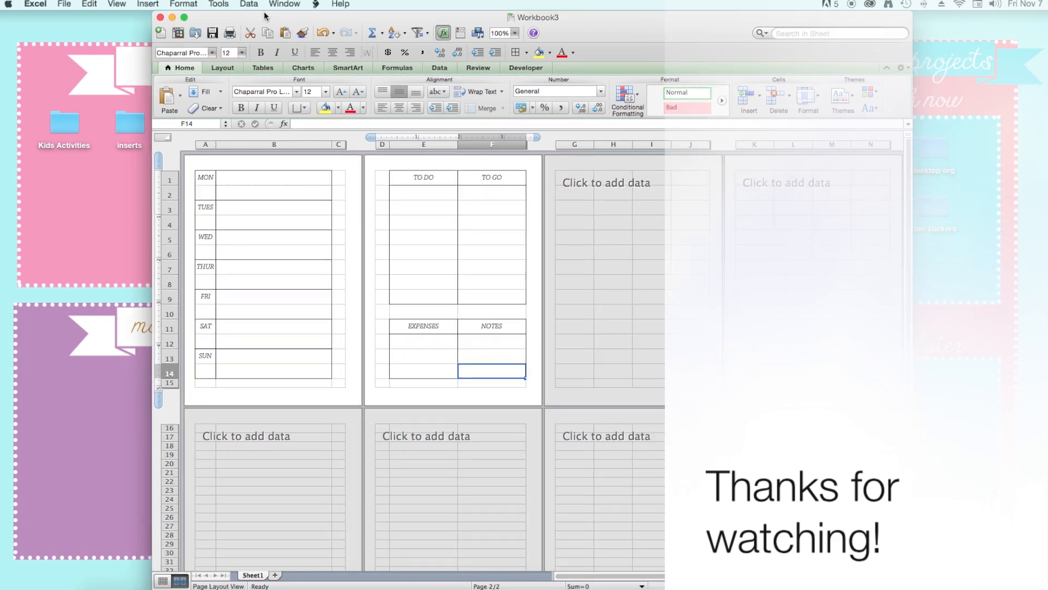
mouse_move(83, 6)
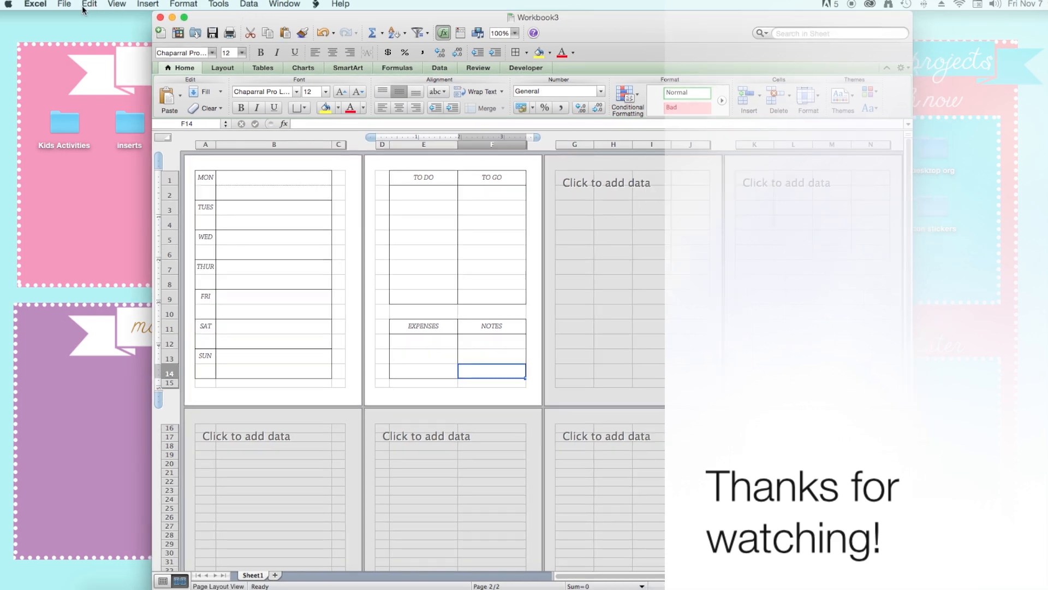